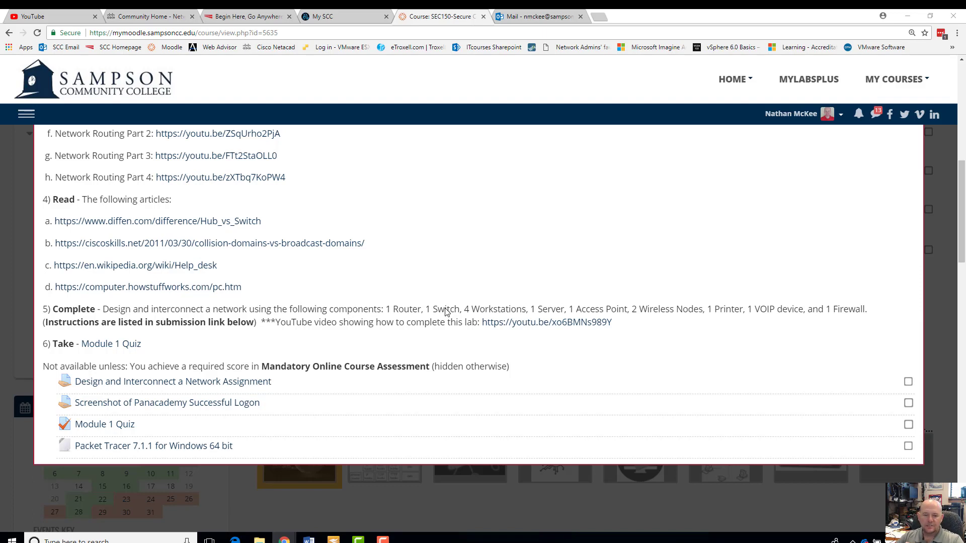
pyautogui.moveTo(496, 287)
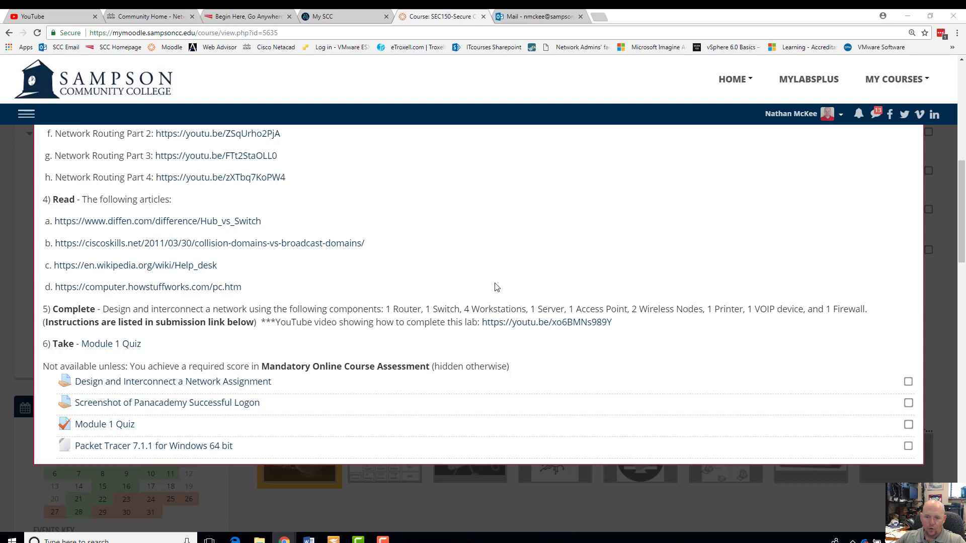
pyautogui.moveTo(148, 442)
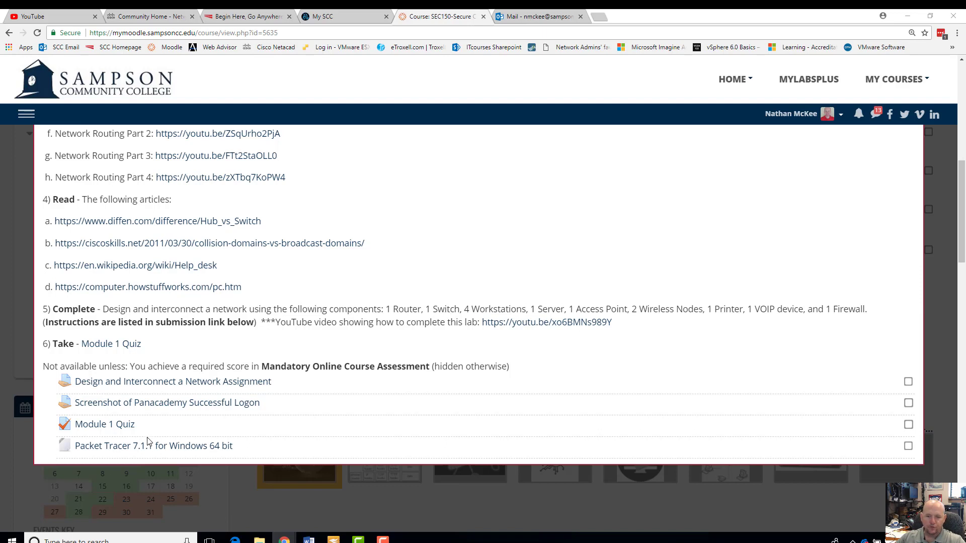
pyautogui.moveTo(152, 445)
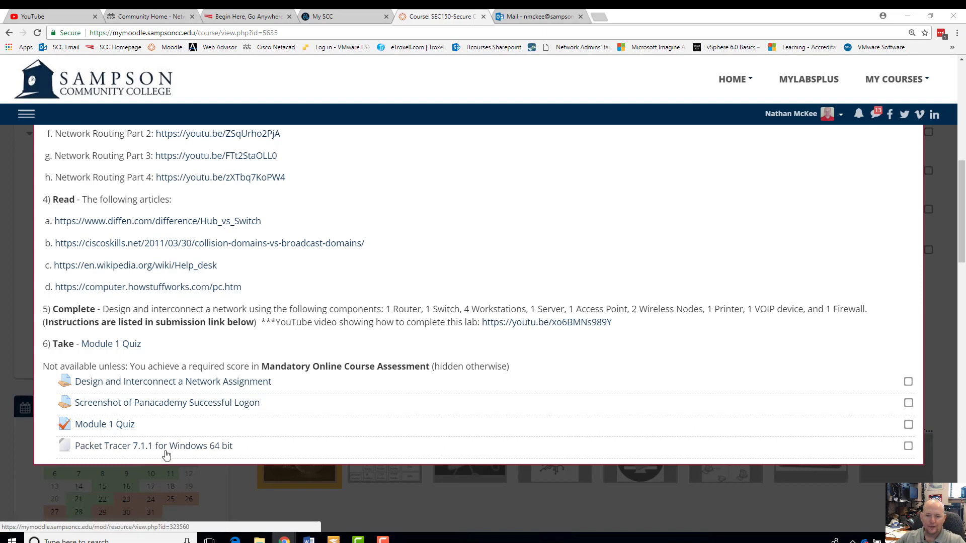
pyautogui.moveTo(211, 456)
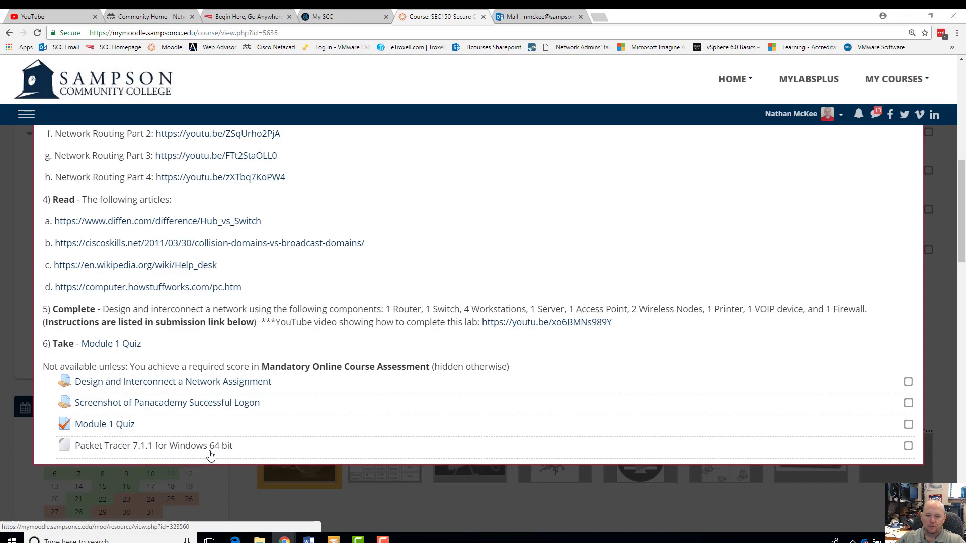
pyautogui.moveTo(222, 450)
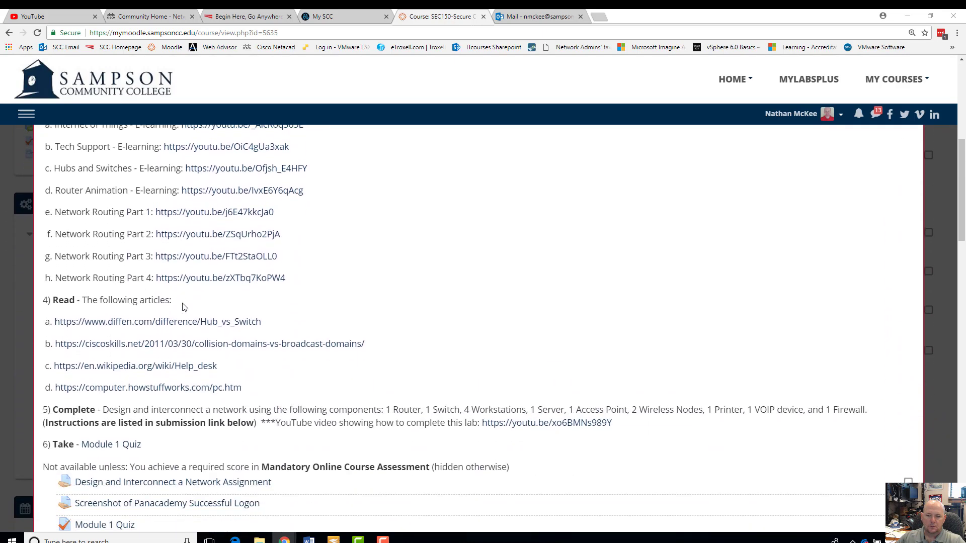
# Download the Packet Tracer 7.1.1 Windows 64-bit installer from the Moodle course page and open it
pyautogui.scroll(-3)
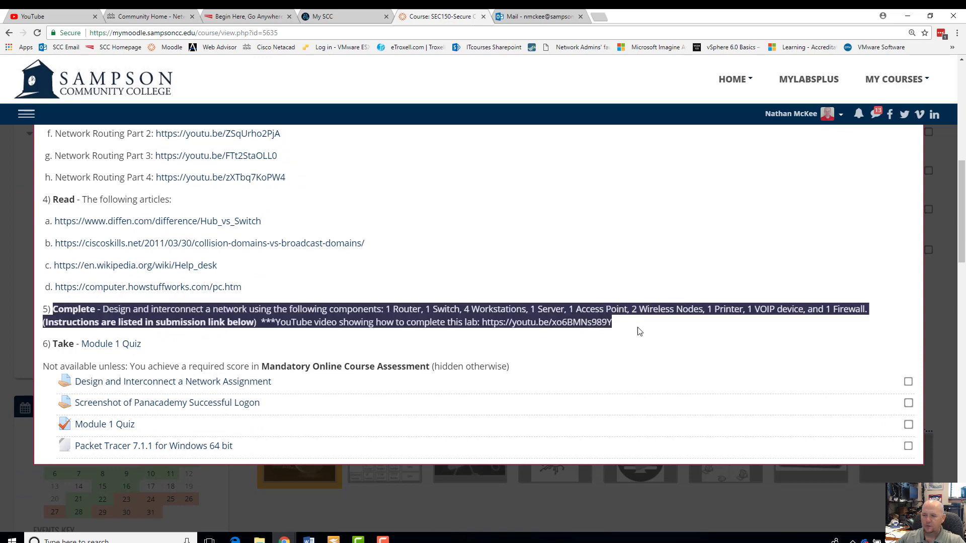
pyautogui.click(459, 342)
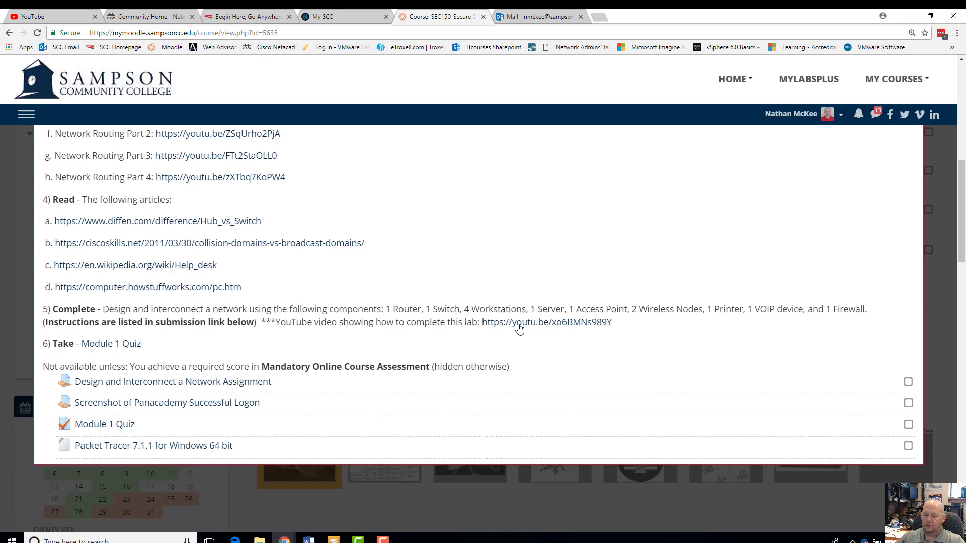
pyautogui.moveTo(104, 394)
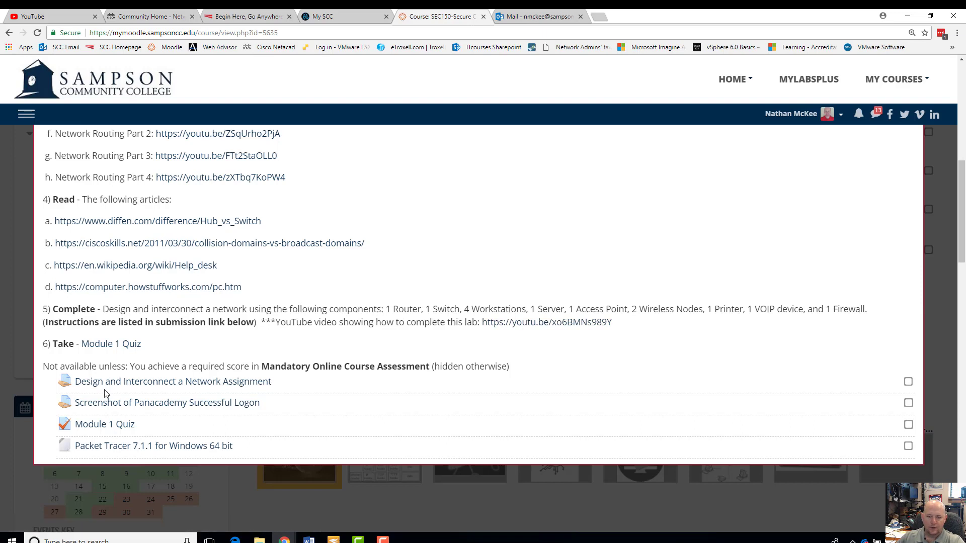
pyautogui.moveTo(126, 448)
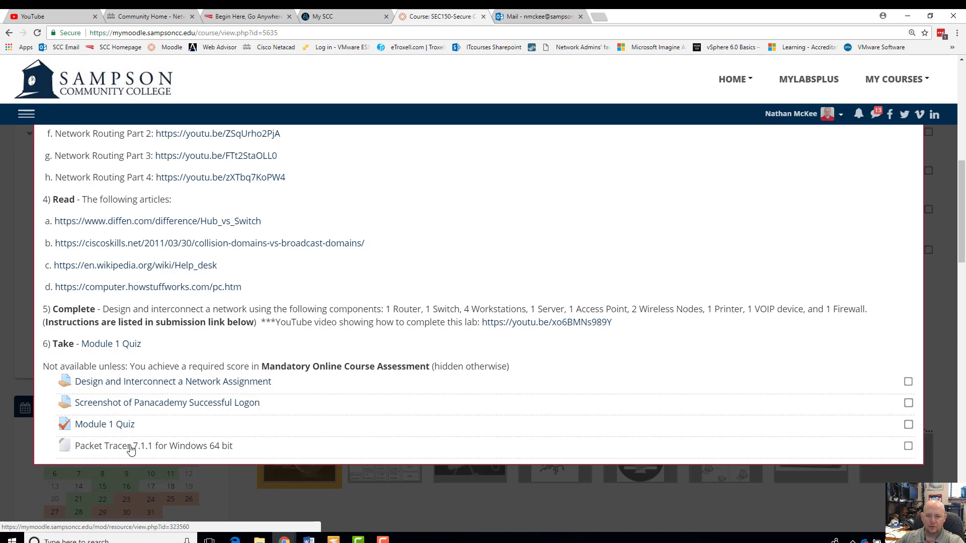
pyautogui.click(153, 445)
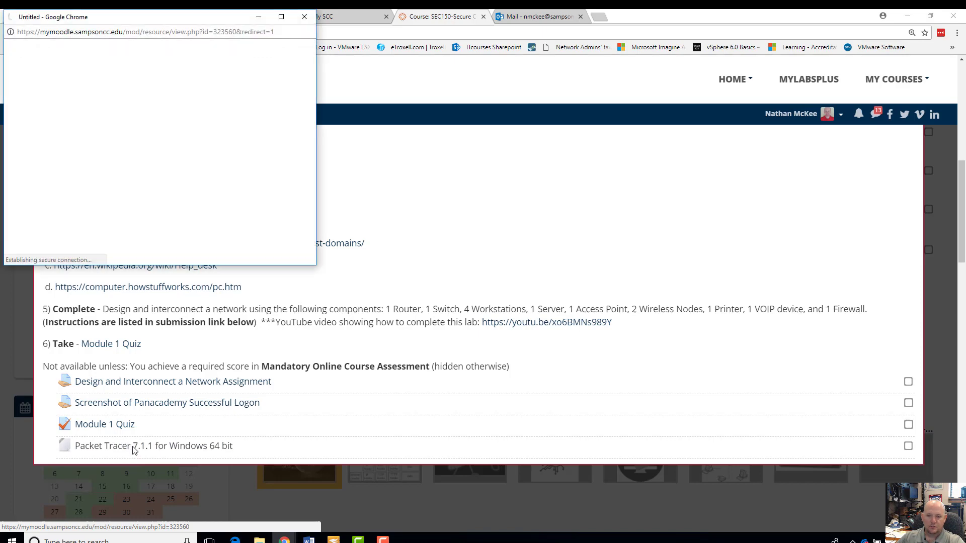
pyautogui.click(153, 445)
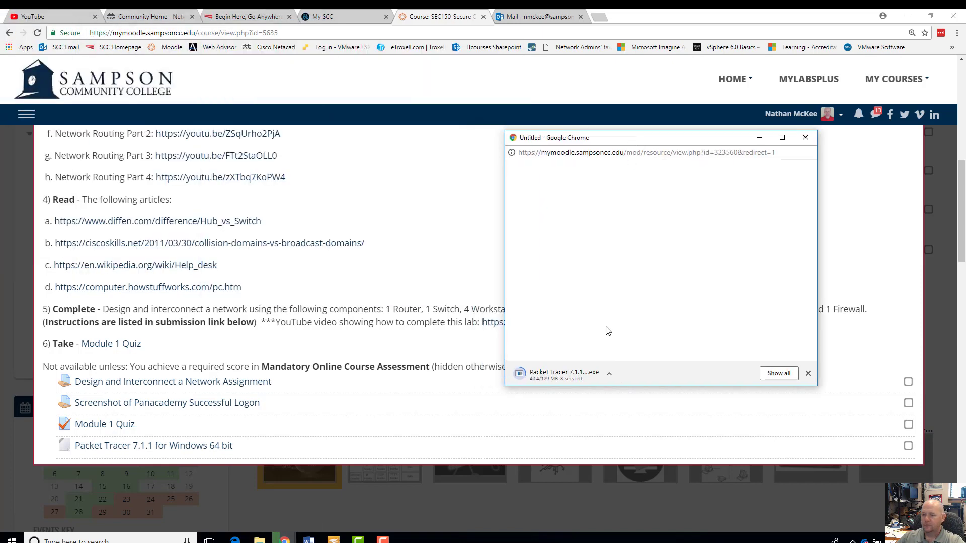
pyautogui.moveTo(576, 377)
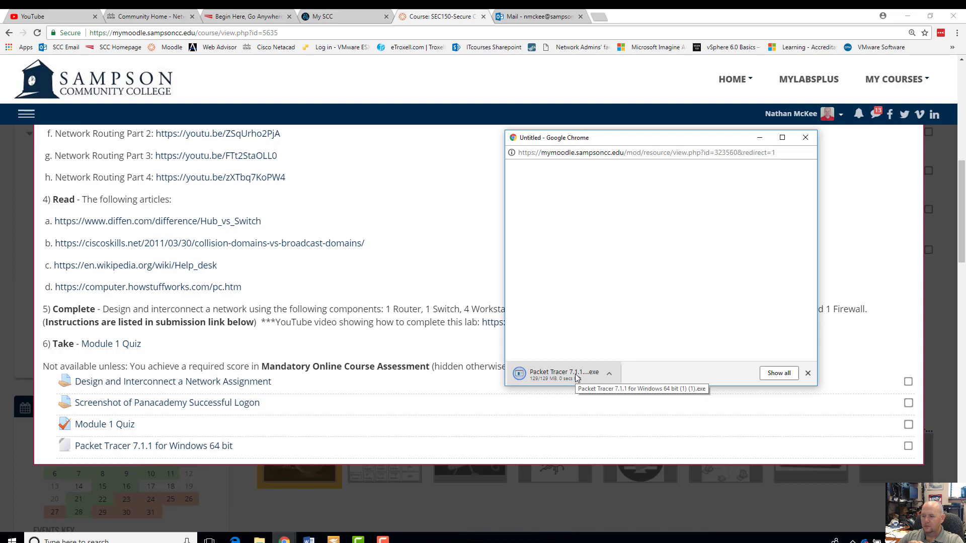
pyautogui.moveTo(574, 376)
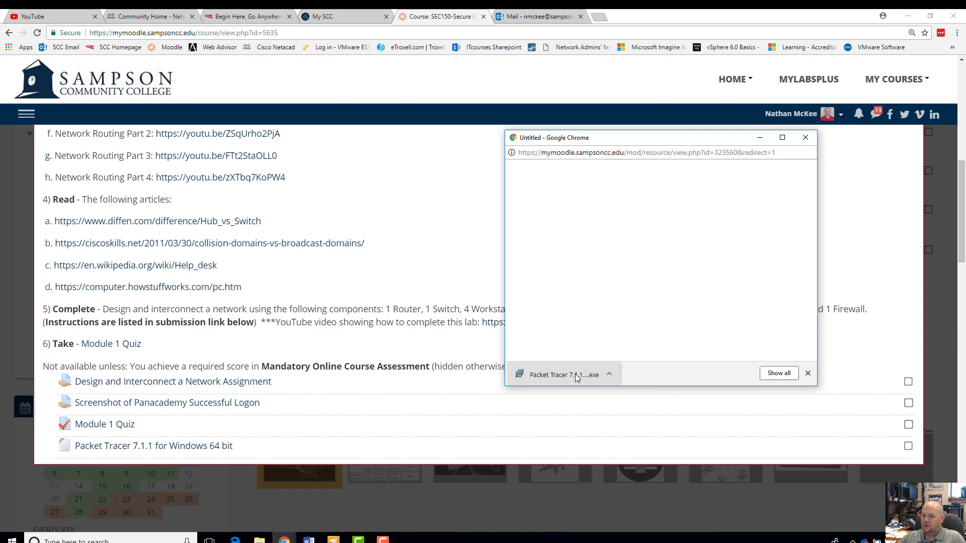
pyautogui.click(561, 374)
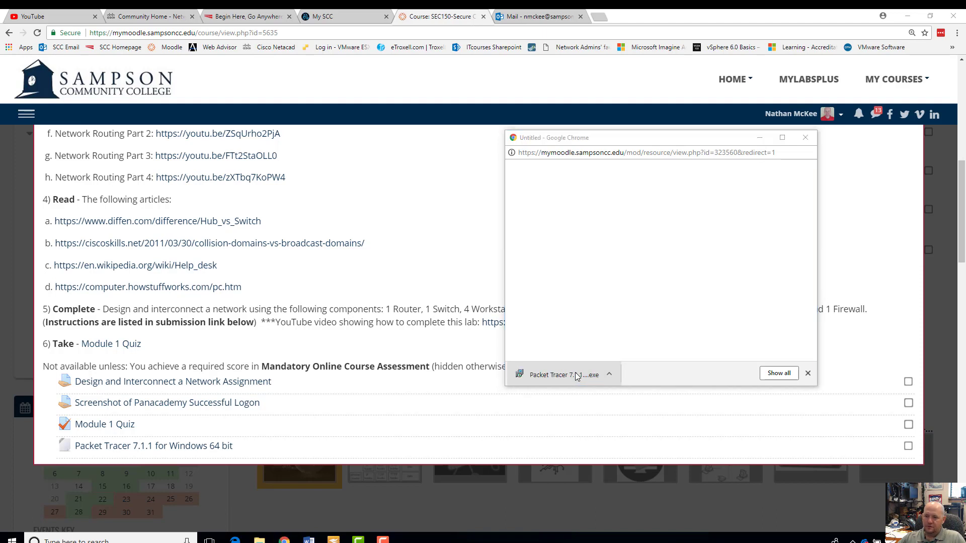
# Install Packet Tracer 7.1.1 64-bit with default folders and a desktop shortcut, accepting the license
pyautogui.click(561, 374)
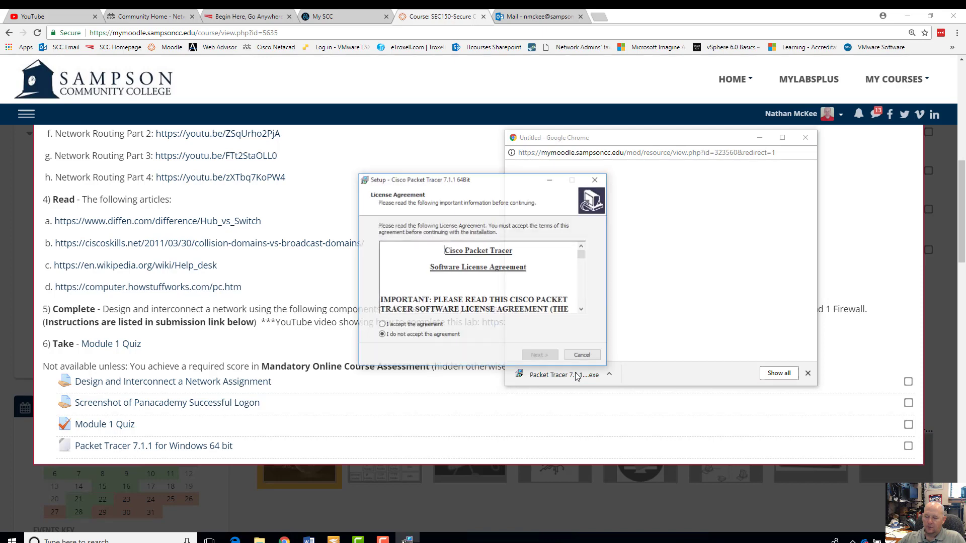
pyautogui.click(380, 324)
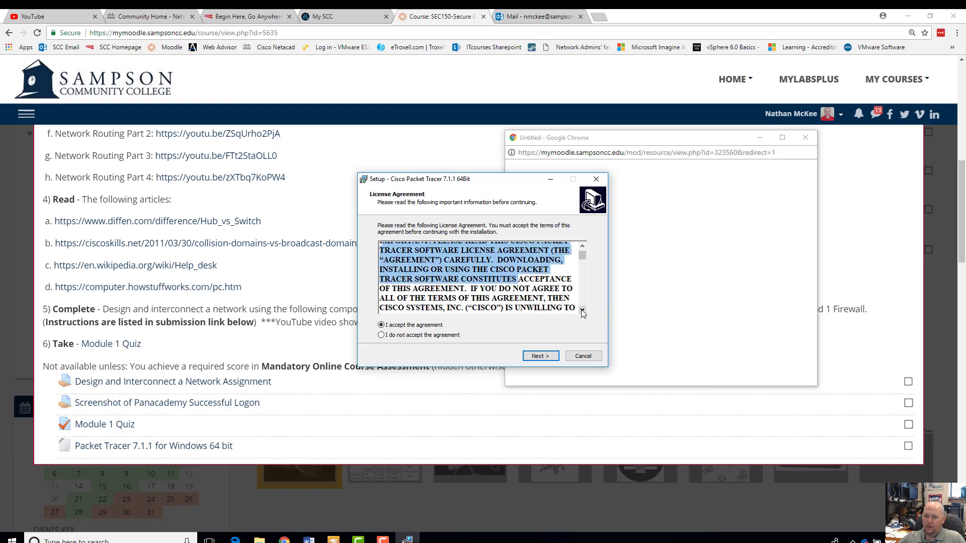
pyautogui.click(539, 356)
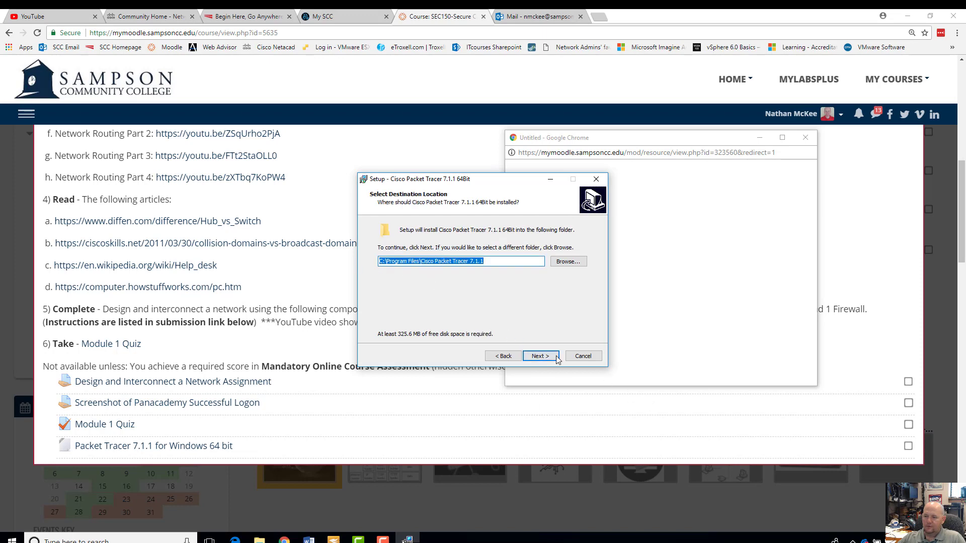
pyautogui.click(539, 355)
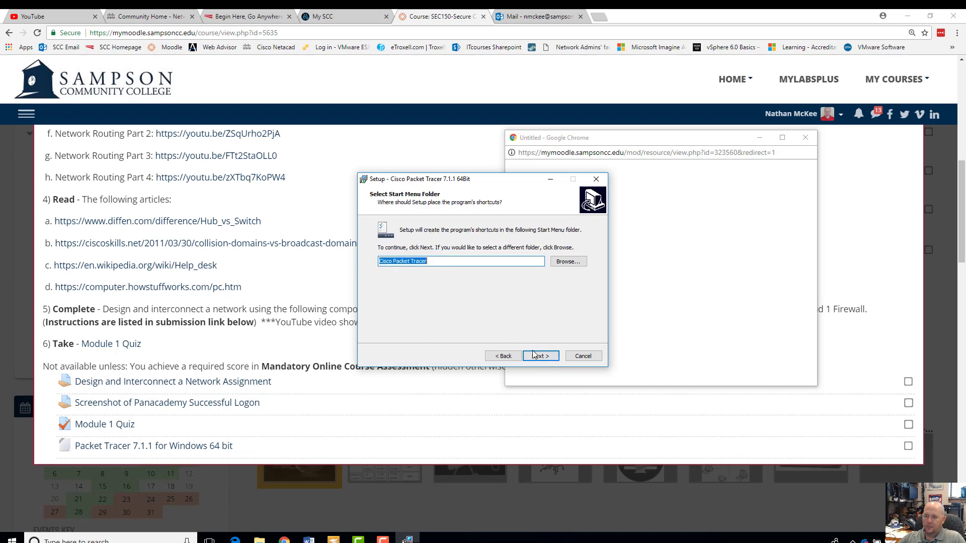
pyautogui.click(539, 356)
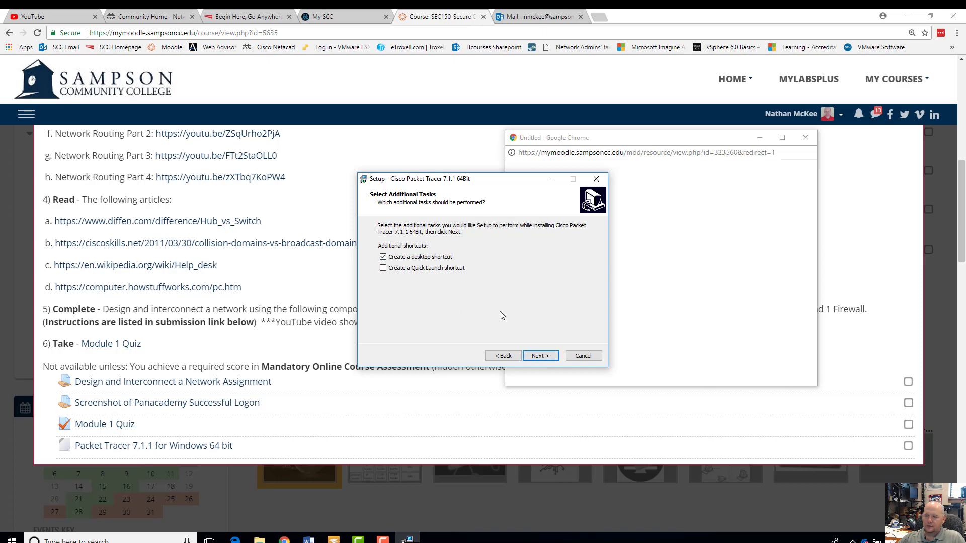
pyautogui.click(539, 356)
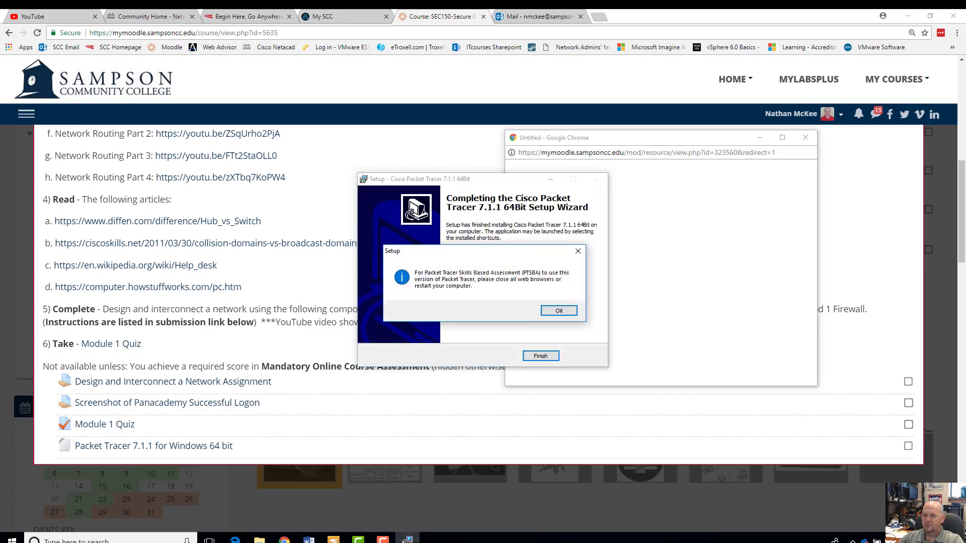
pyautogui.moveTo(533, 301)
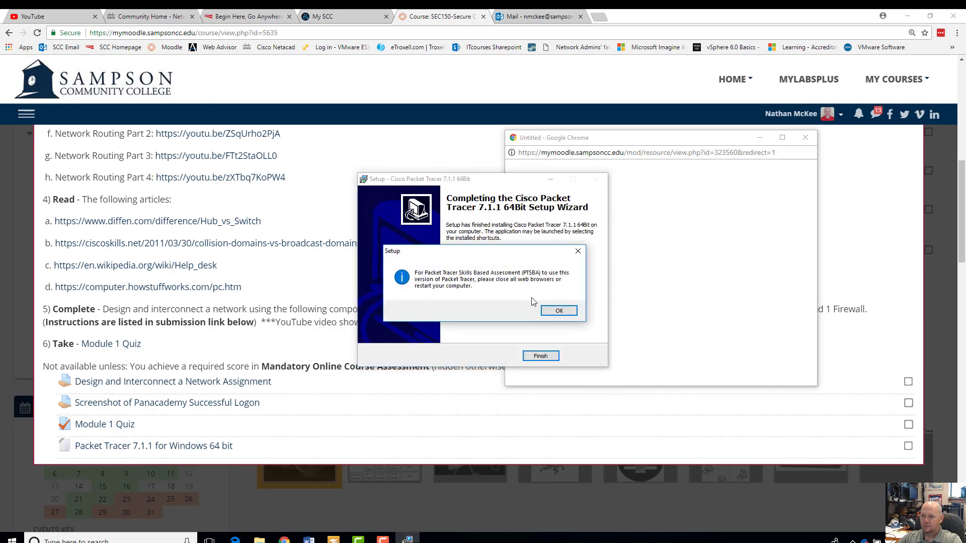
pyautogui.click(558, 311)
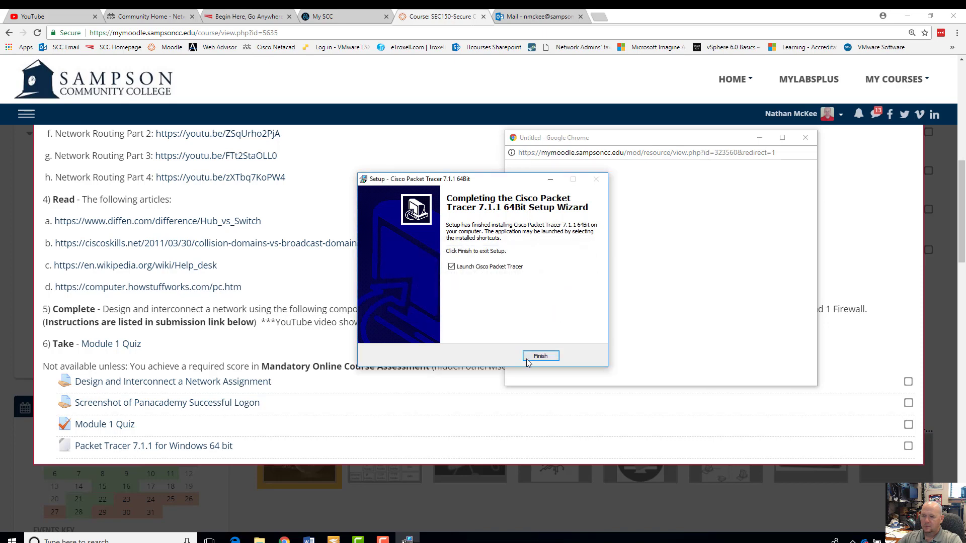
# Finish setup, launch Packet Tracer, and submit the Networking Academy login
pyautogui.click(540, 356)
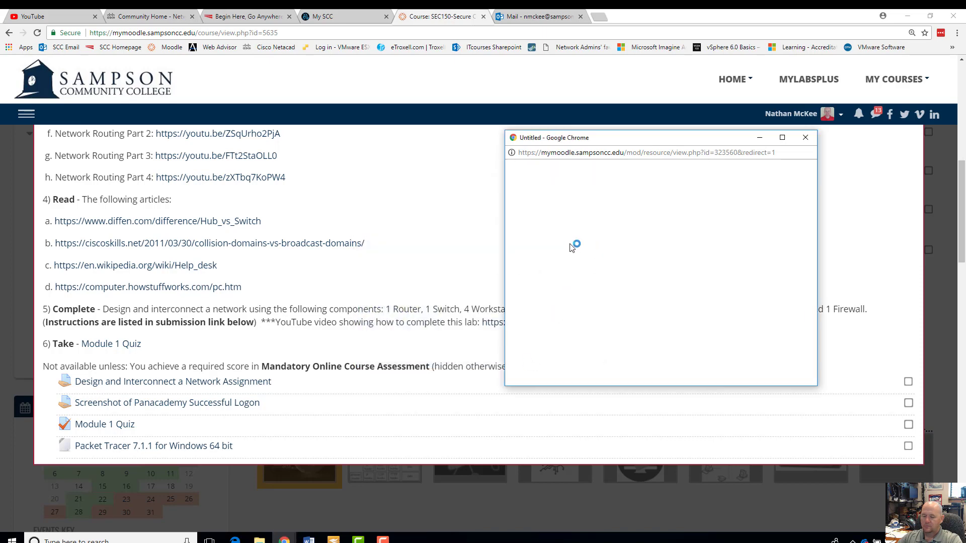
pyautogui.moveTo(547, 272)
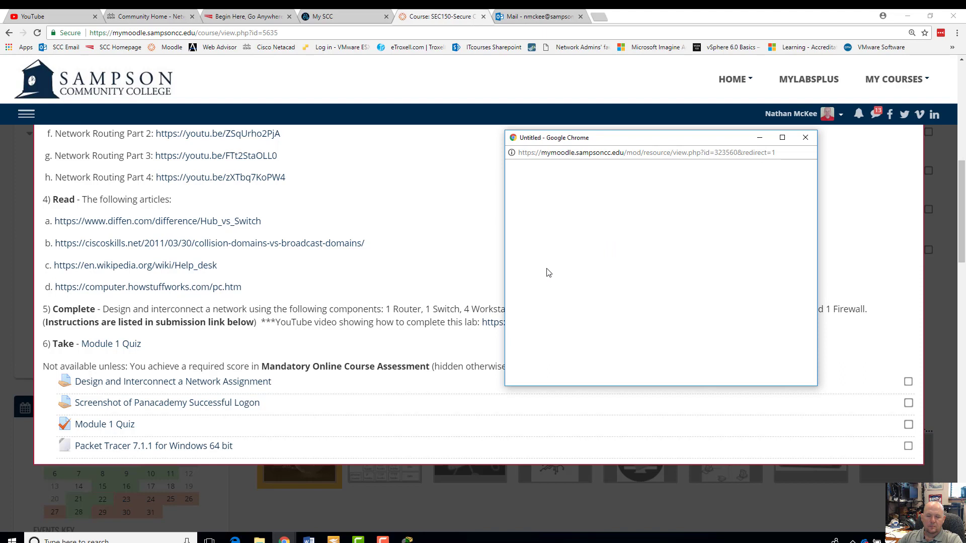
pyautogui.moveTo(133, 489)
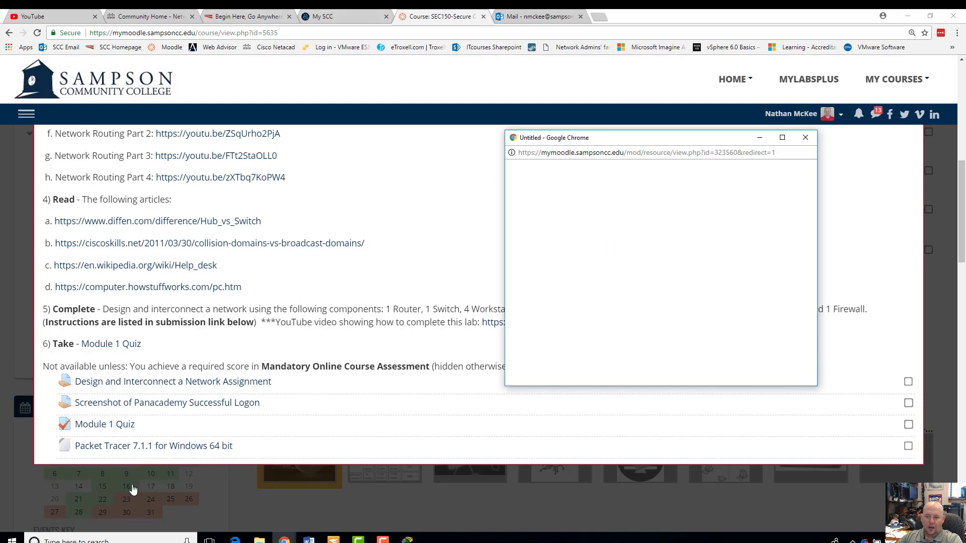
pyautogui.moveTo(425, 428)
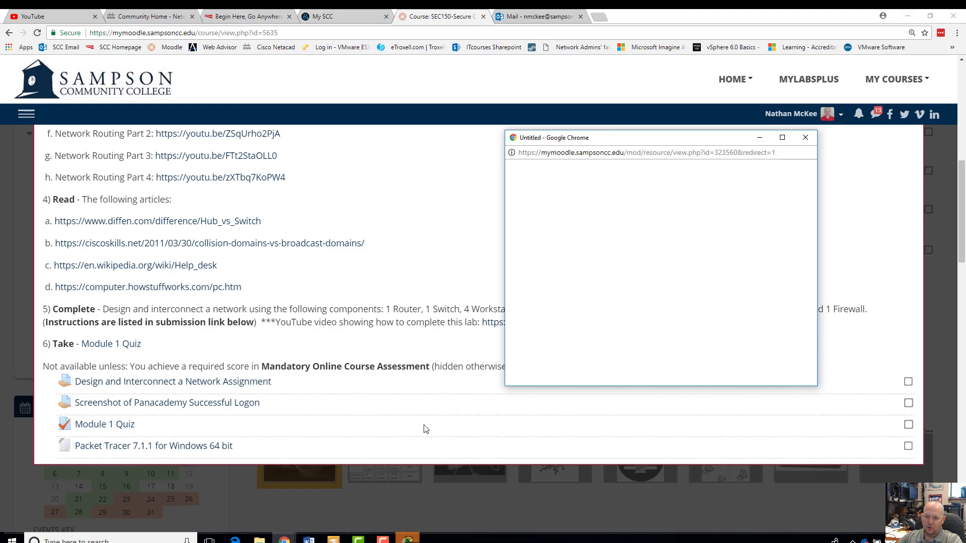
pyautogui.moveTo(407, 540)
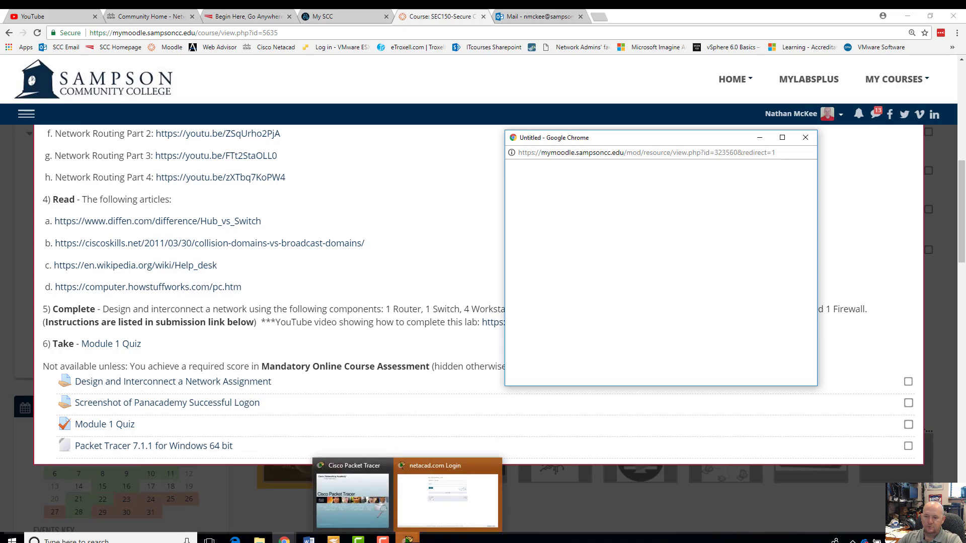
pyautogui.click(447, 493)
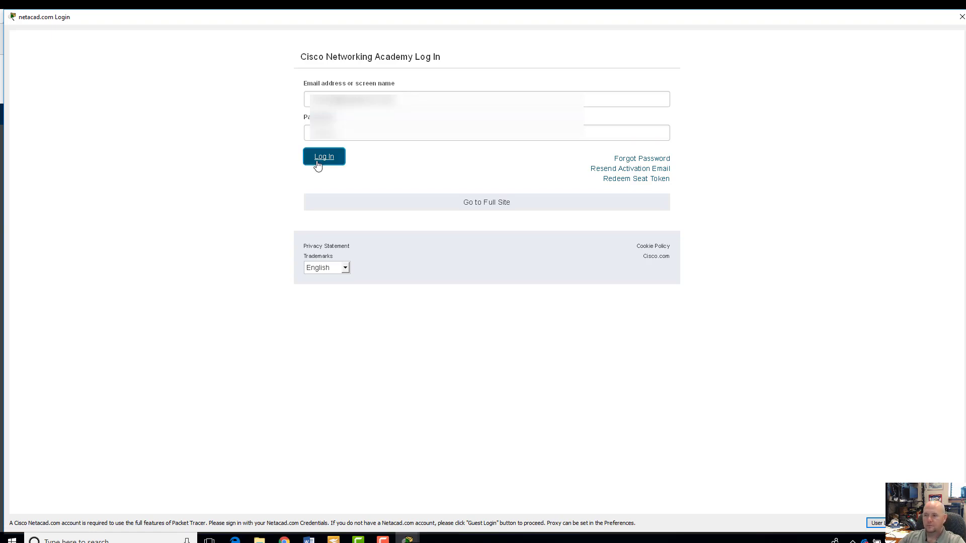
pyautogui.click(324, 156)
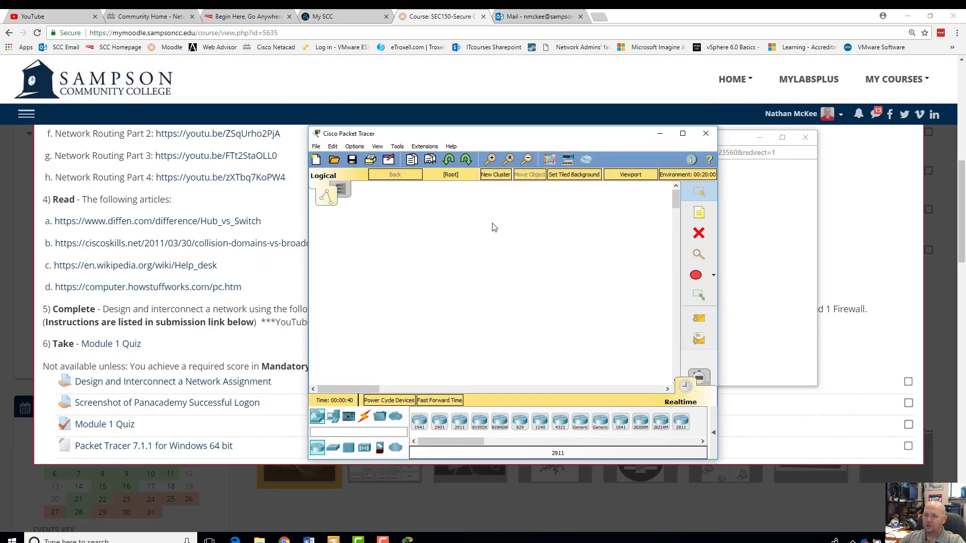
# Maximize the Packet Tracer window so the blank workspace fills the screen
pyautogui.moveTo(347, 134); pyautogui.dragTo(369, 53)
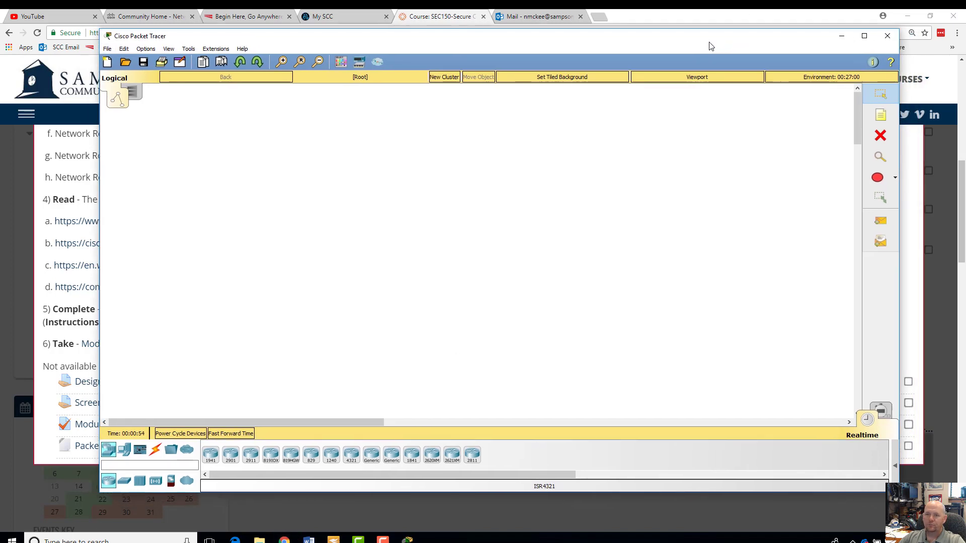
pyautogui.click(863, 36)
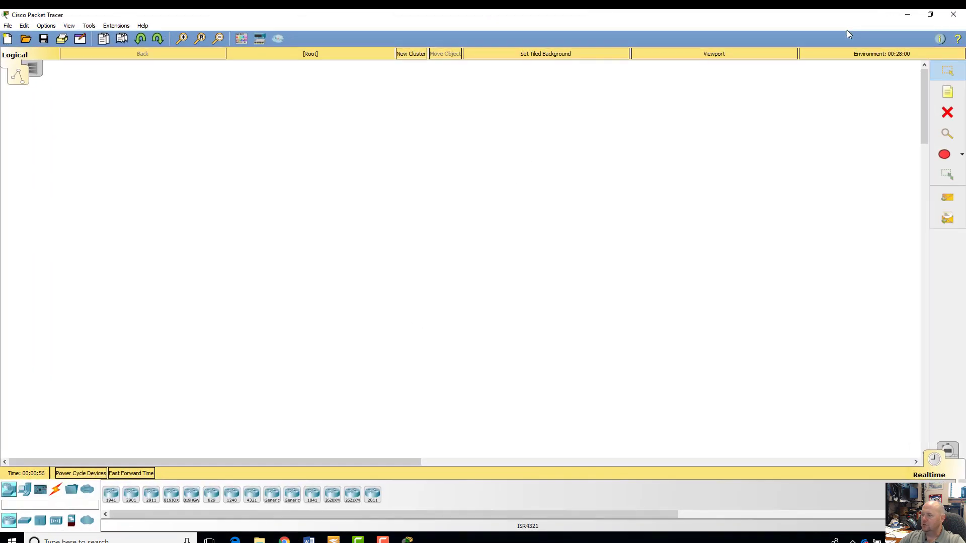
pyautogui.moveTo(9, 521)
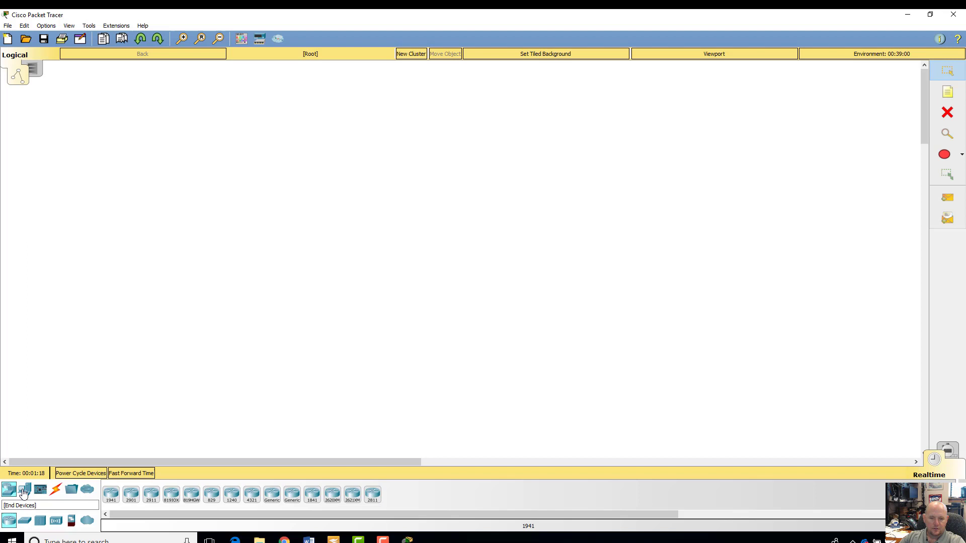
# Browse the Routers, Security and WAN Emulation device categories, ending on End Devices
pyautogui.click(9, 521)
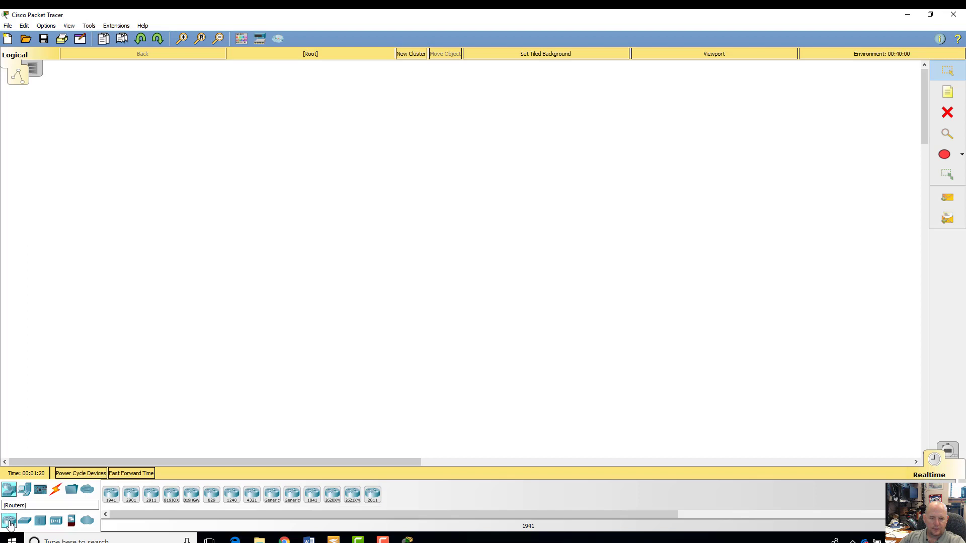
pyautogui.click(39, 520)
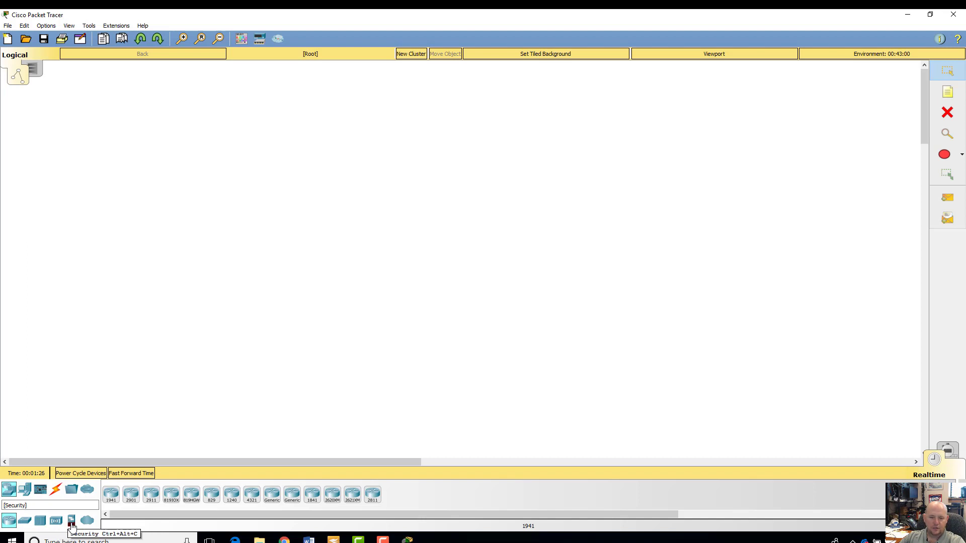
pyautogui.click(71, 521)
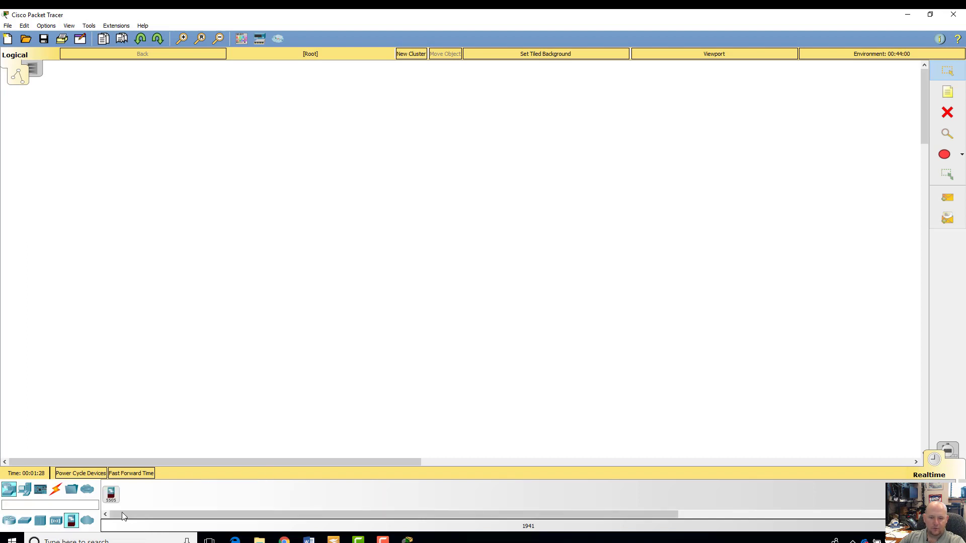
pyautogui.click(87, 521)
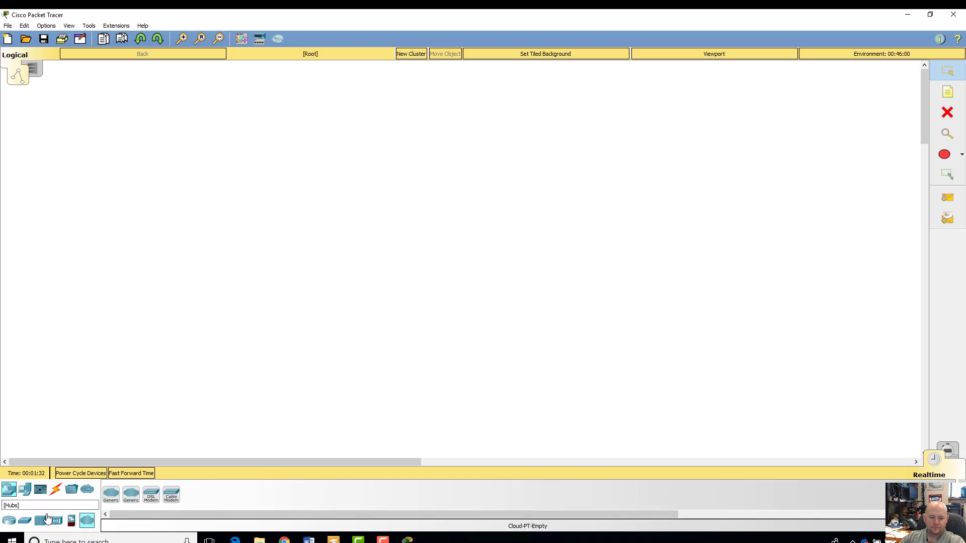
pyautogui.click(25, 489)
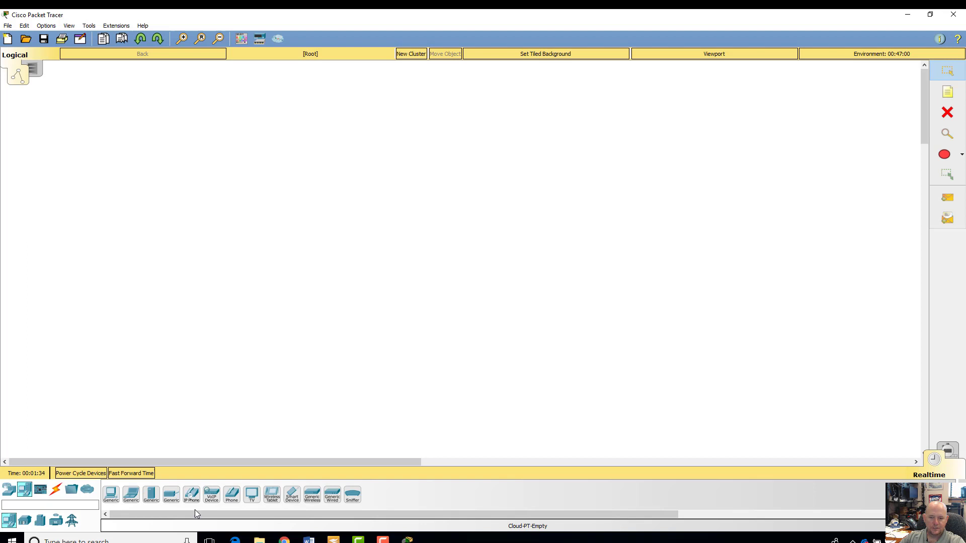
pyautogui.moveTo(132, 495)
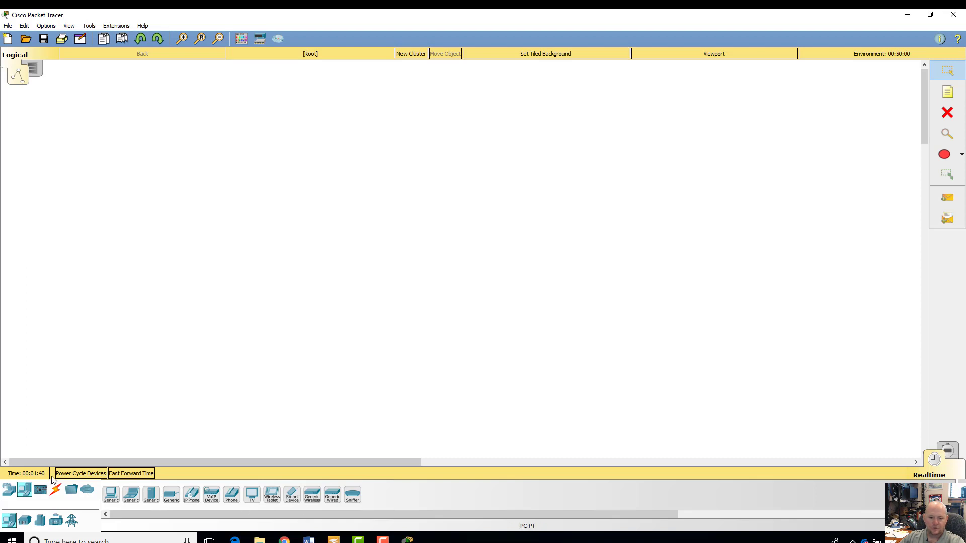
pyautogui.moveTo(365, 311)
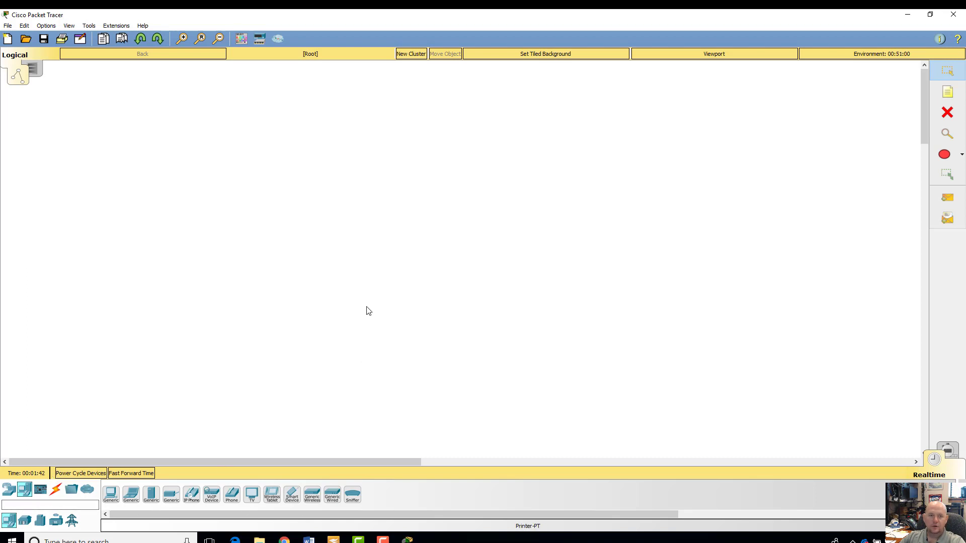
pyautogui.moveTo(137, 435)
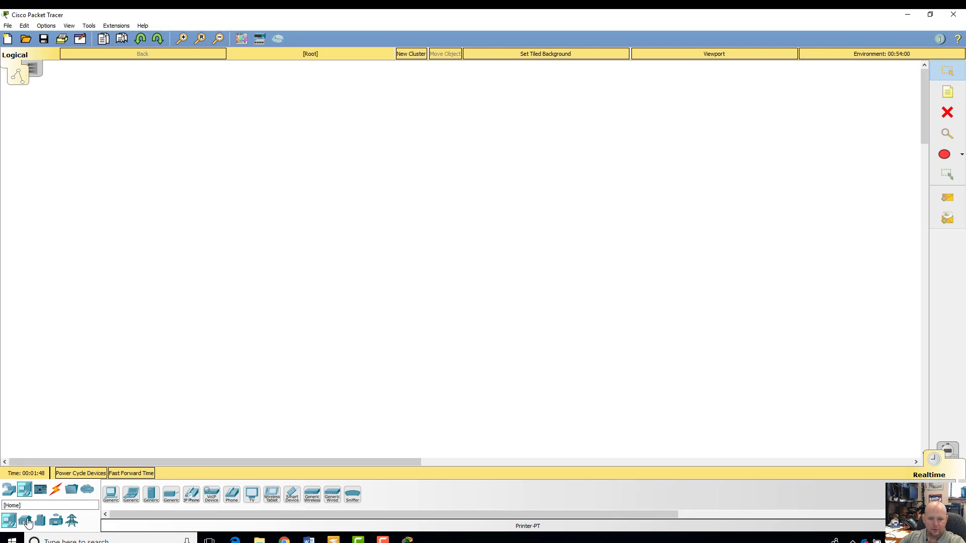
pyautogui.click(25, 521)
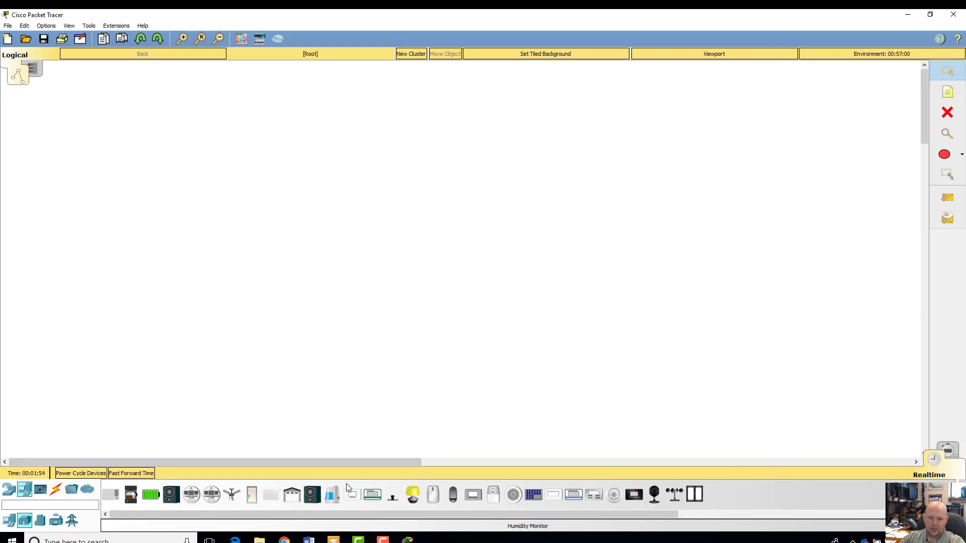
pyautogui.moveTo(499, 498)
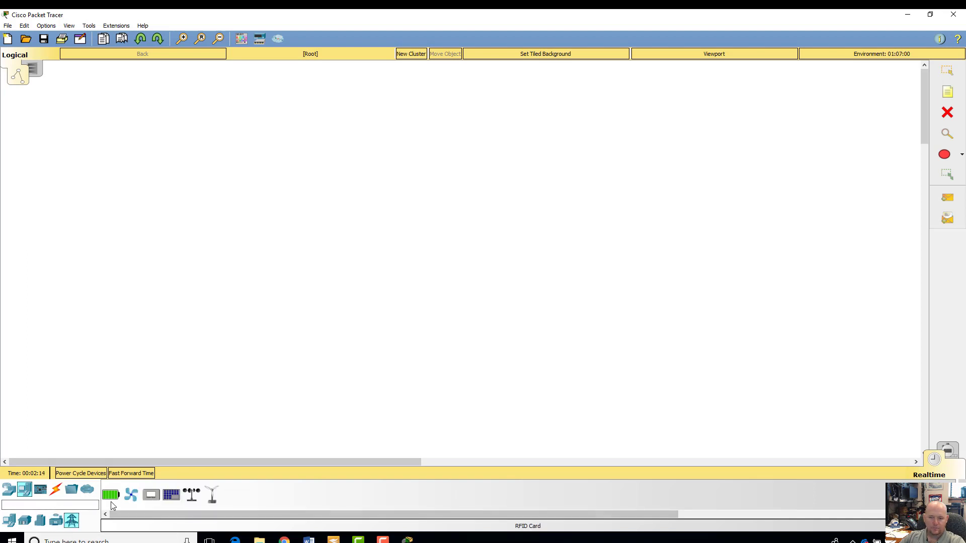
pyautogui.moveTo(110, 494)
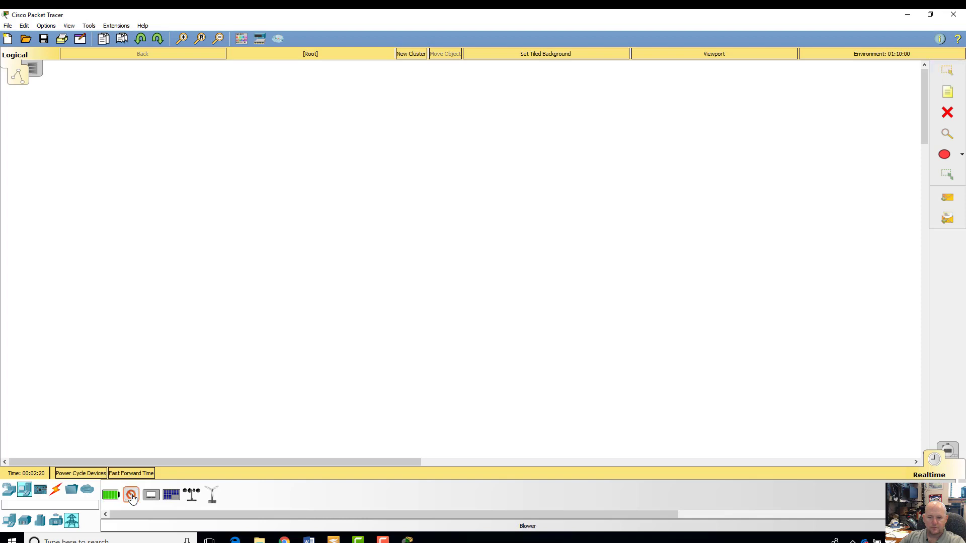
pyautogui.click(131, 495)
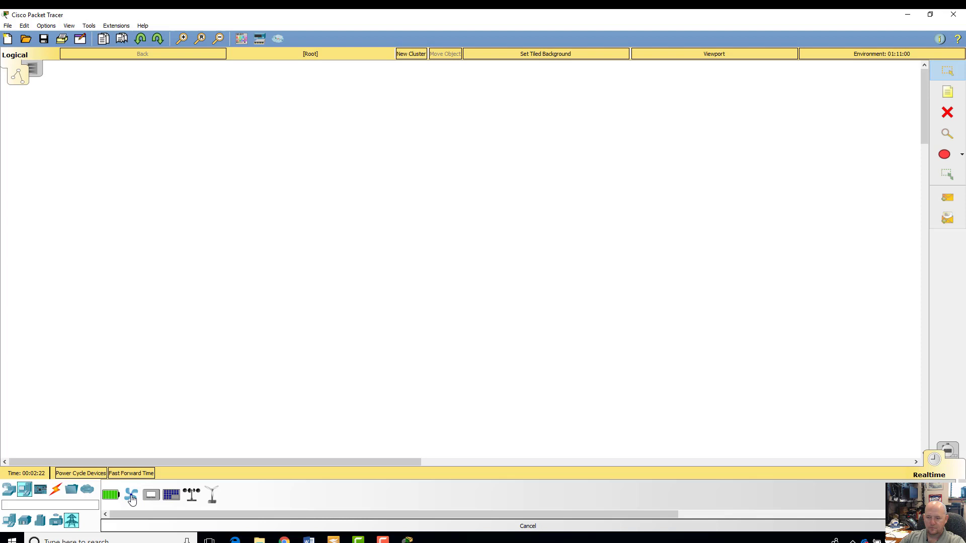
pyautogui.moveTo(212, 494)
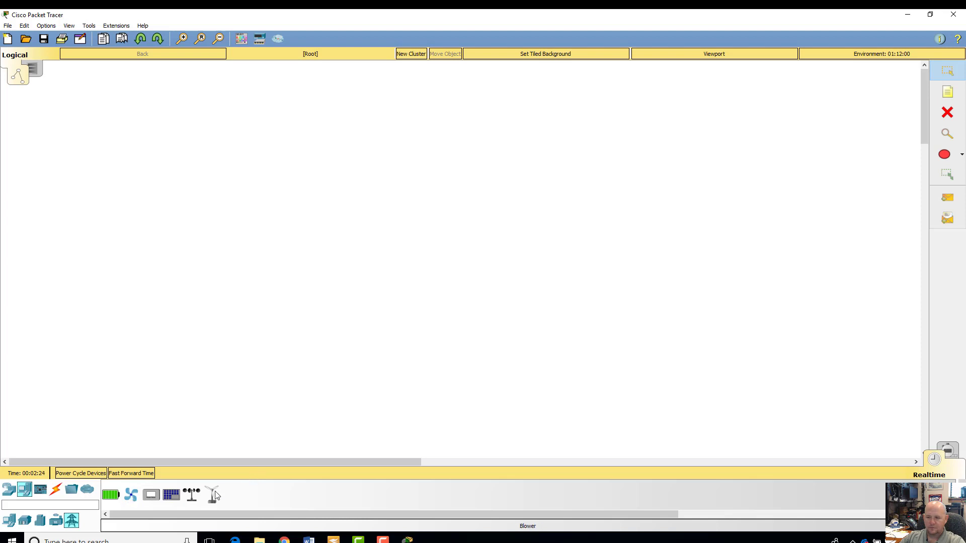
pyautogui.moveTo(200, 494)
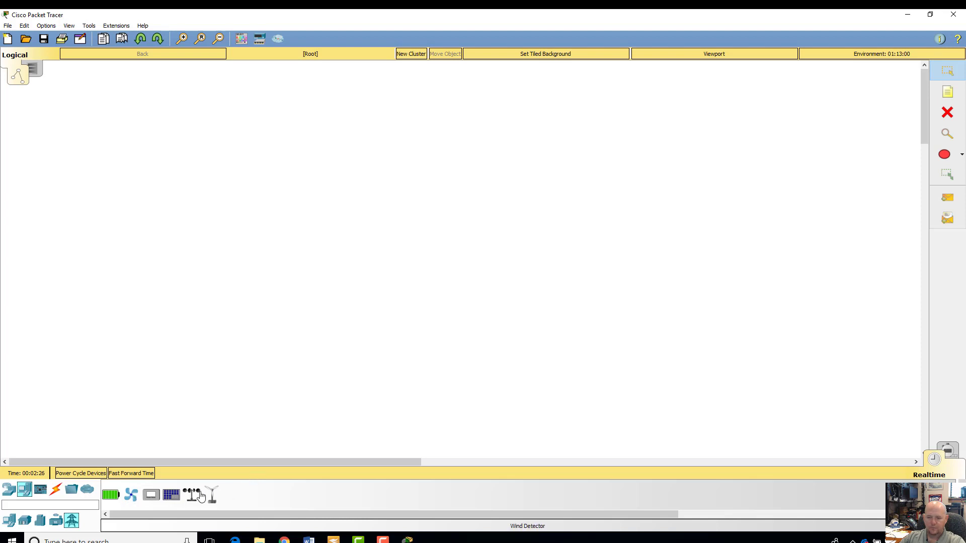
pyautogui.moveTo(212, 494)
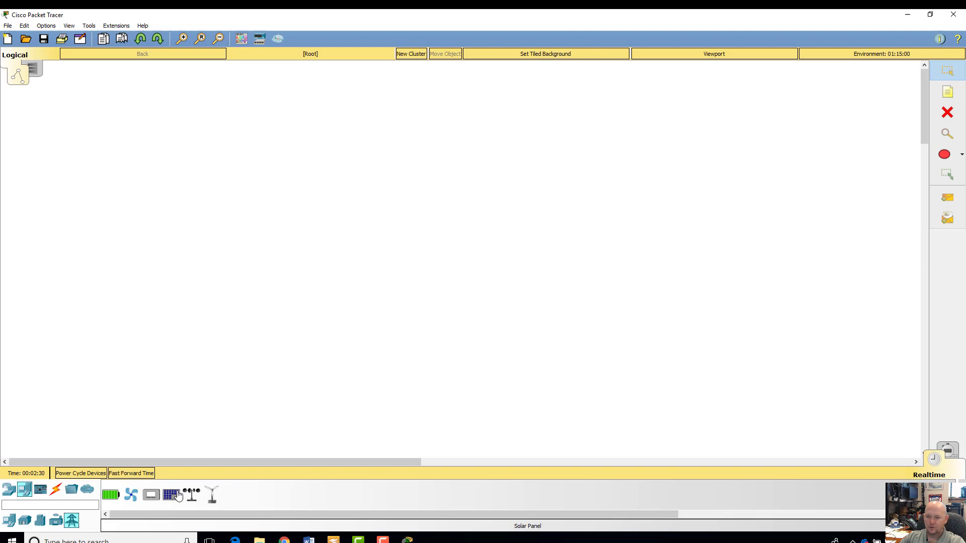
pyautogui.moveTo(221, 504)
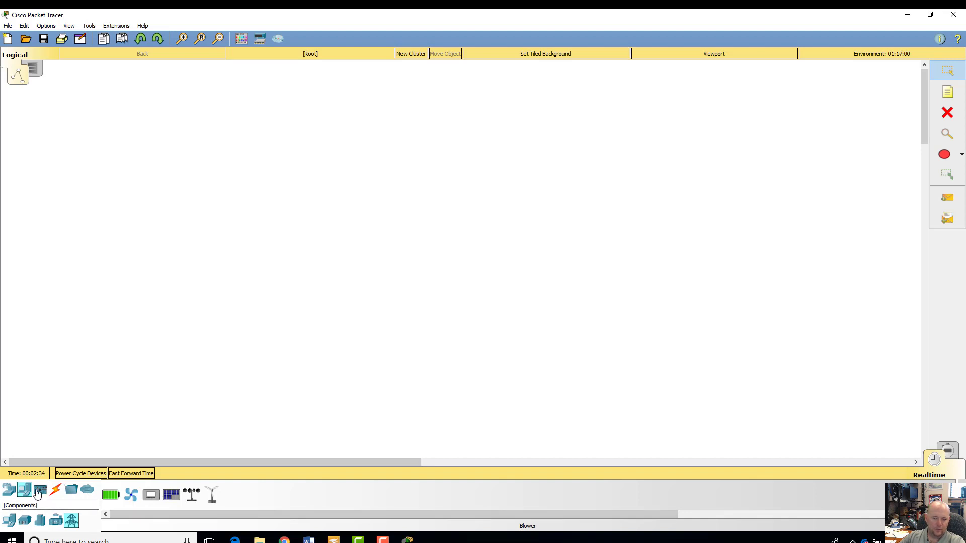
pyautogui.click(39, 489)
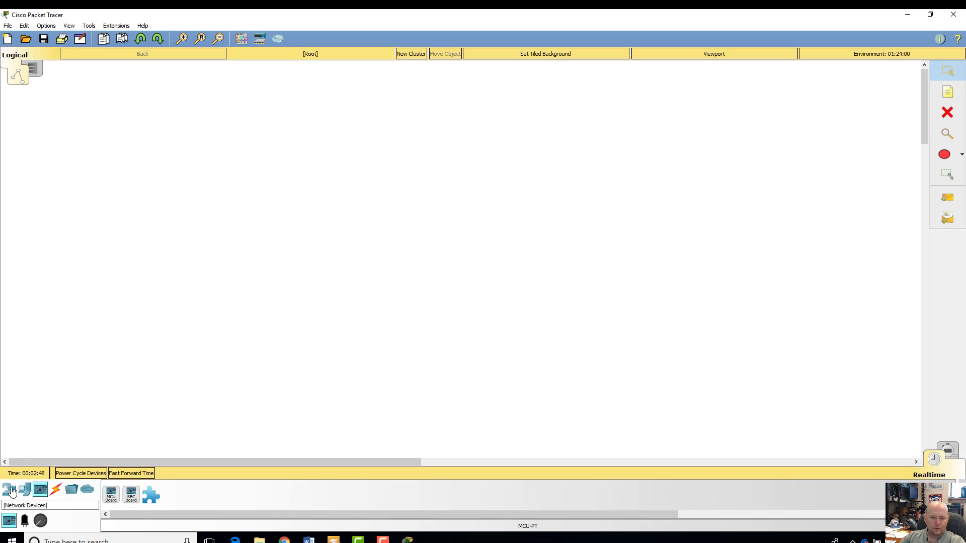
pyautogui.click(24, 488)
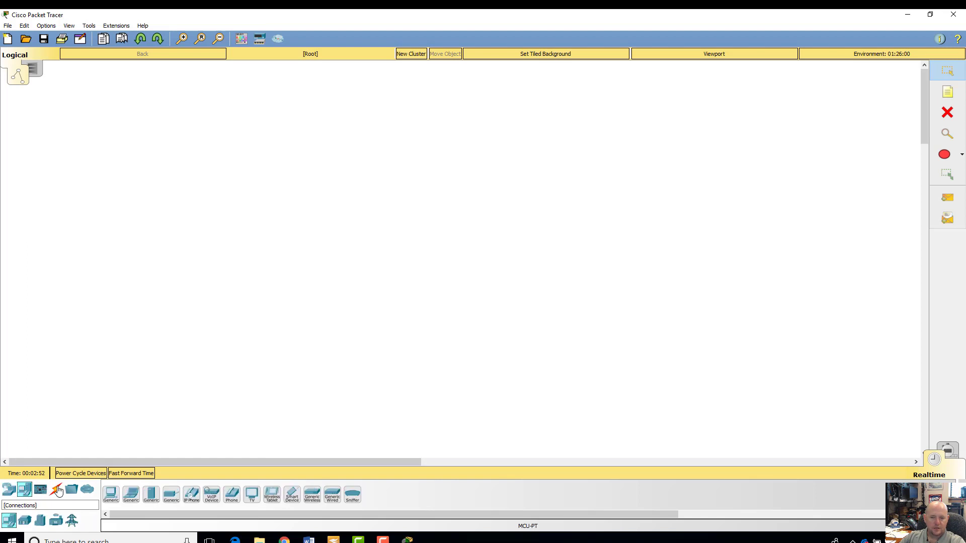
# Review the connection cable types and structured cabling parts in the device library
pyautogui.click(55, 489)
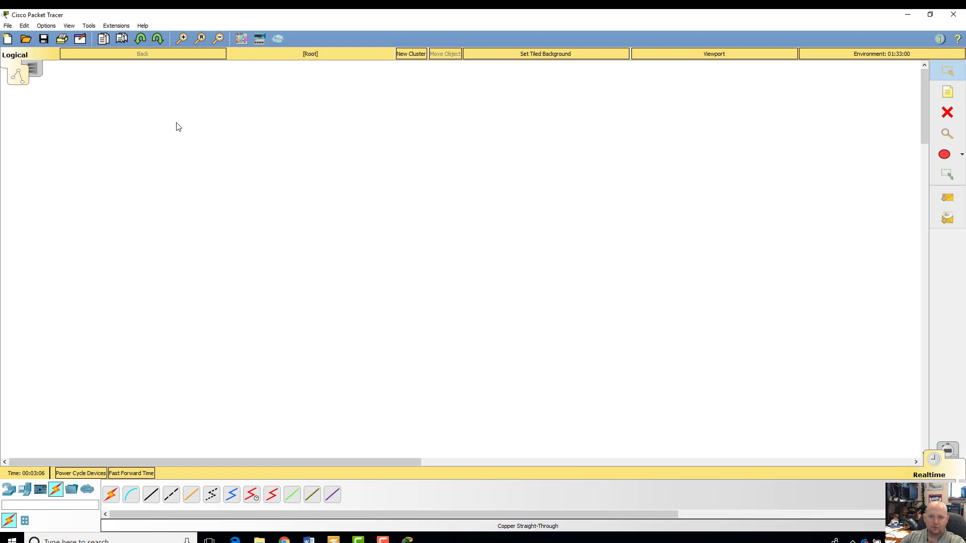
pyautogui.click(170, 495)
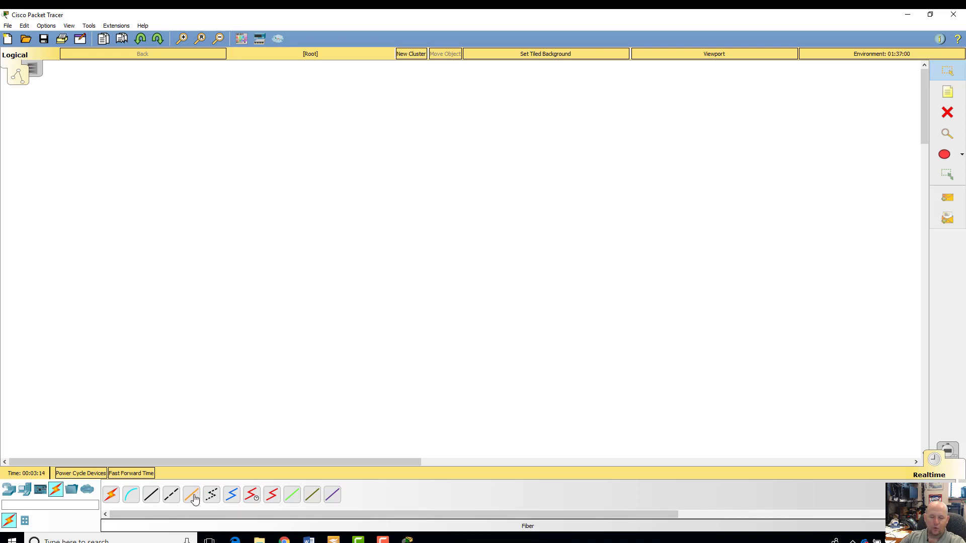
pyautogui.moveTo(239, 495)
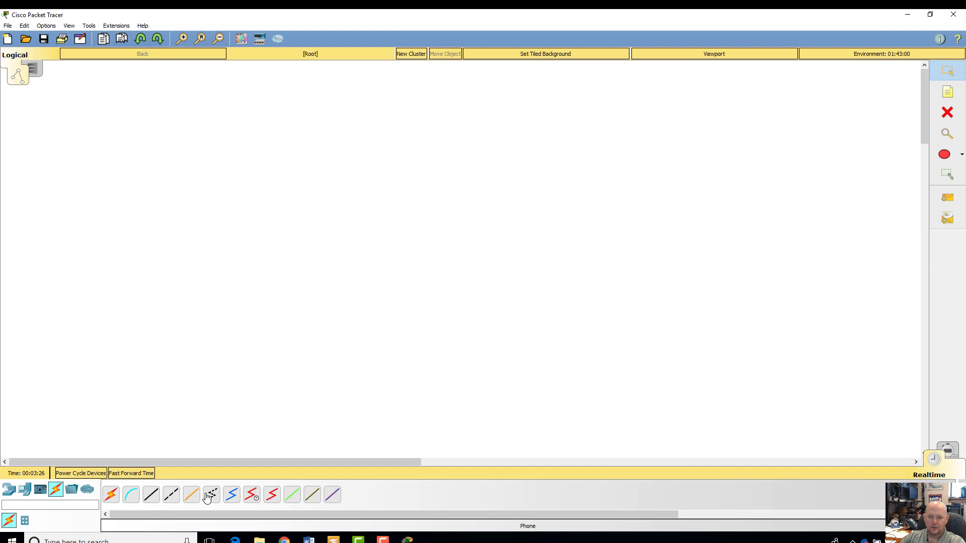
pyautogui.moveTo(130, 494)
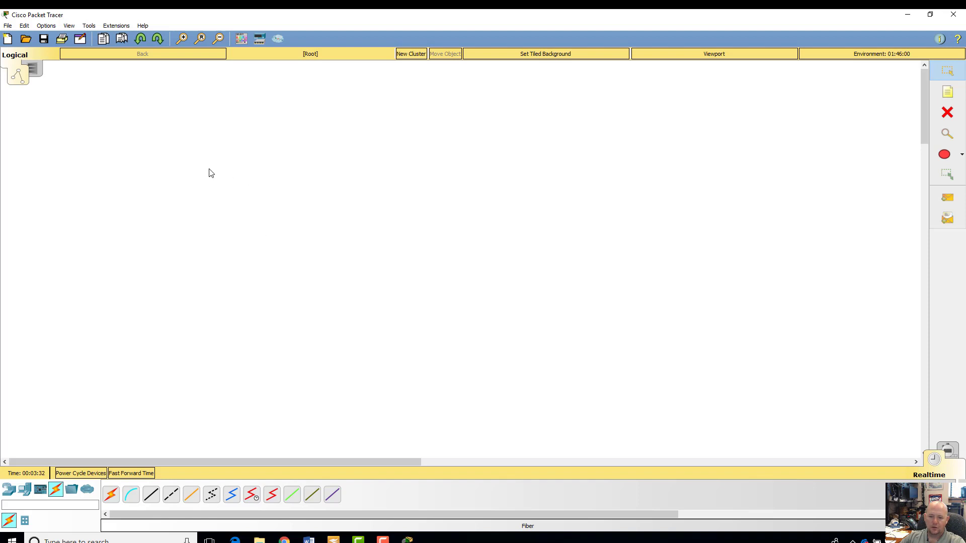
pyautogui.moveTo(656, 153)
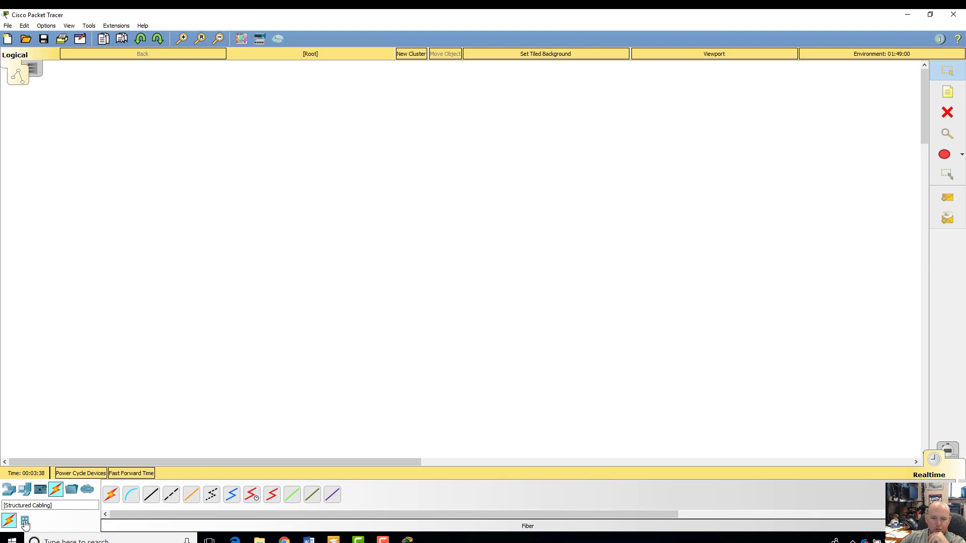
pyautogui.click(25, 522)
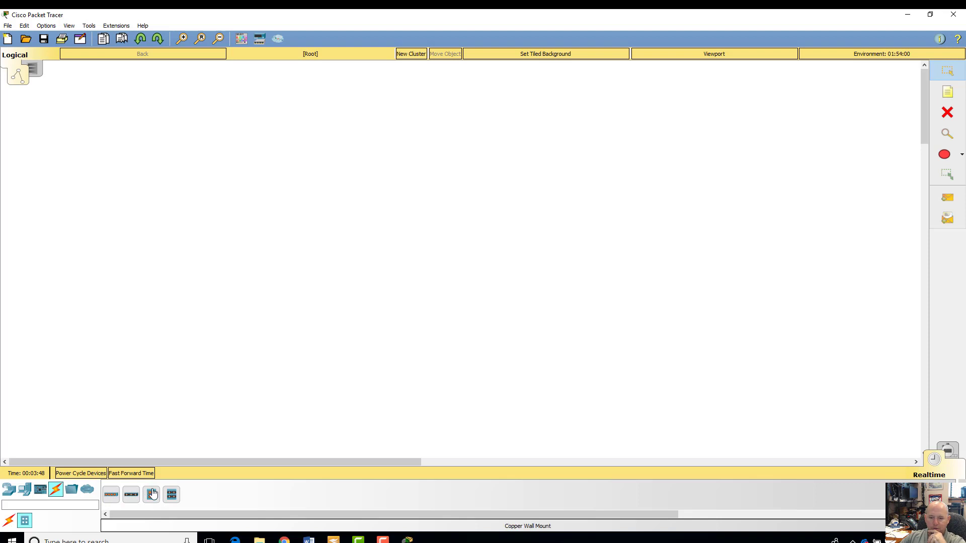
pyautogui.moveTo(104, 505)
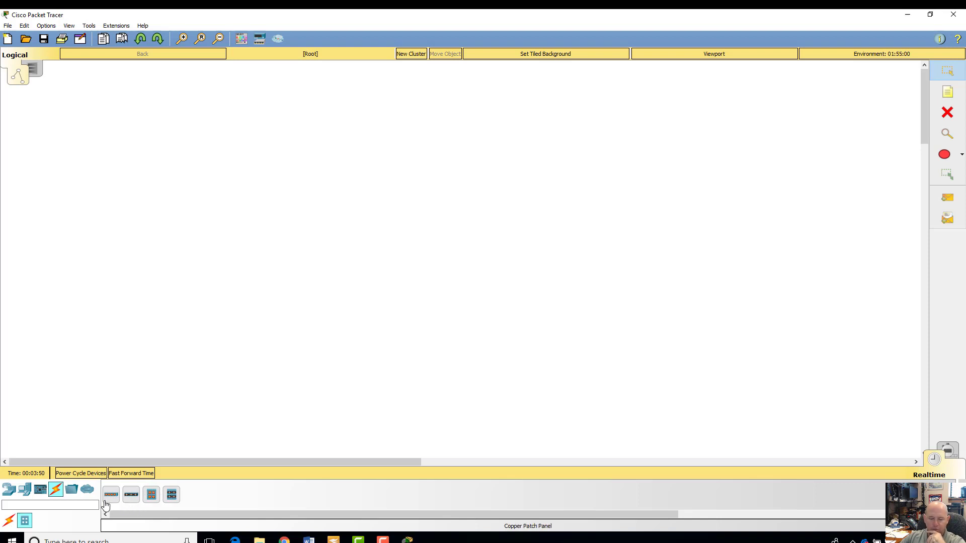
pyautogui.click(9, 520)
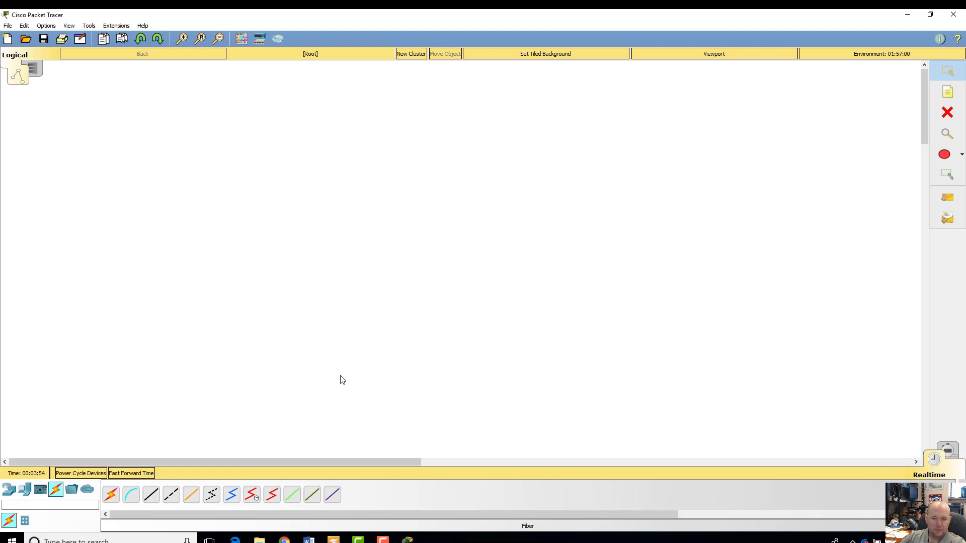
pyautogui.moveTo(238, 299)
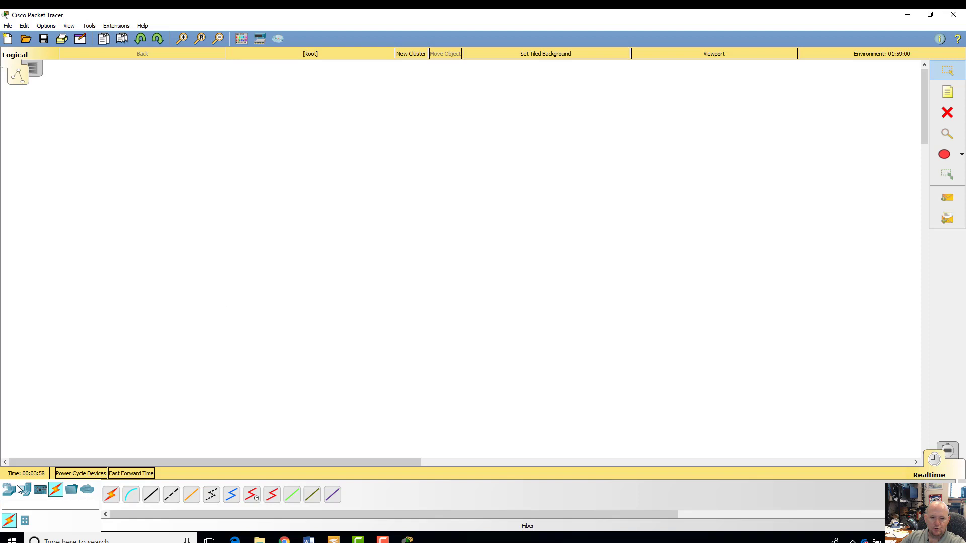
pyautogui.moveTo(8, 489)
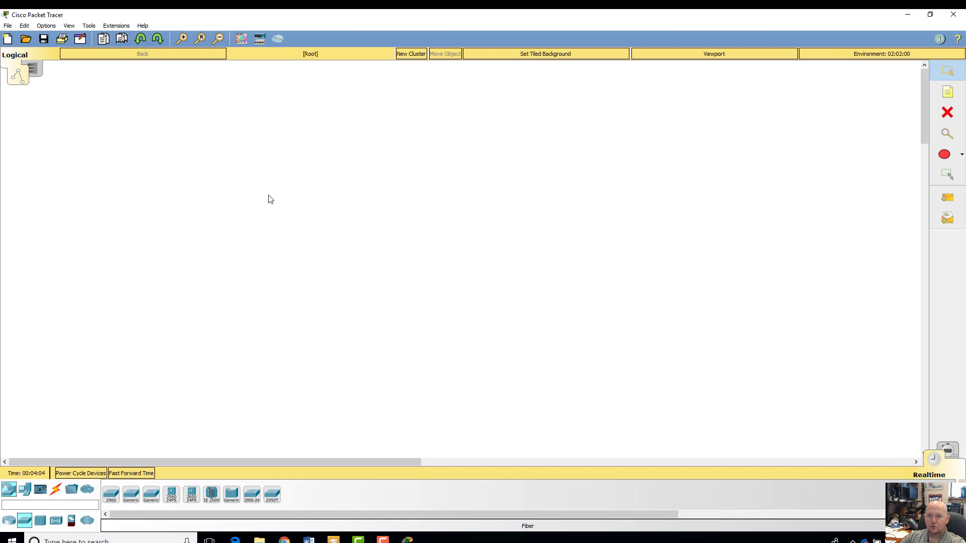
# Place a switch and two PCs on the workspace
pyautogui.click(233, 165)
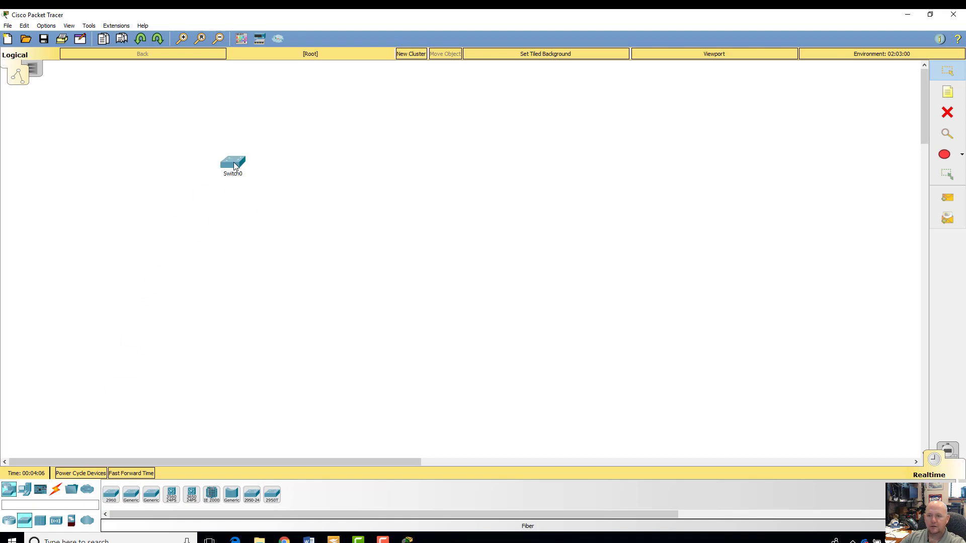
pyautogui.click(25, 489)
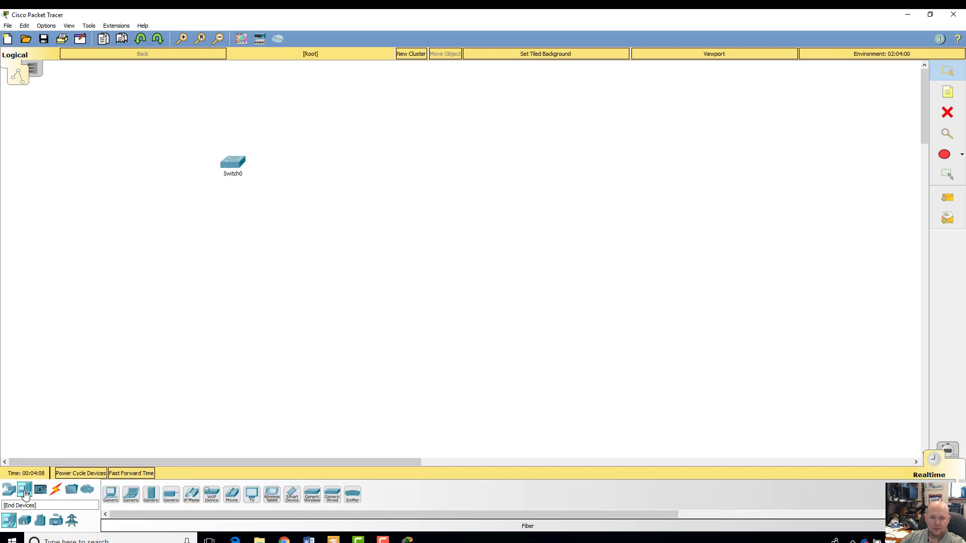
pyautogui.click(332, 179)
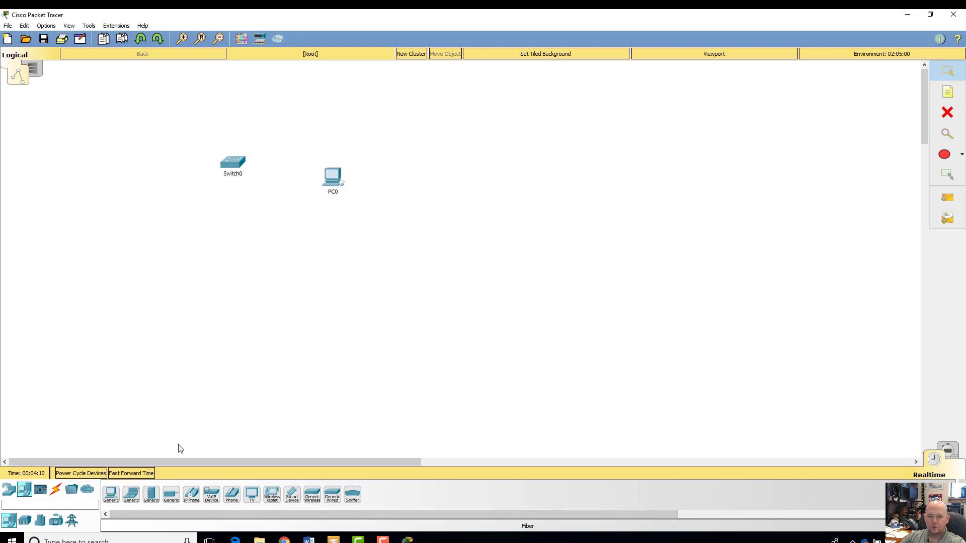
pyautogui.click(301, 268)
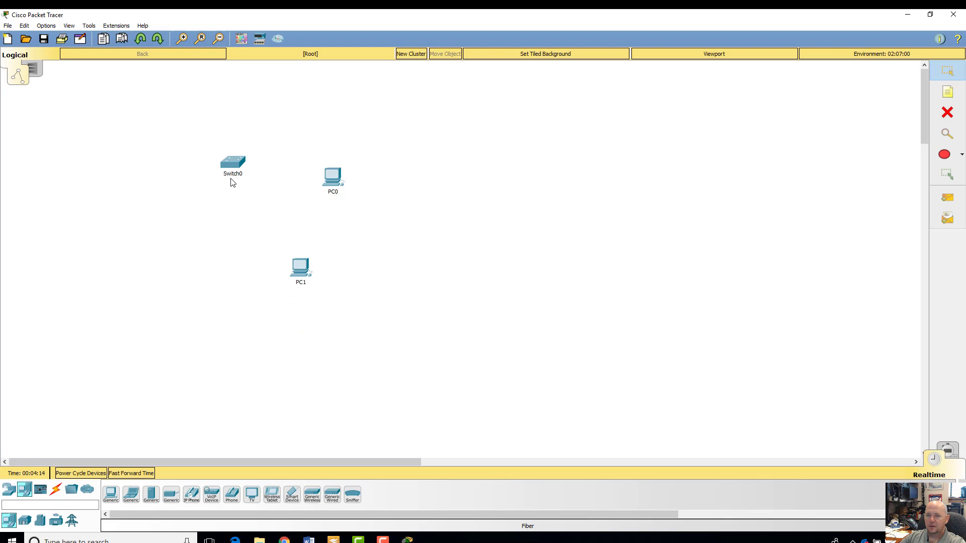
# Rename the switch to SW-1 and the first PC to PC-1
pyautogui.doubleClick(232, 173)
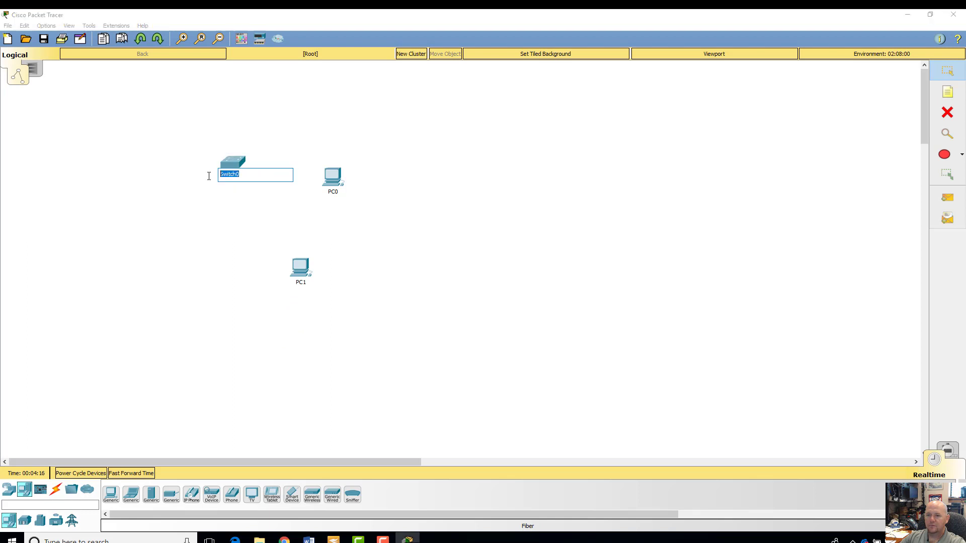
pyautogui.write('S')
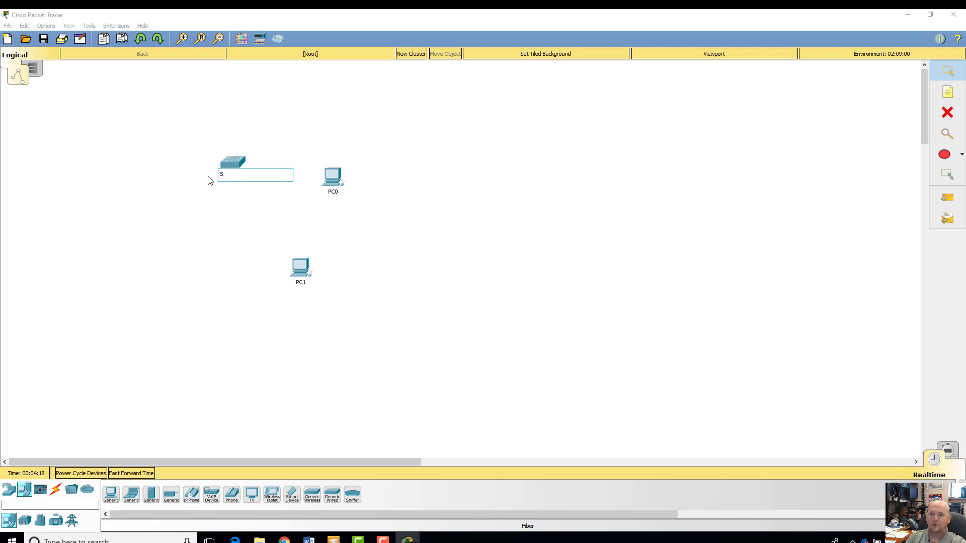
pyautogui.write('W-1')
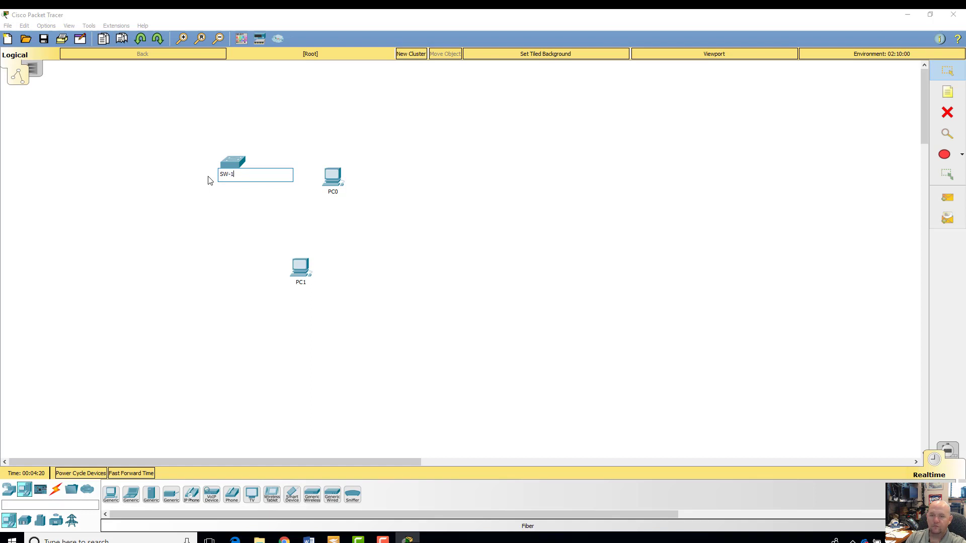
pyautogui.press('Return')
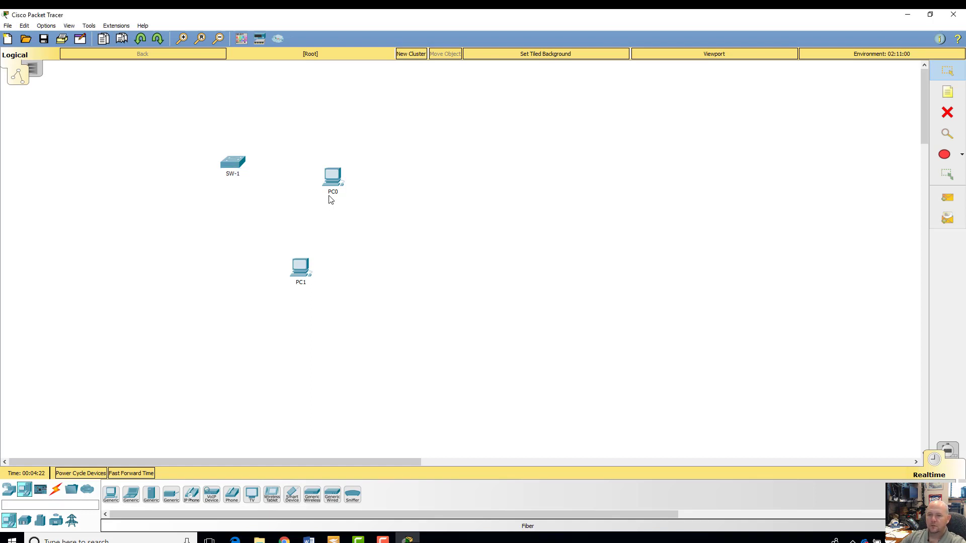
pyautogui.doubleClick(332, 192)
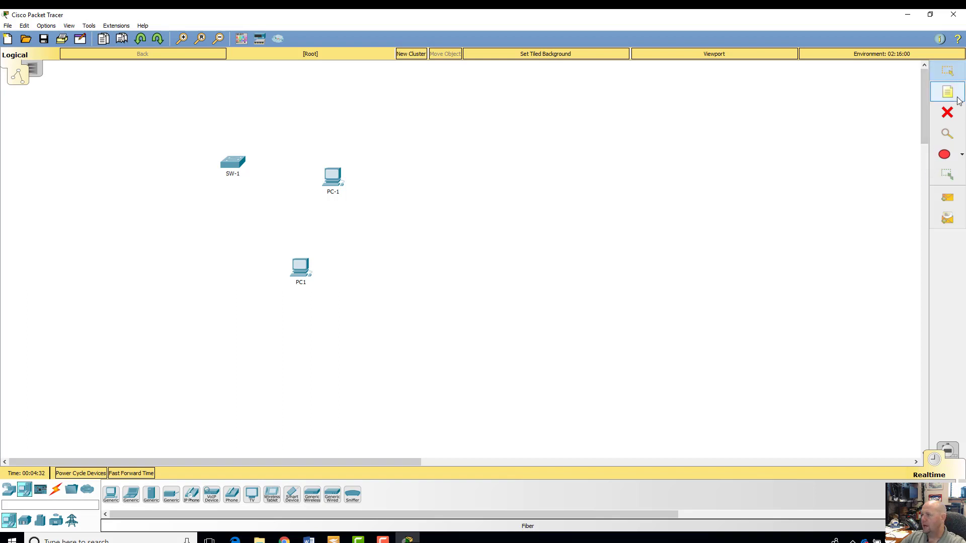
pyautogui.moveTo(946, 91)
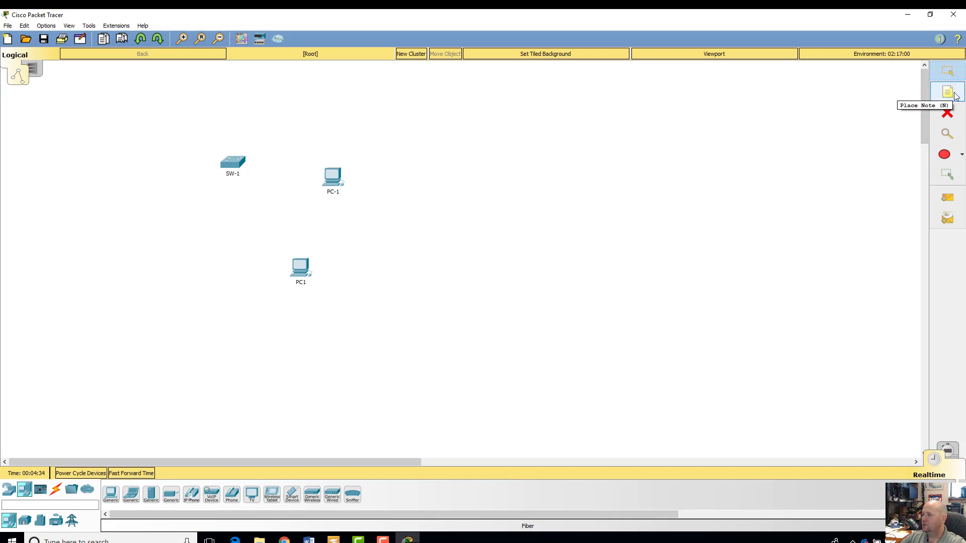
# Add an 'IP Adress / Roles' note, then move SW-1 and the note further left
pyautogui.click(255, 192)
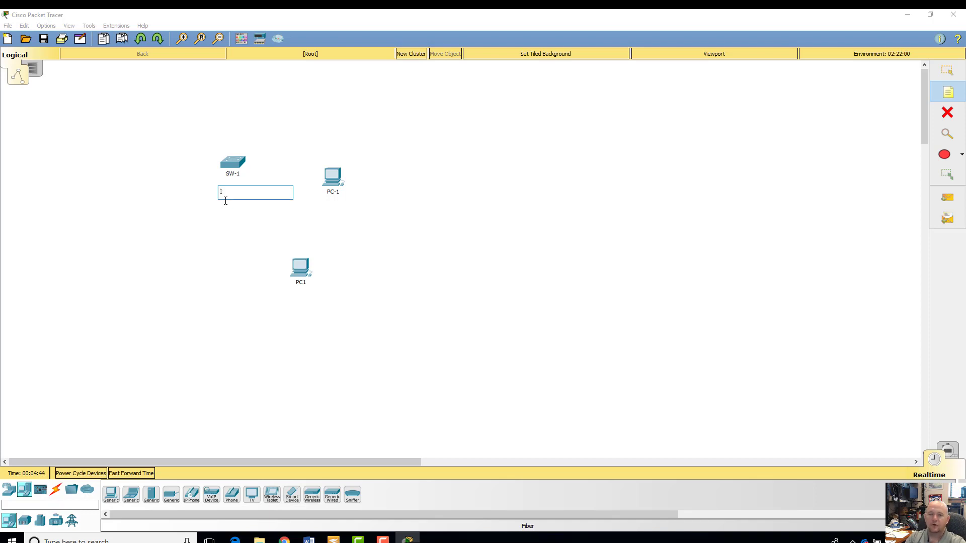
pyautogui.write('P Adre')
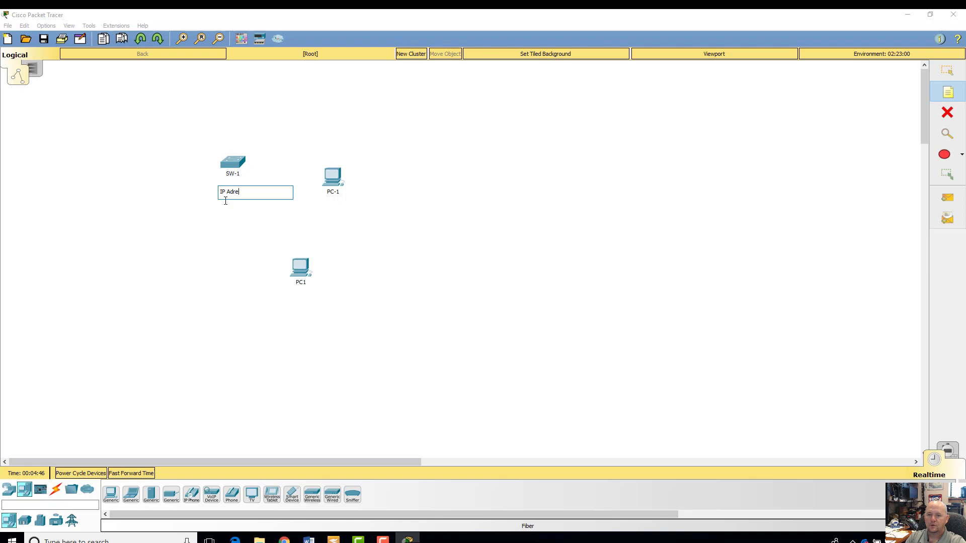
pyautogui.write('ss')
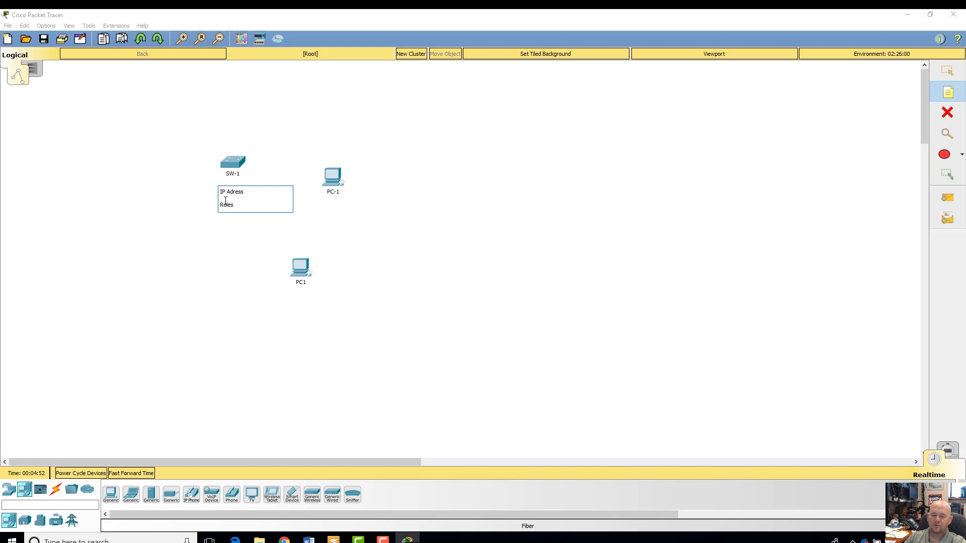
pyautogui.click(250, 237)
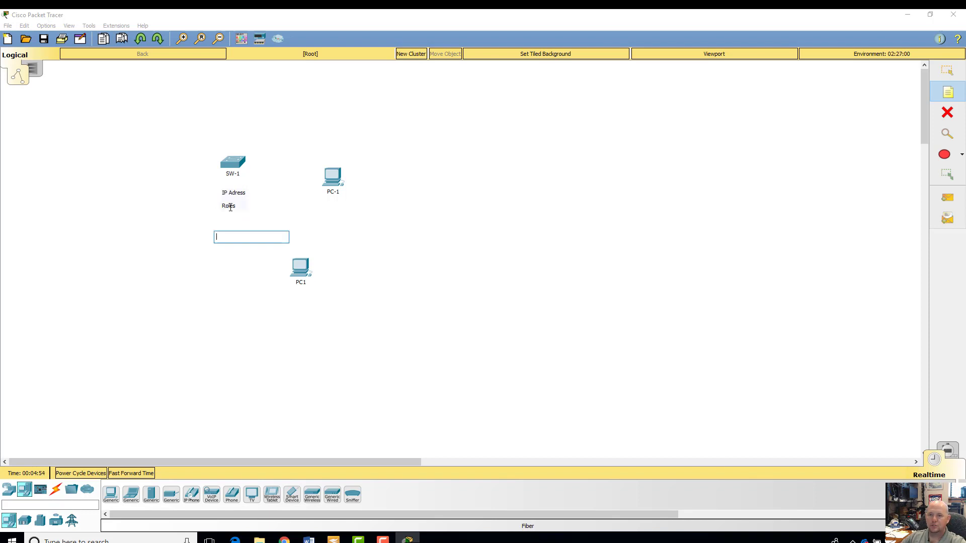
pyautogui.moveTo(233, 163); pyautogui.dragTo(151, 153)
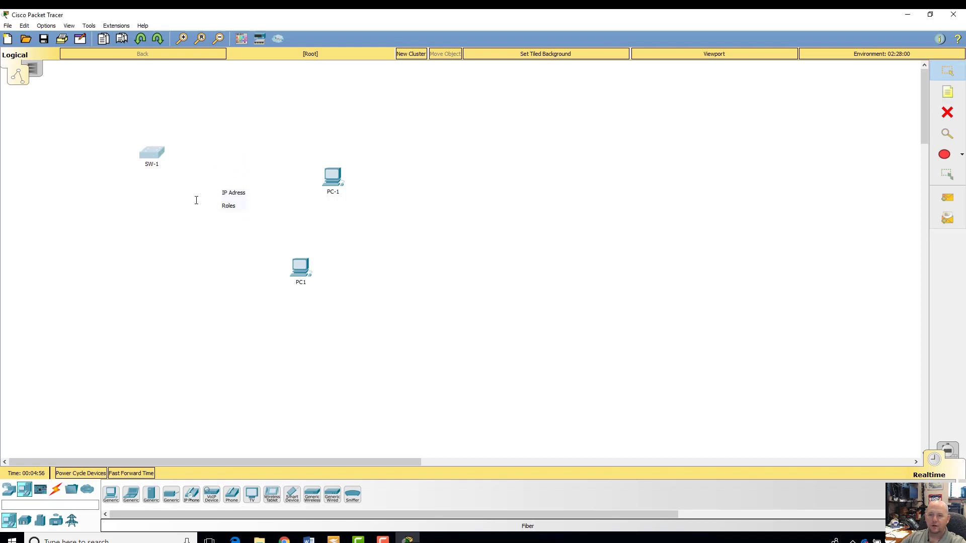
pyautogui.moveTo(233, 197); pyautogui.dragTo(151, 185)
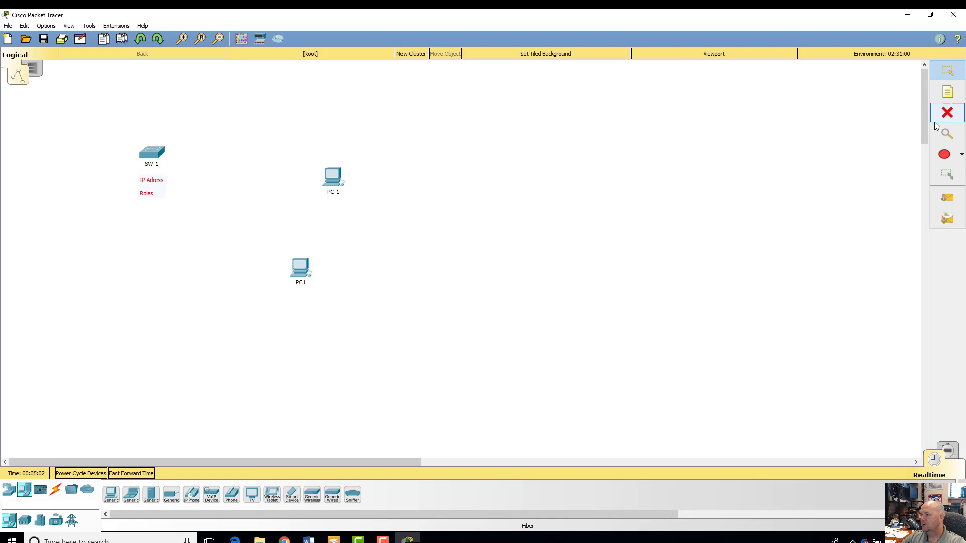
# Delete the selected switch and note, then undo to bring SW-1 back
pyautogui.click(946, 112)
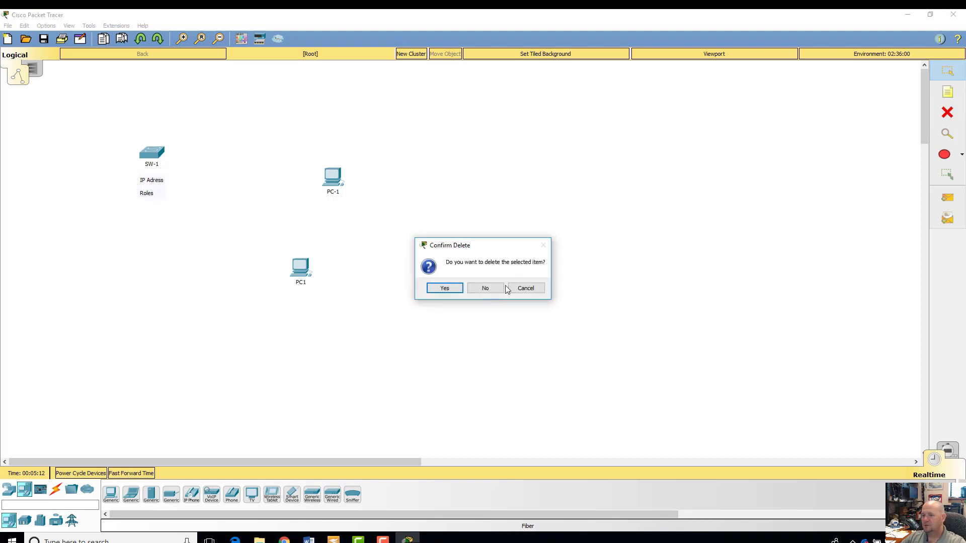
pyautogui.click(485, 288)
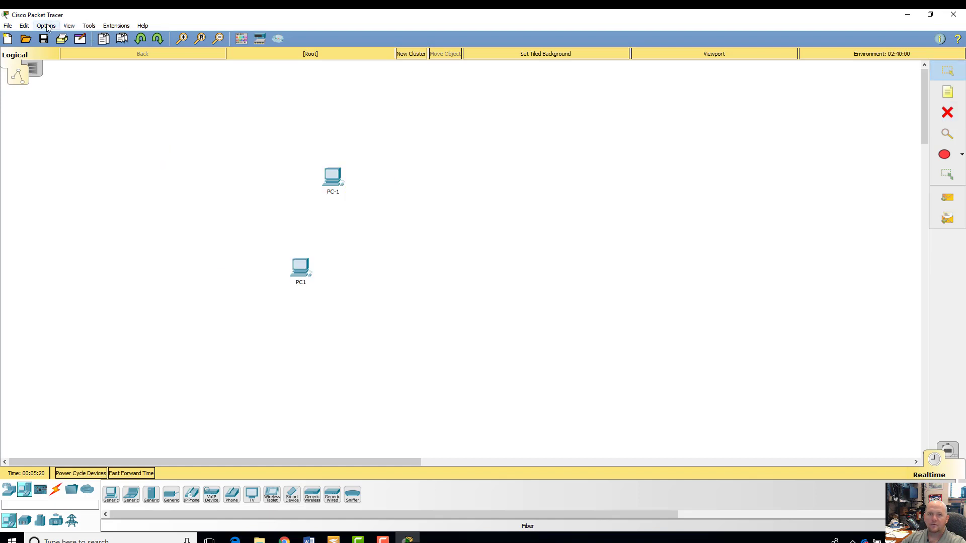
pyautogui.click(24, 25)
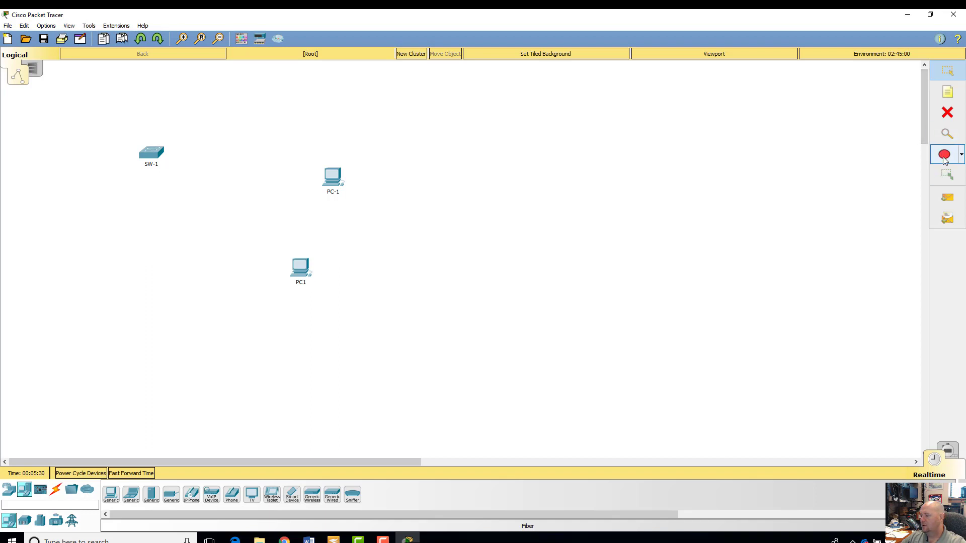
# Draw a purple-outlined ellipse around SW-1, PC-1 and PC1
pyautogui.click(960, 154)
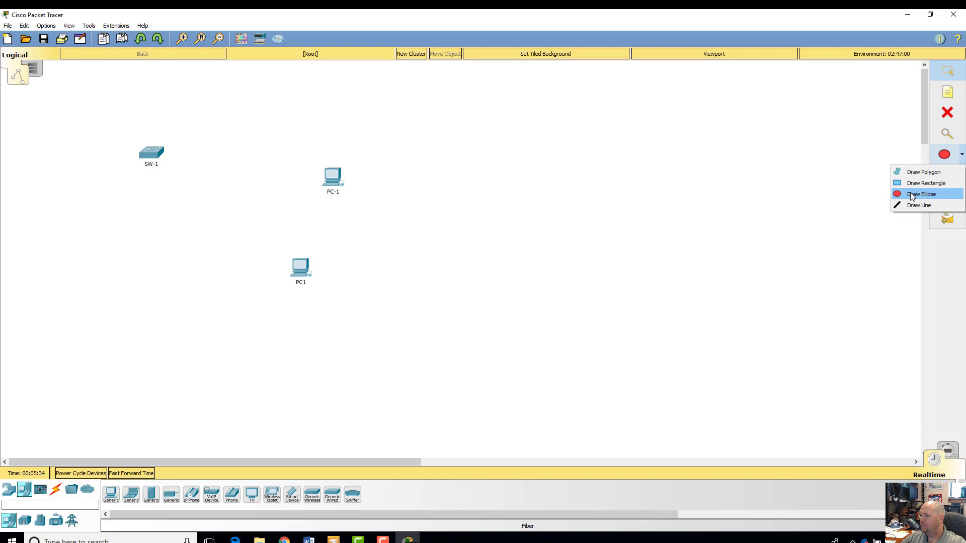
pyautogui.click(921, 193)
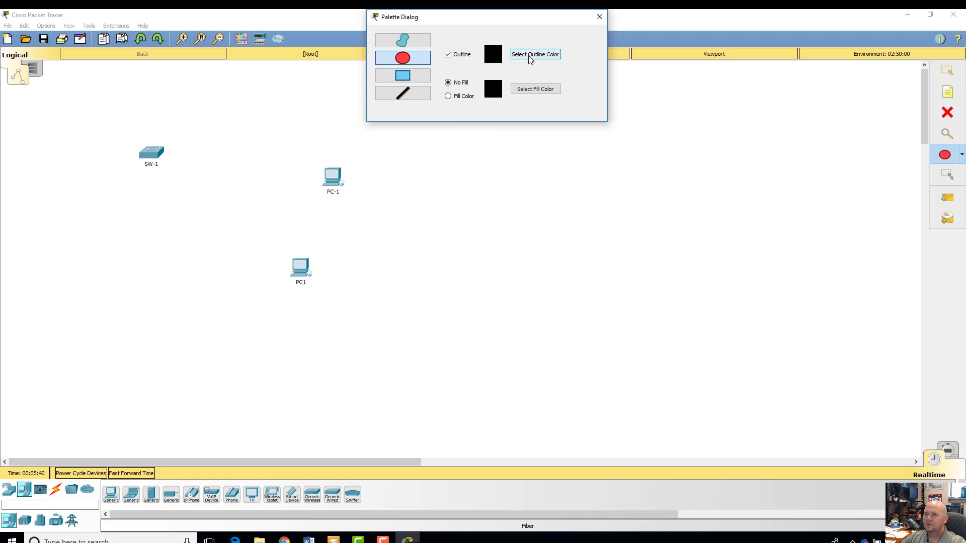
pyautogui.click(534, 54)
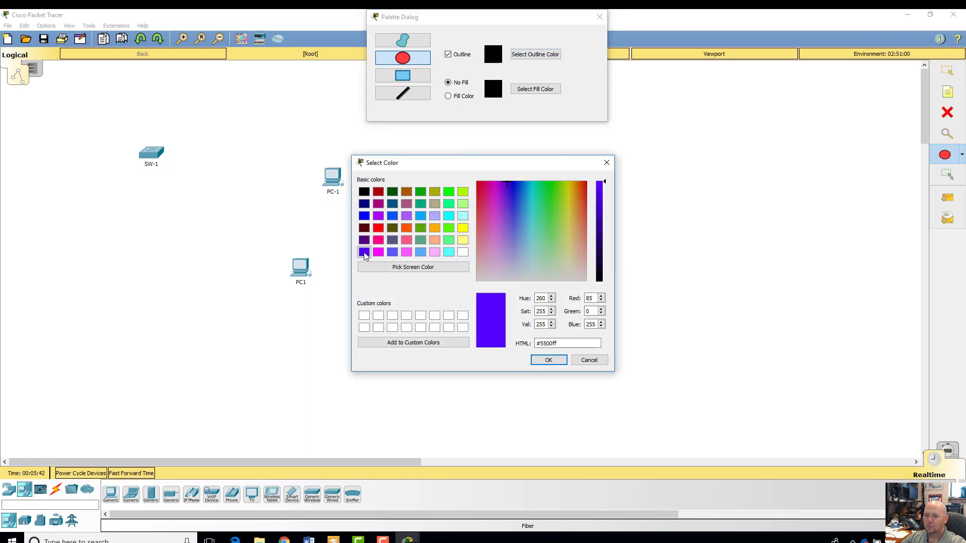
pyautogui.click(546, 360)
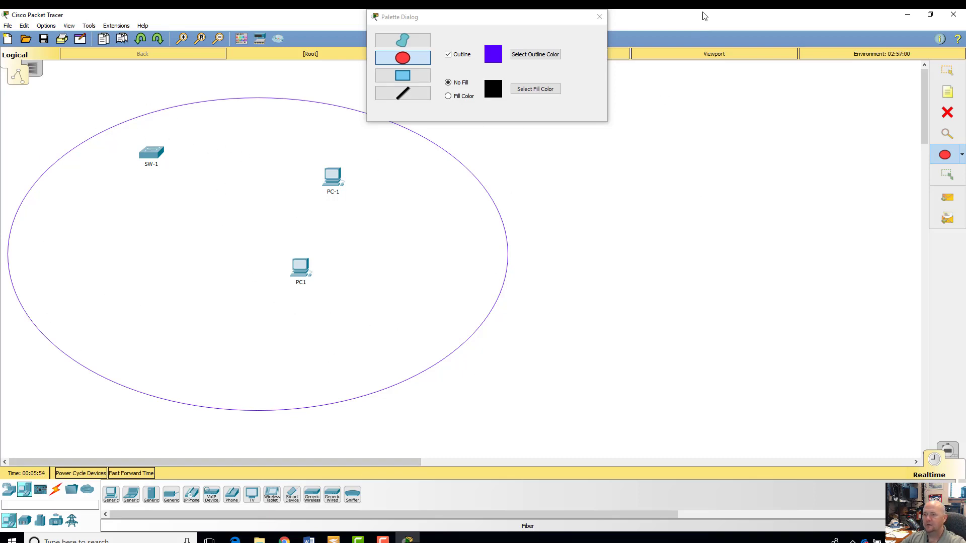
pyautogui.moveTo(598, 16)
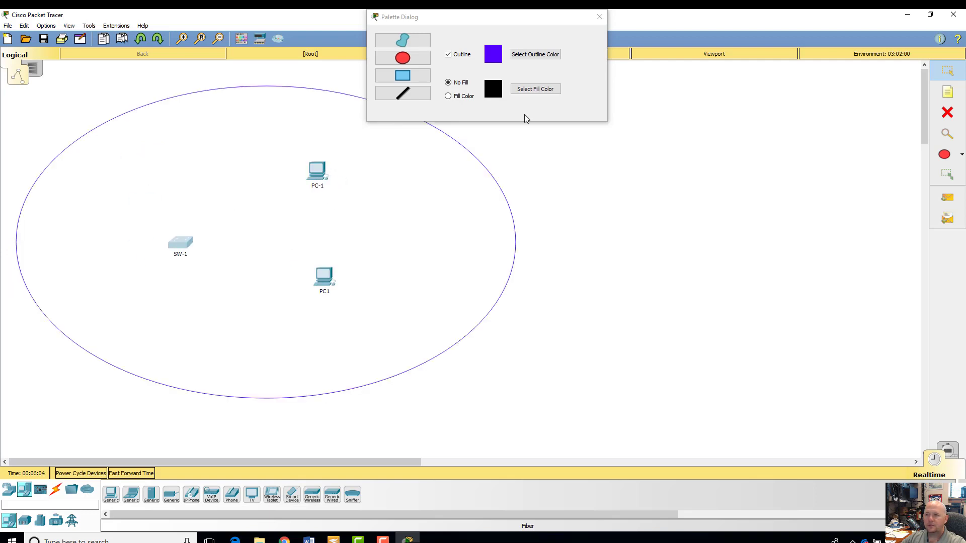
pyautogui.click(597, 17)
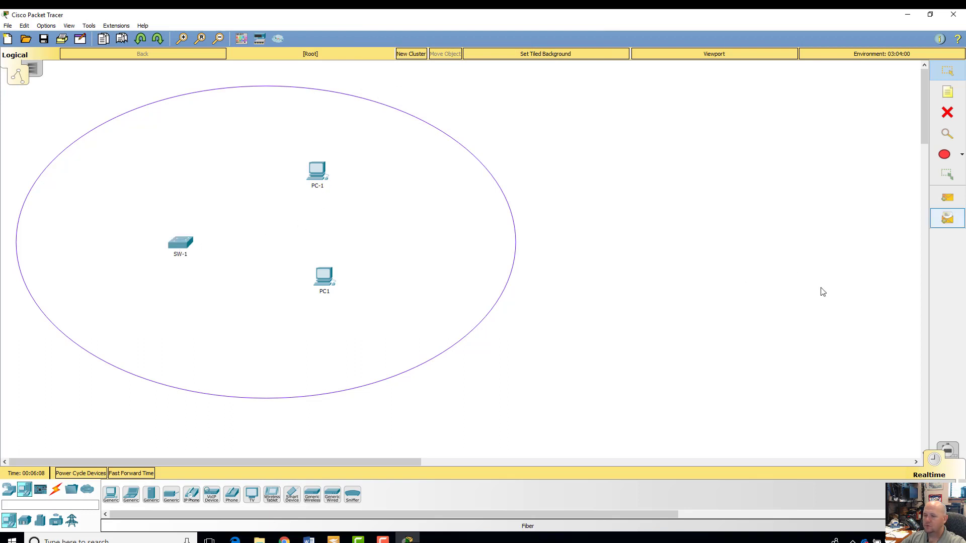
# Cable PC-1 FastEthernet0 to SW-1 FastEthernet0/1 using a copper straight-through cable
pyautogui.click(54, 489)
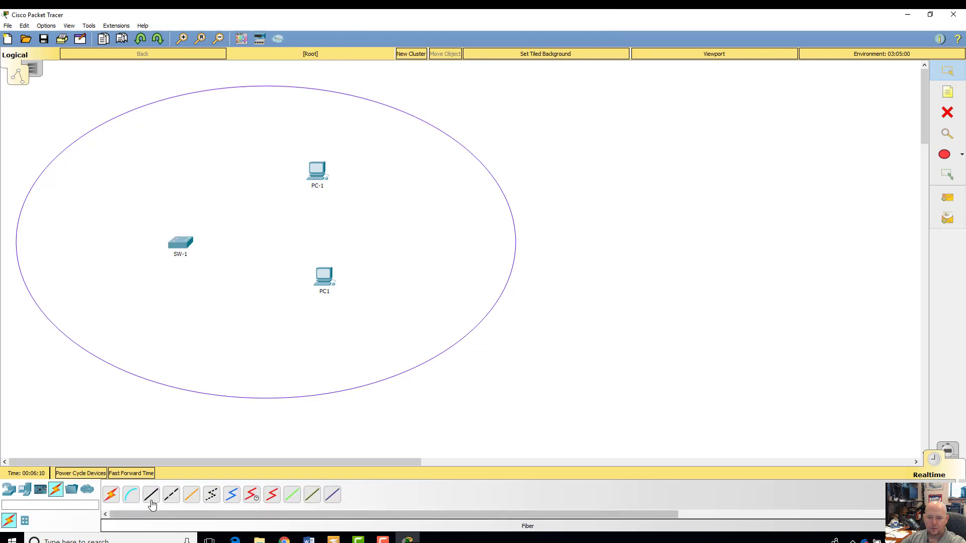
pyautogui.click(150, 494)
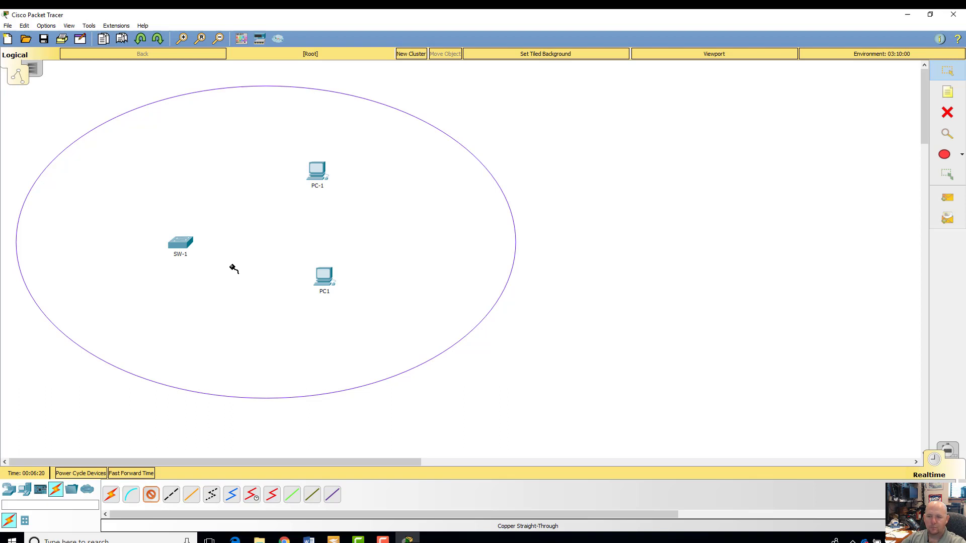
pyautogui.click(316, 171)
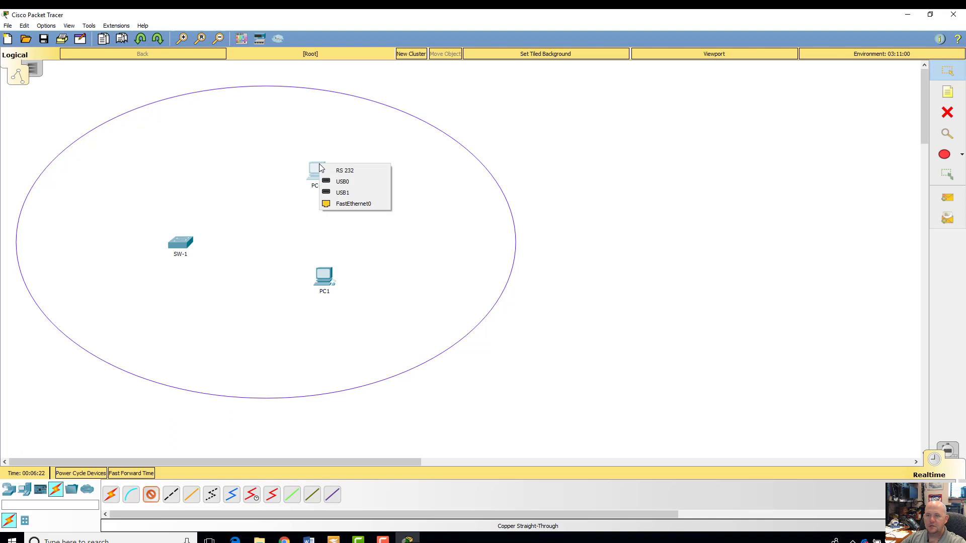
pyautogui.moveTo(359, 168)
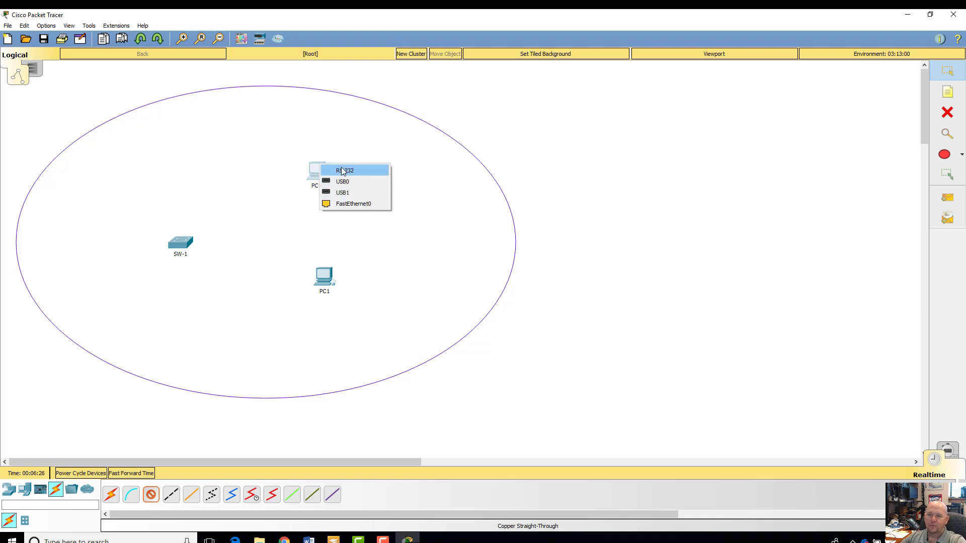
pyautogui.moveTo(343, 192)
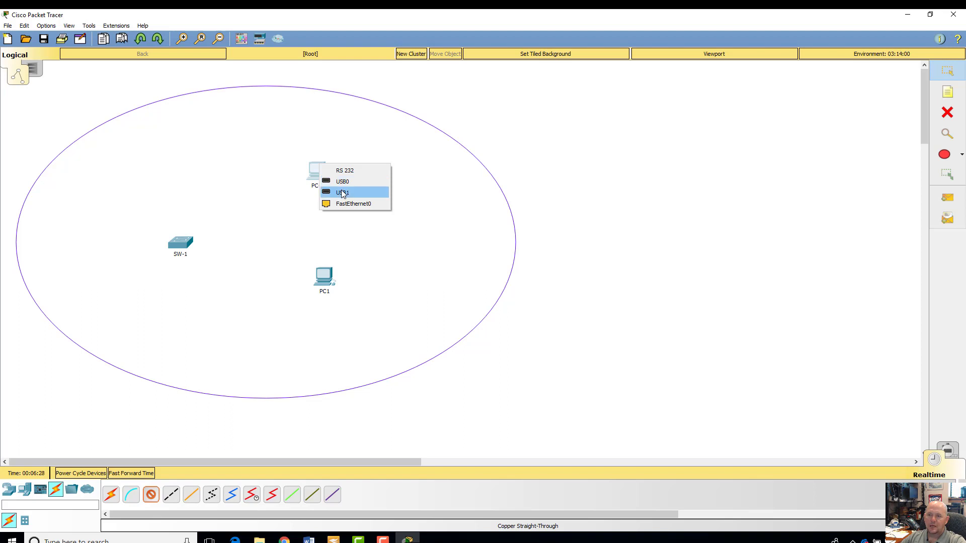
pyautogui.moveTo(353, 204)
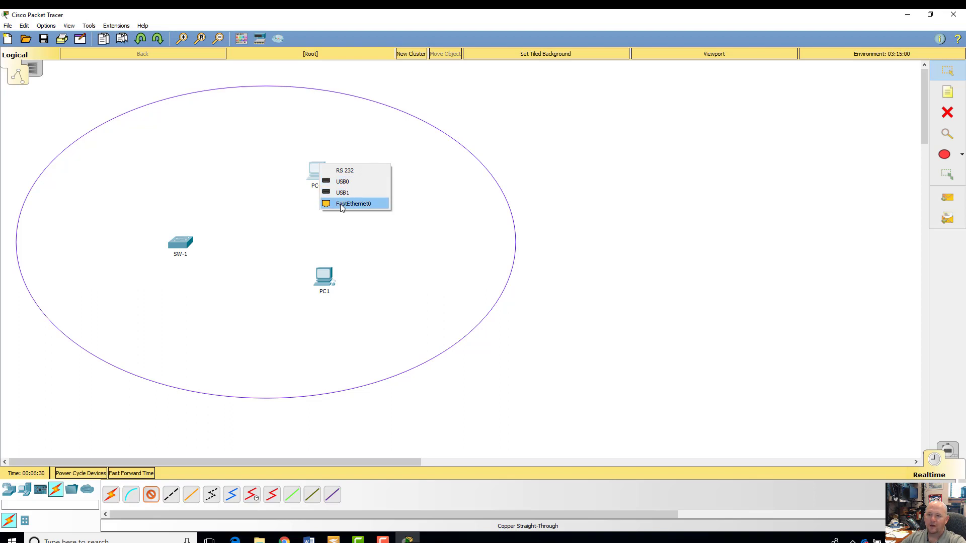
pyautogui.moveTo(373, 204)
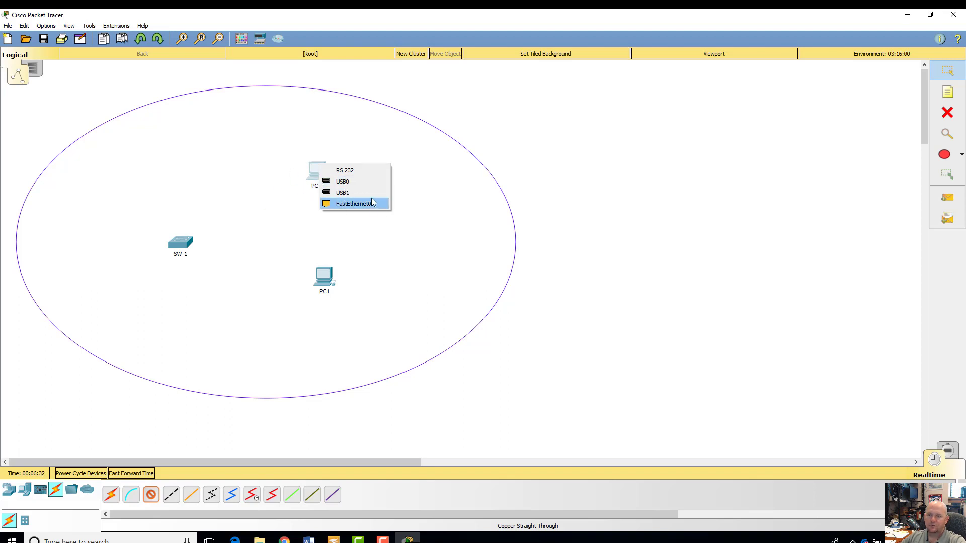
pyautogui.click(353, 203)
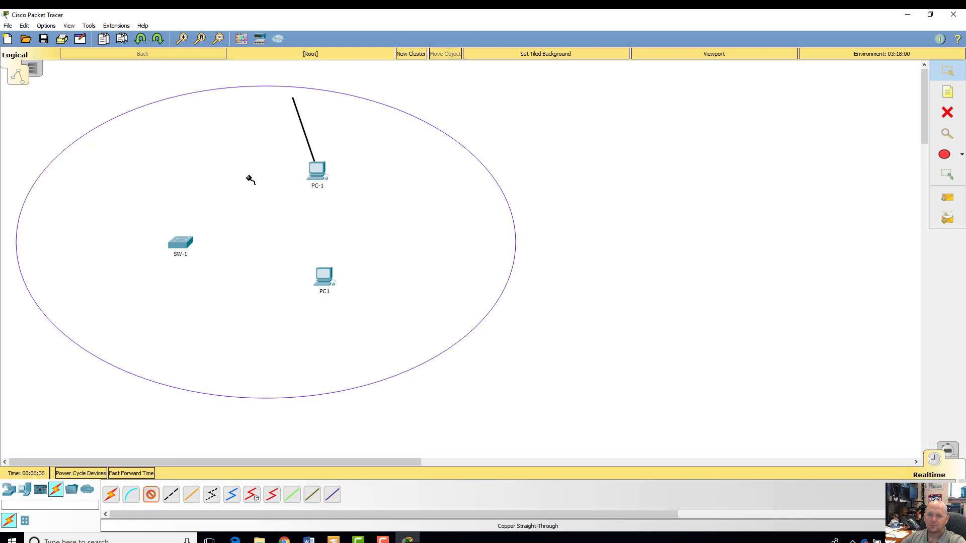
pyautogui.moveTo(233, 162)
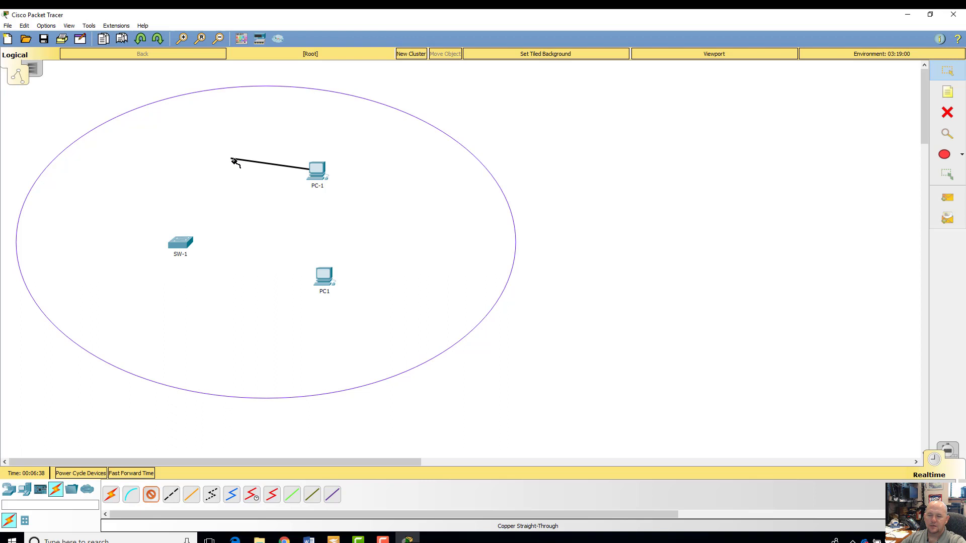
pyautogui.click(181, 242)
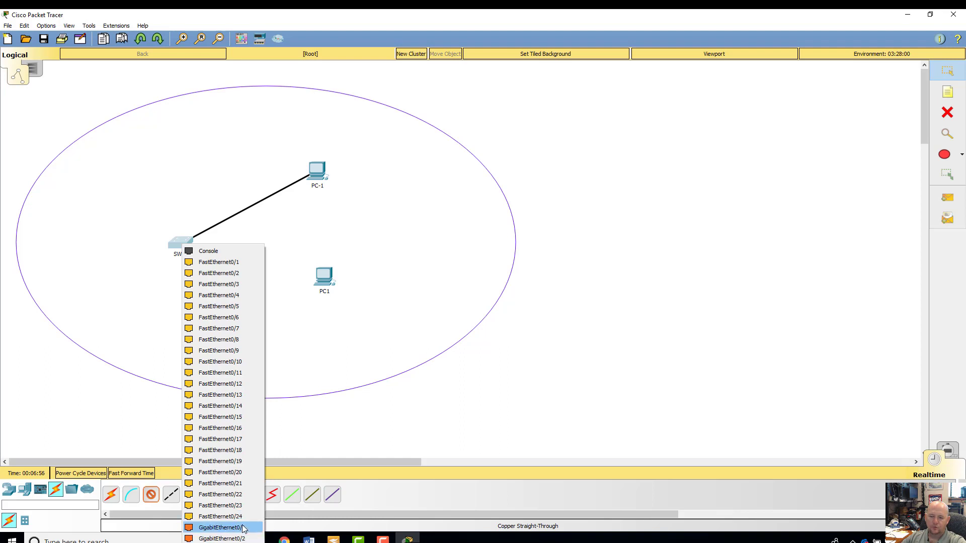
pyautogui.moveTo(316, 172)
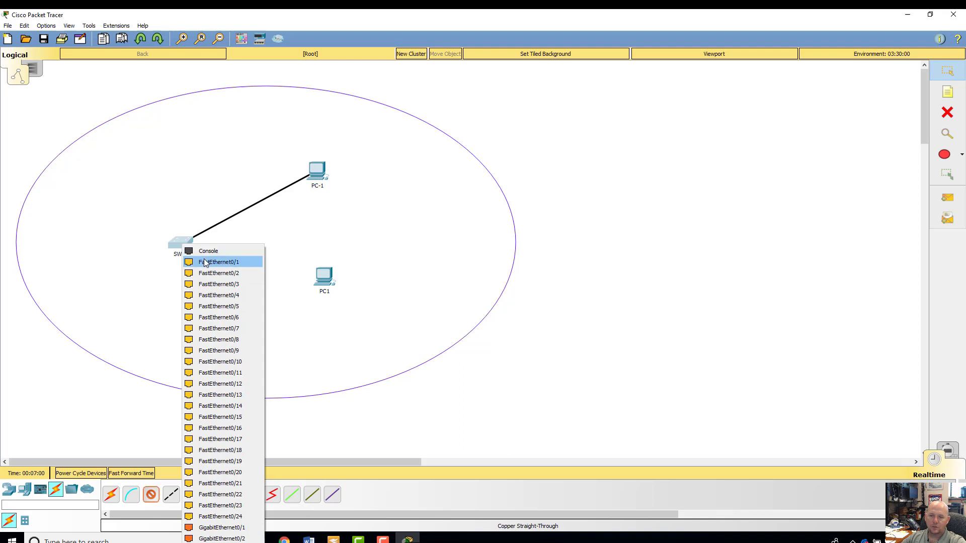
pyautogui.click(219, 261)
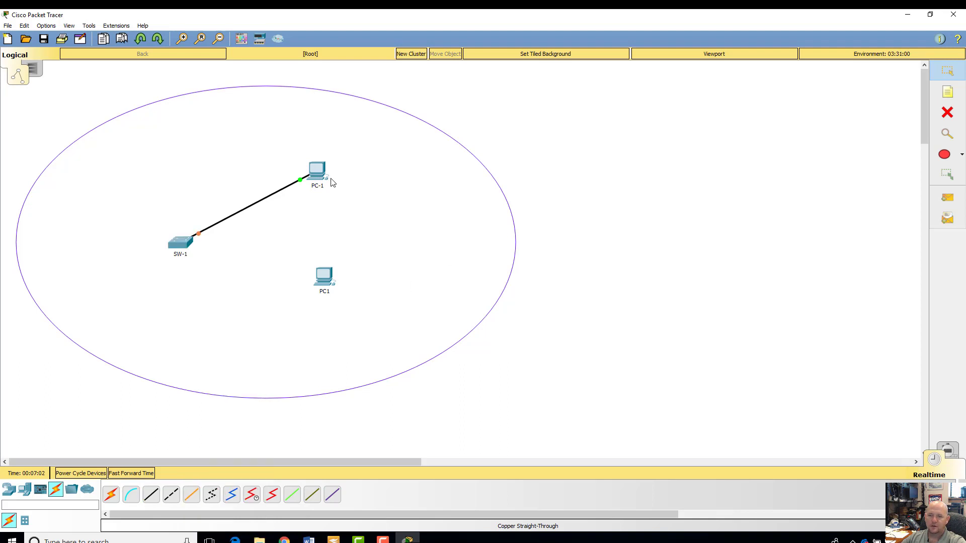
pyautogui.moveTo(203, 233)
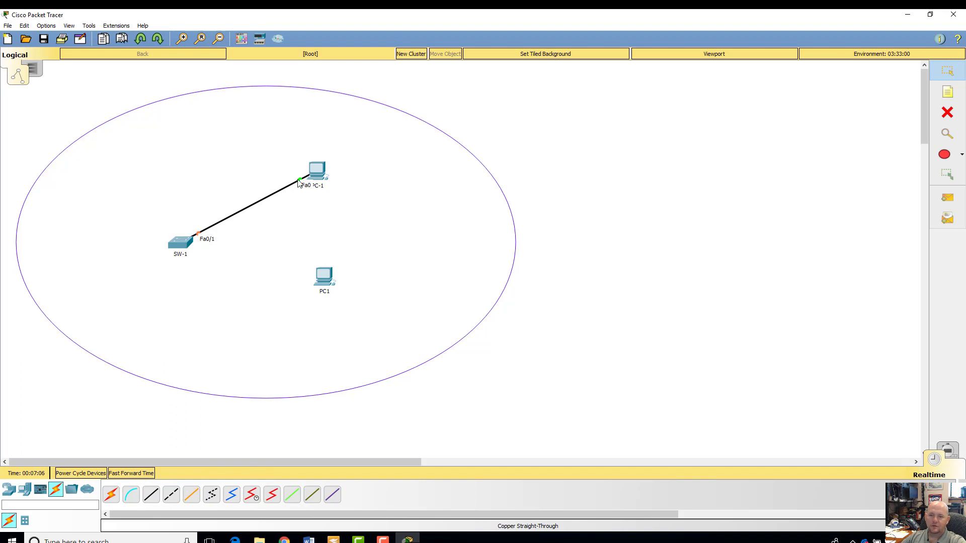
pyautogui.moveTo(311, 131)
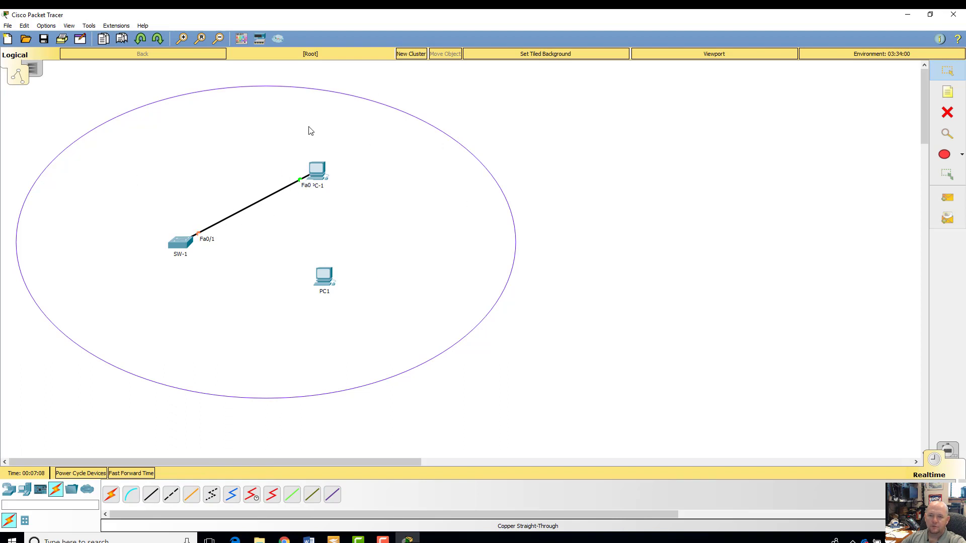
pyautogui.moveTo(325, 153)
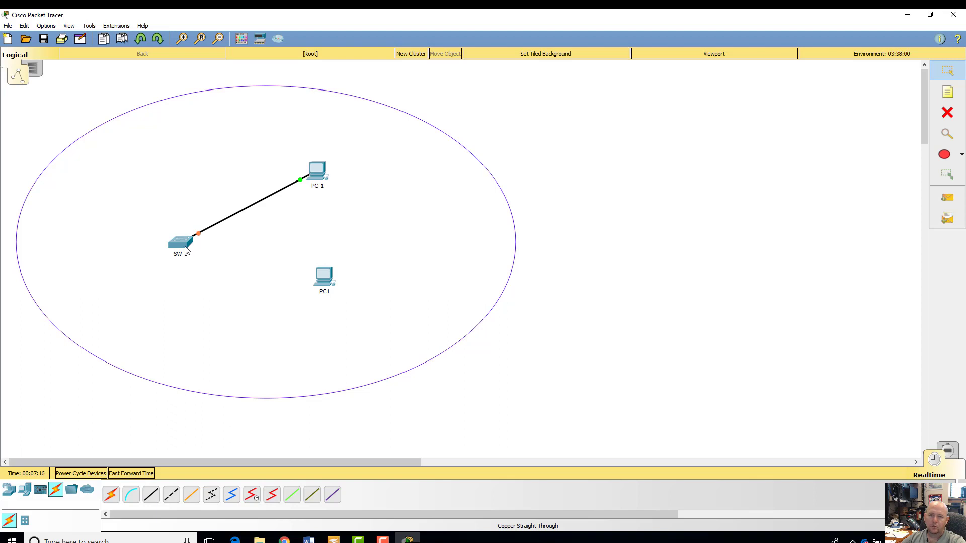
pyautogui.moveTo(181, 242)
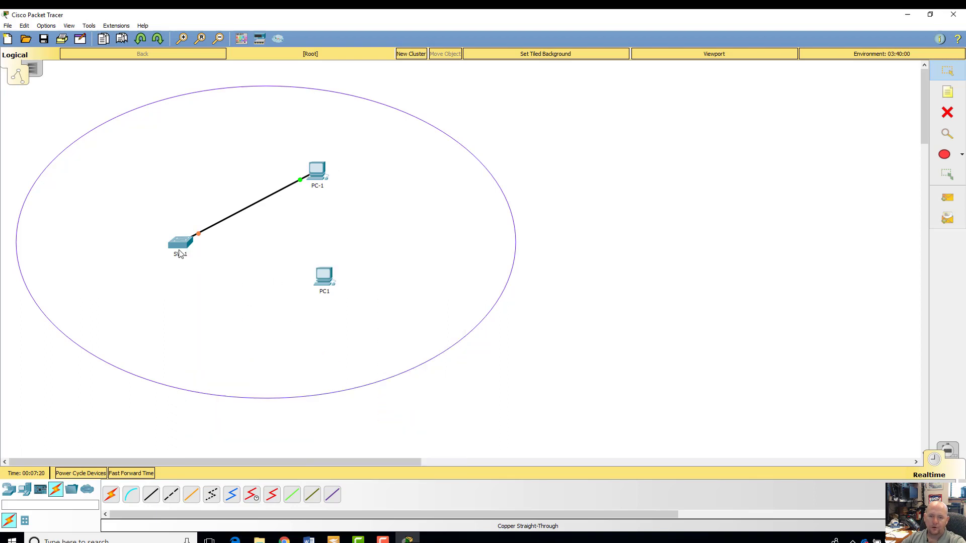
pyautogui.moveTo(206, 238)
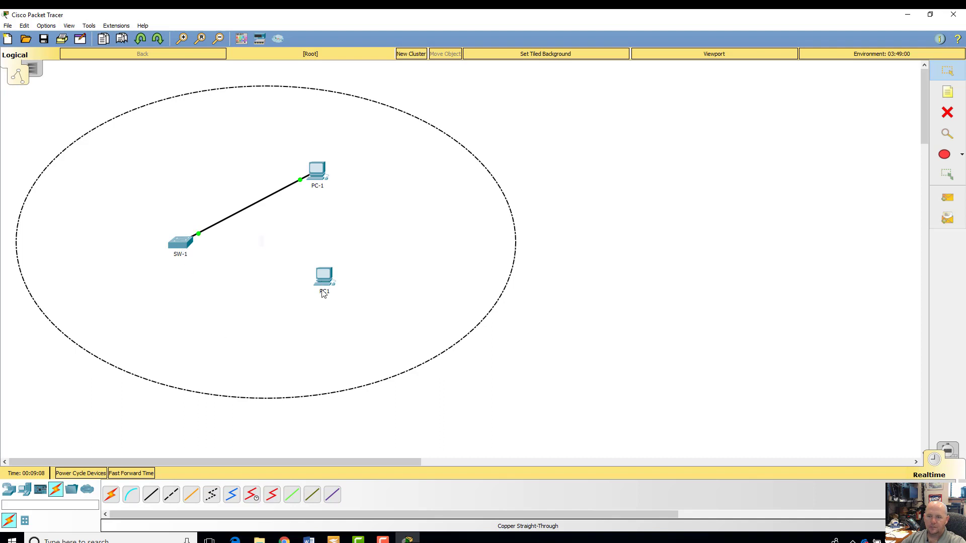
# Rename PC1 to 'PC-2' and cable it to SW-1 port FastEthernet0/2
pyautogui.doubleClick(316, 291)
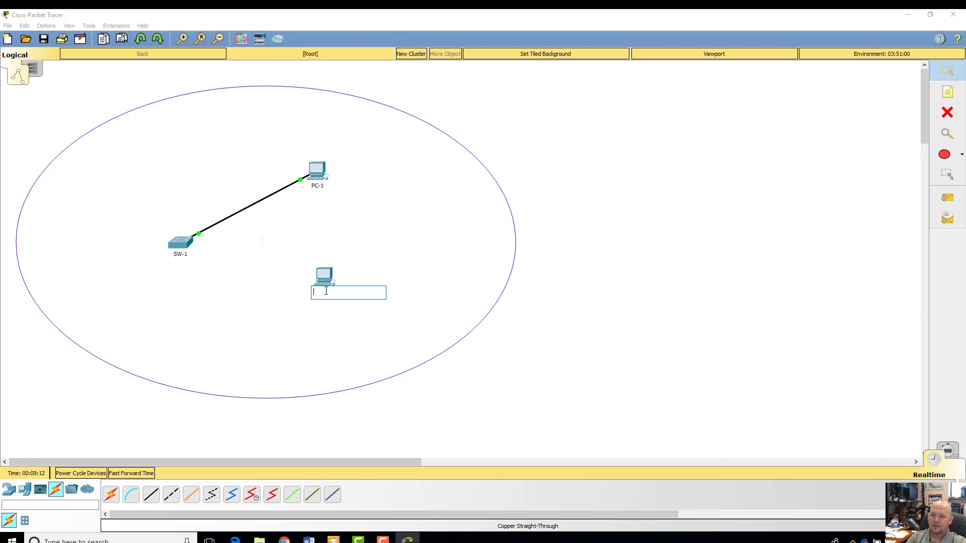
pyautogui.write('PC-2')
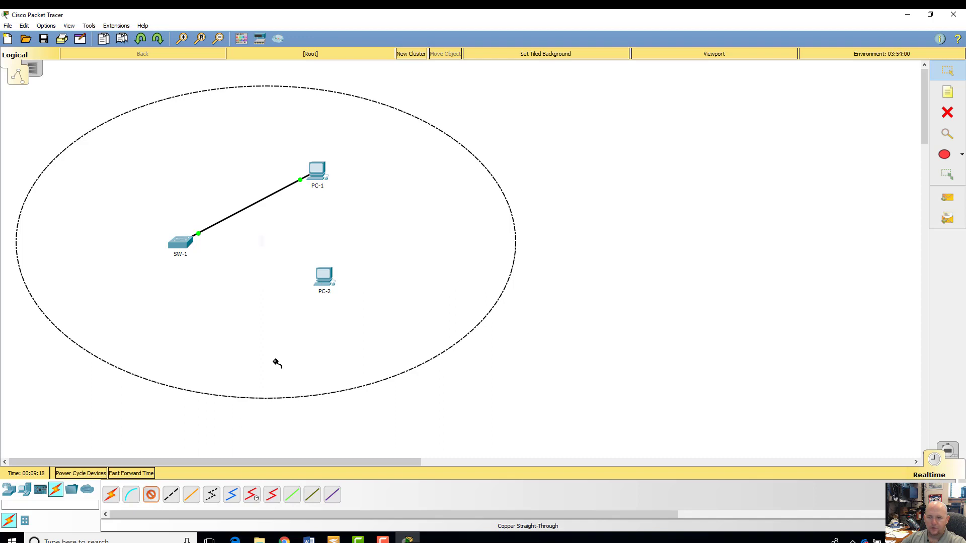
pyautogui.click(324, 275)
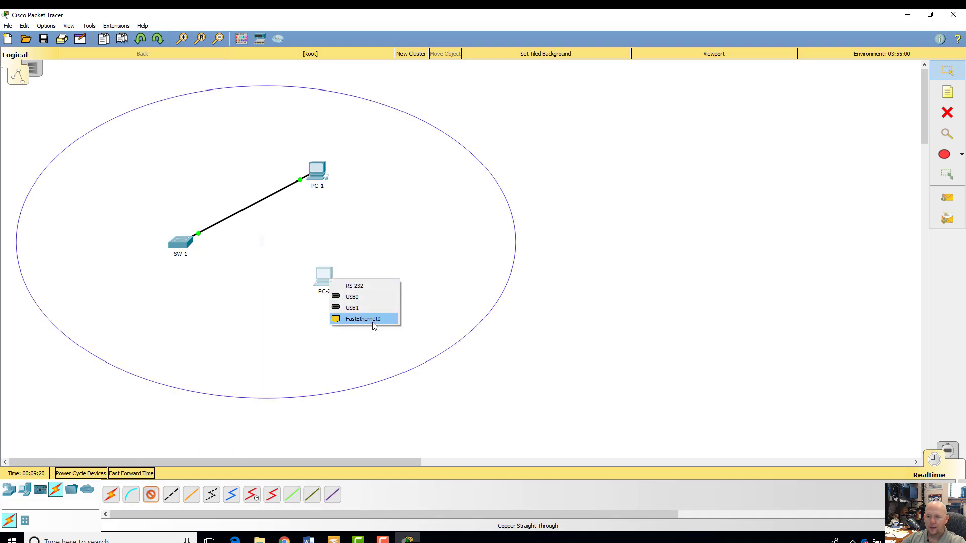
pyautogui.click(362, 319)
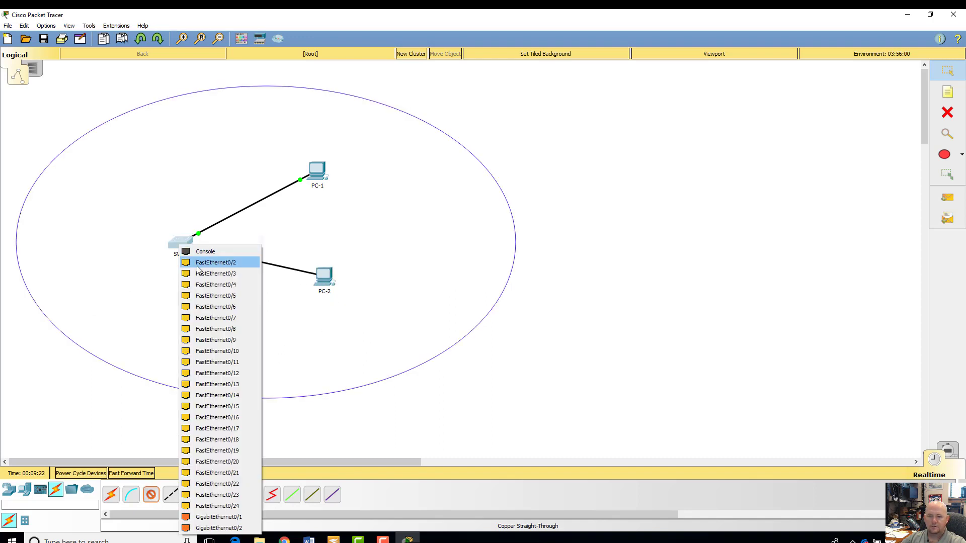
pyautogui.click(214, 263)
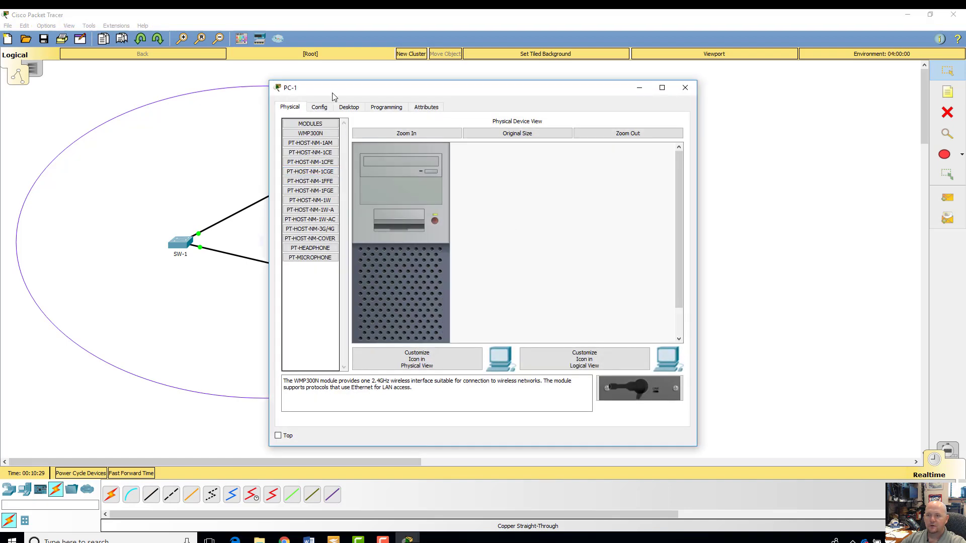
# Browse PC-1's Desktop, Physical and Config tabs, moving its window beside the diagram
pyautogui.click(348, 107)
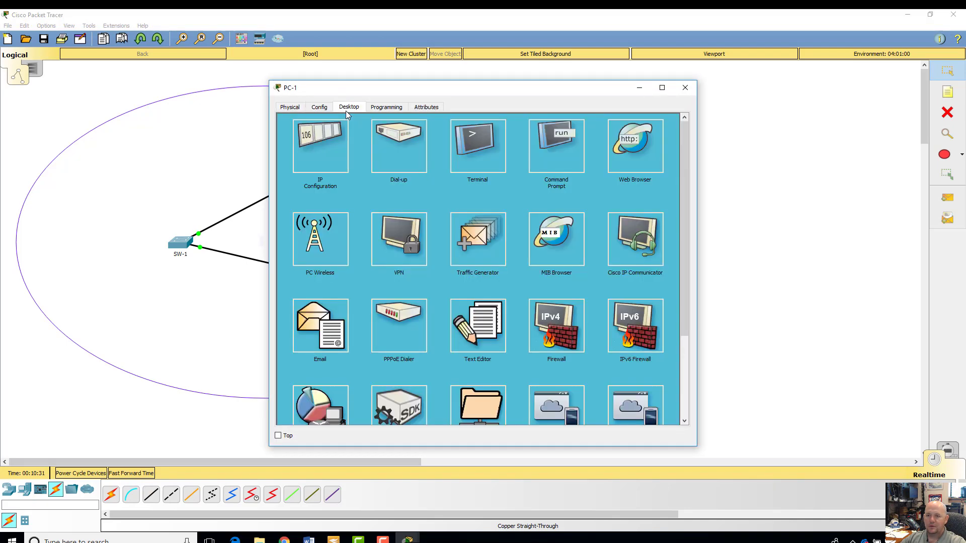
pyautogui.click(320, 145)
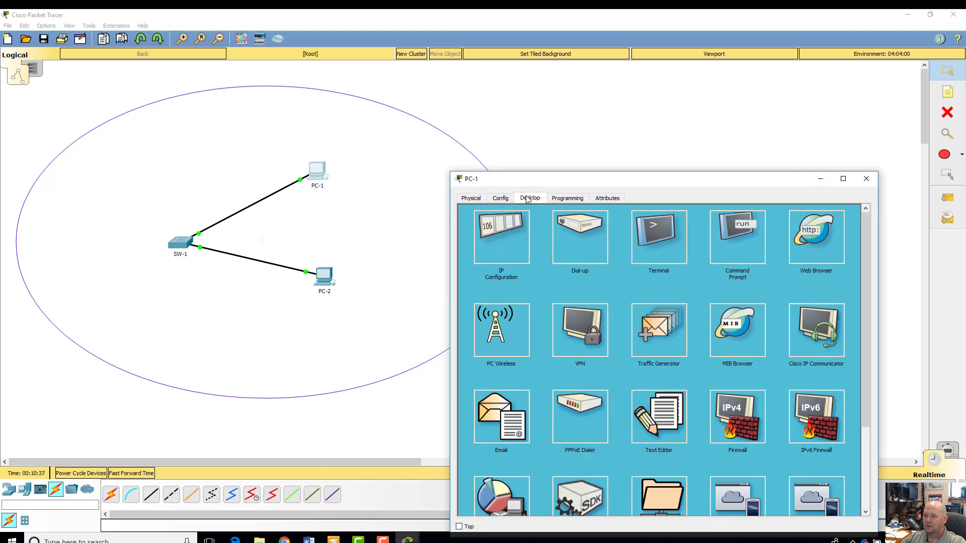
pyautogui.click(470, 198)
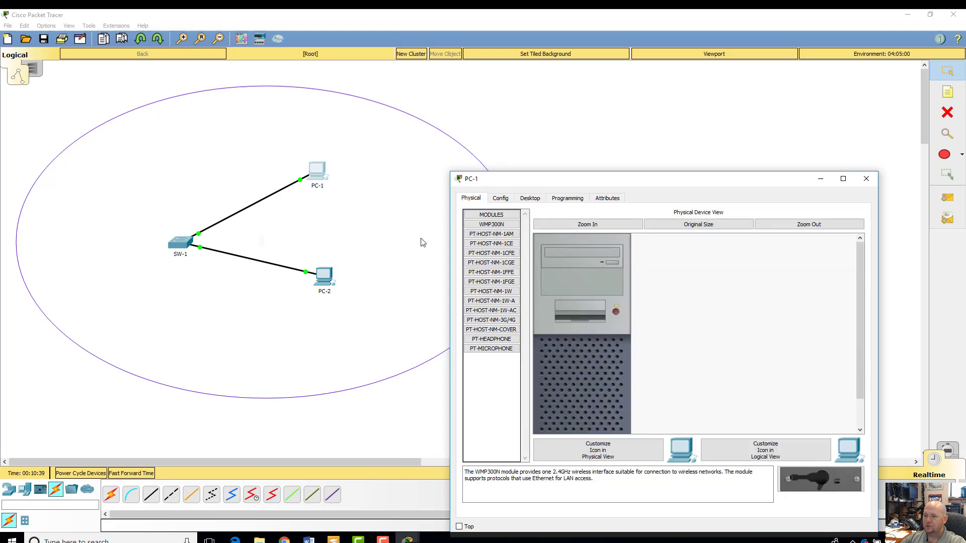
pyautogui.moveTo(540, 241)
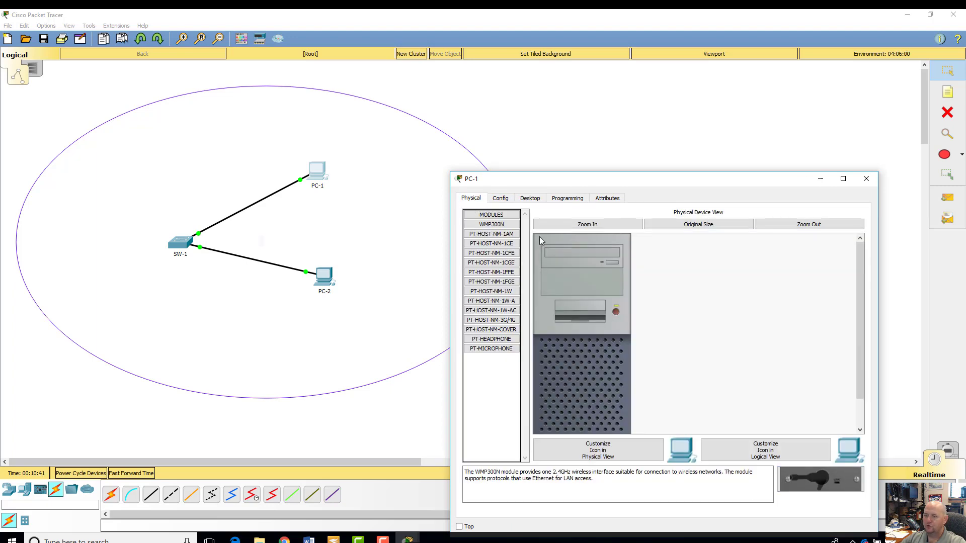
pyautogui.click(499, 198)
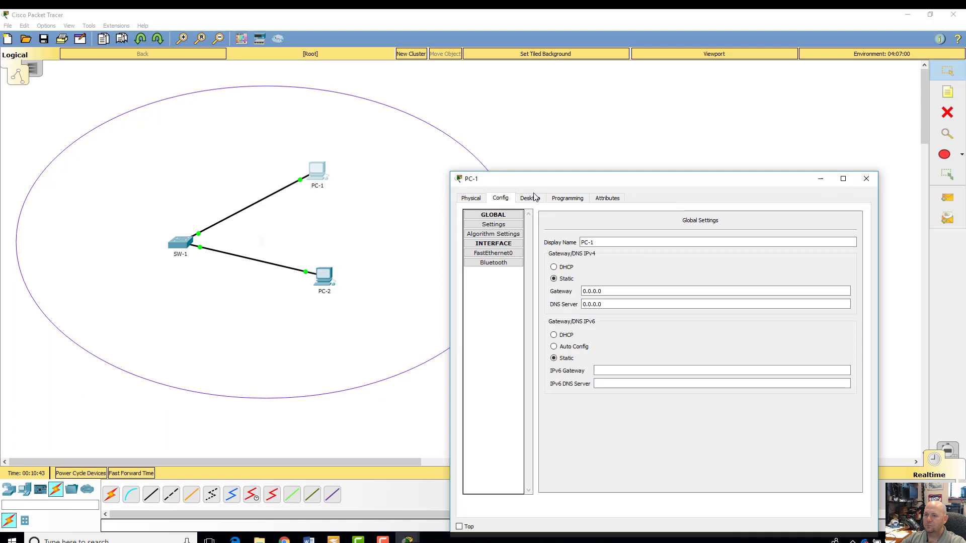
pyautogui.click(529, 197)
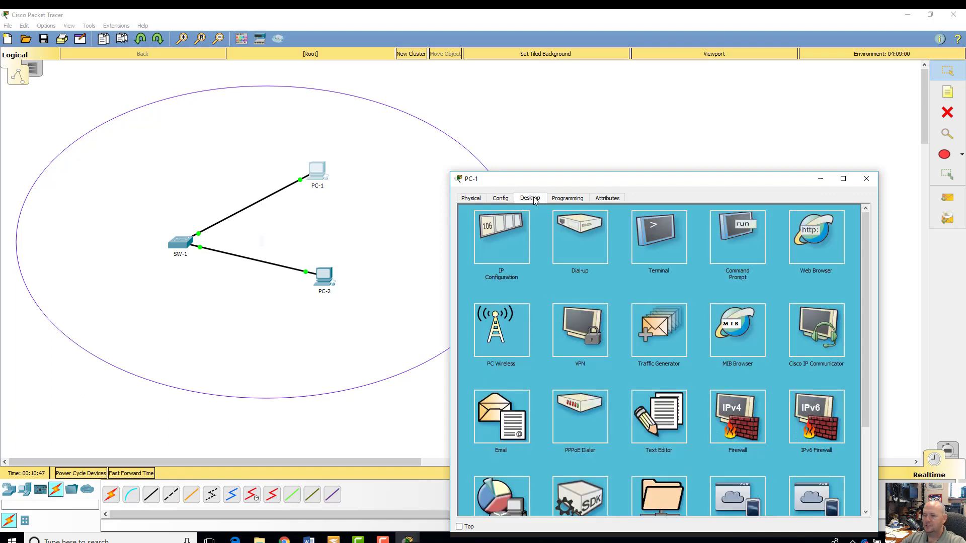
pyautogui.moveTo(696, 252)
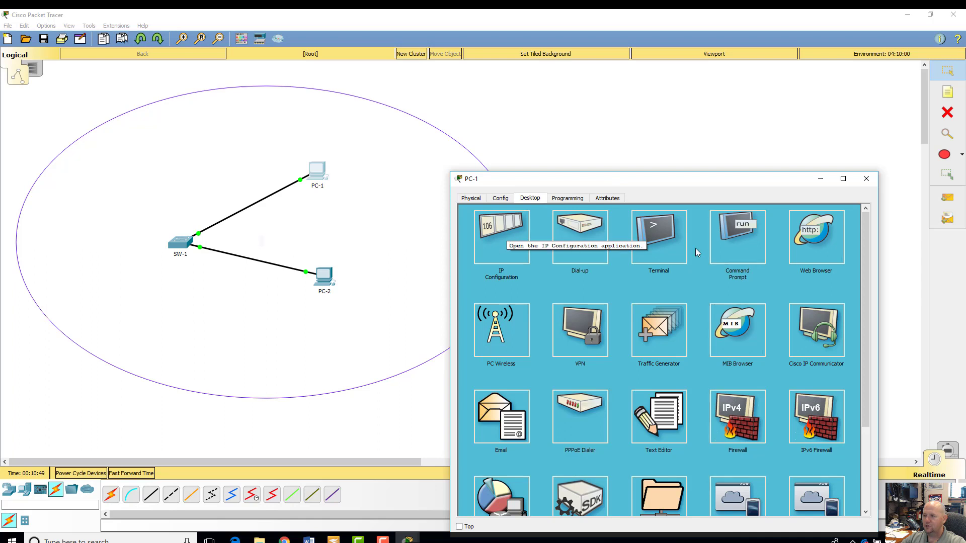
pyautogui.moveTo(533, 240)
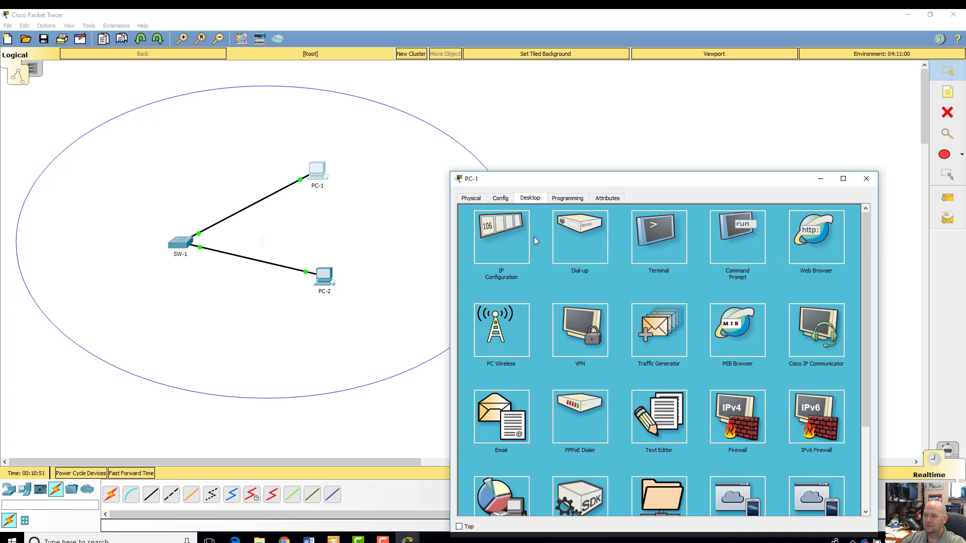
# Give PC-1 static IP 192.168.1.100 with subnet mask 255.255.255.0
pyautogui.click(501, 235)
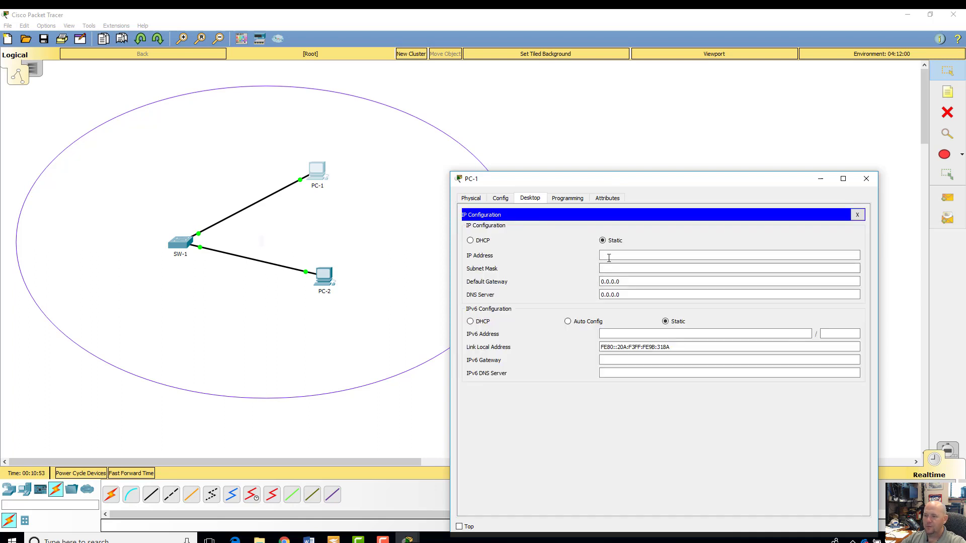
pyautogui.write('192.168.1.')
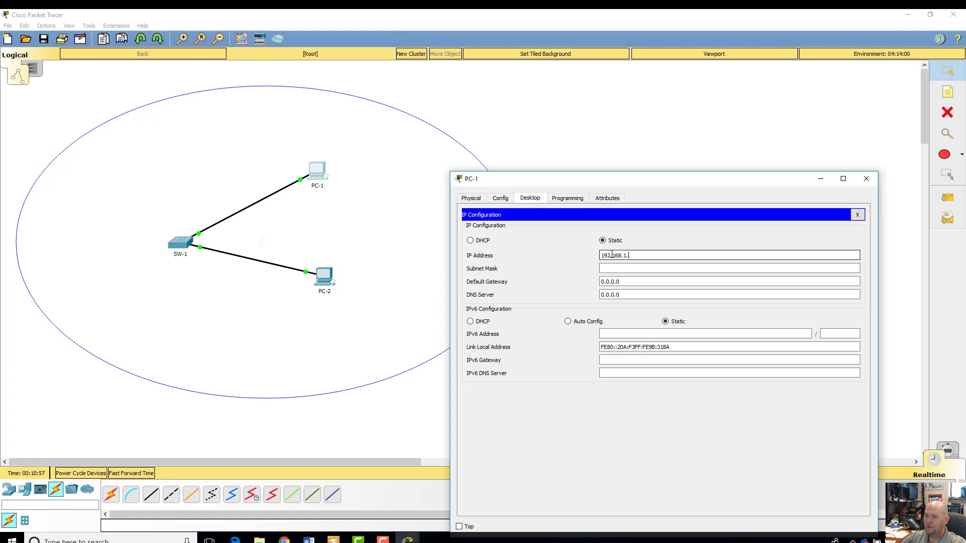
pyautogui.write('100')
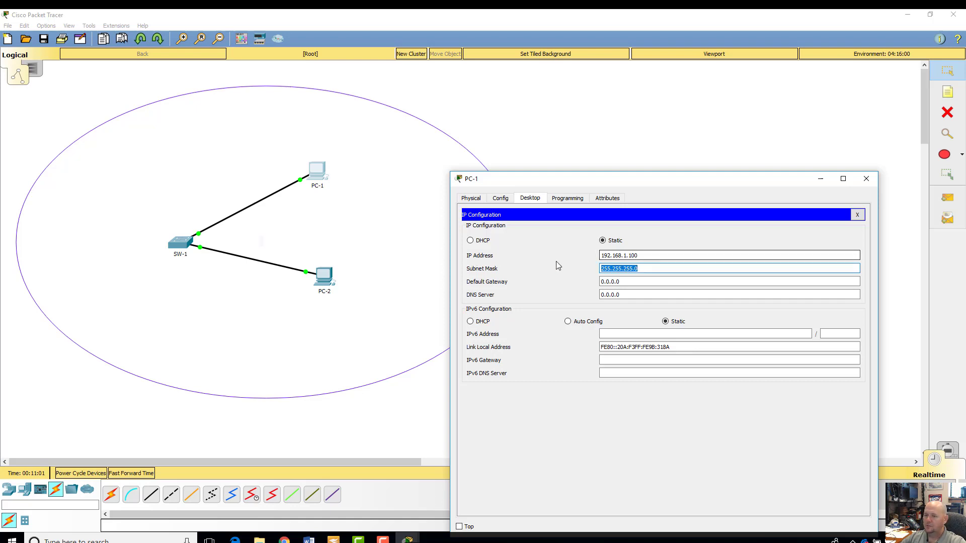
pyautogui.moveTo(504, 290)
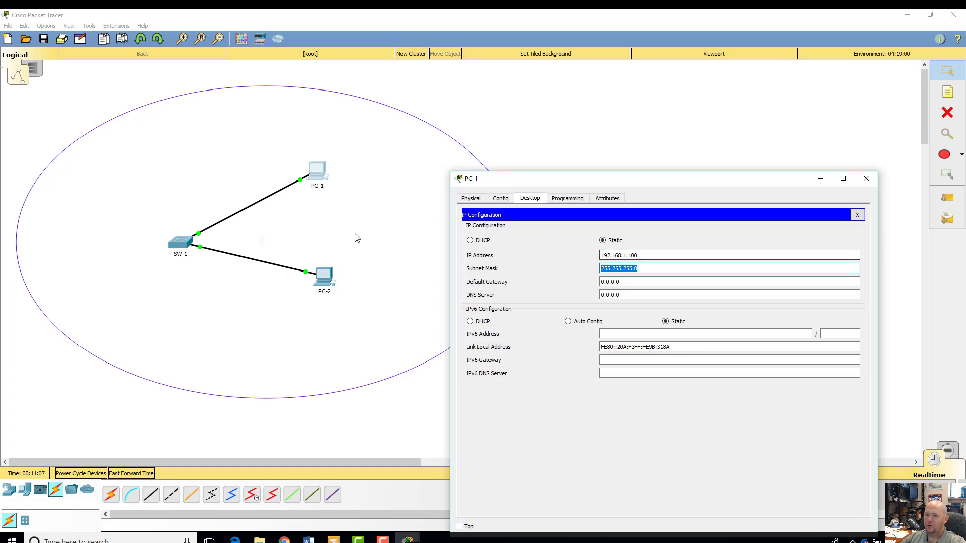
pyautogui.moveTo(314, 192)
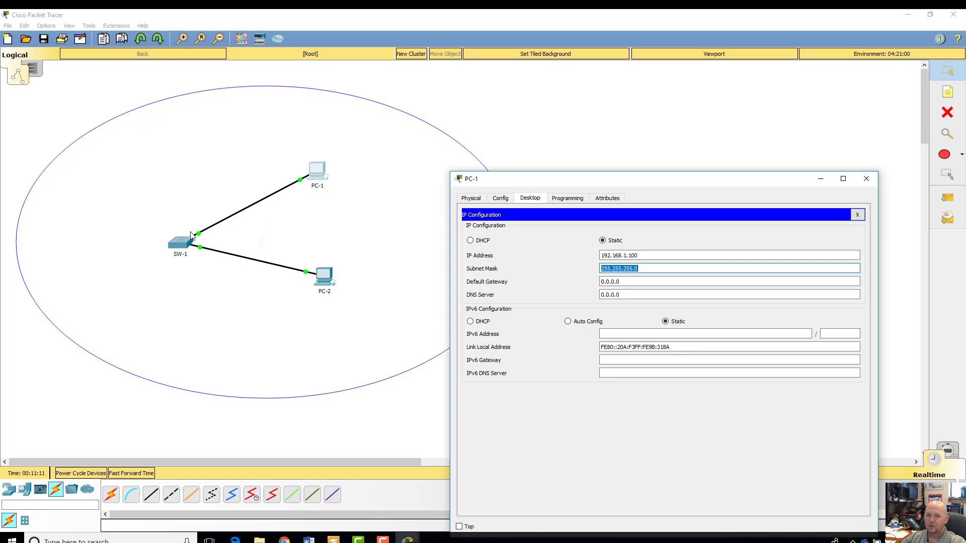
pyautogui.moveTo(588, 262)
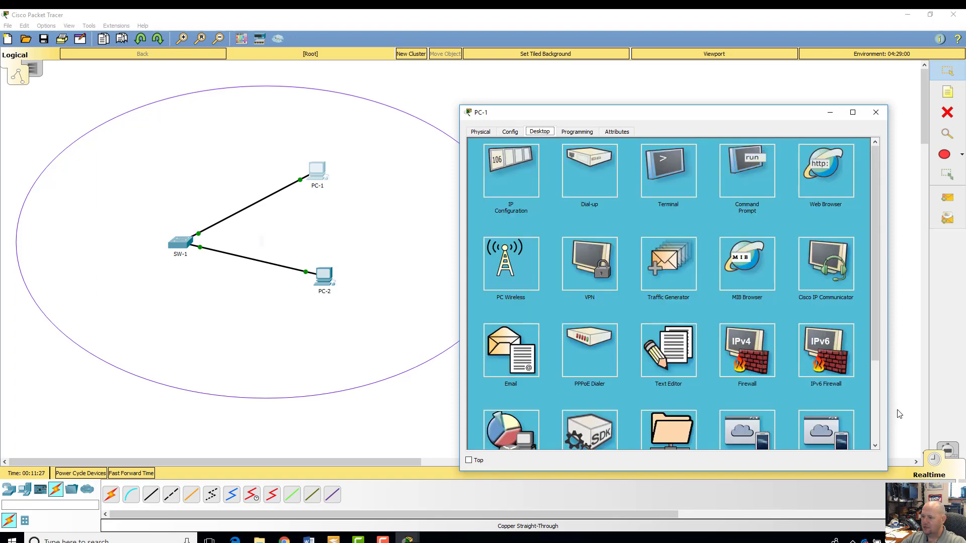
pyautogui.scroll(-3)
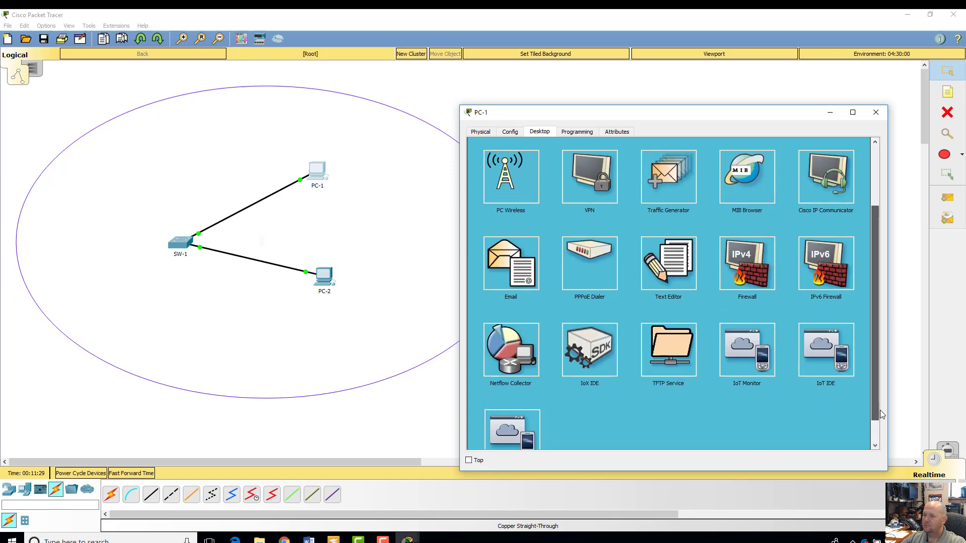
pyautogui.scroll(3)
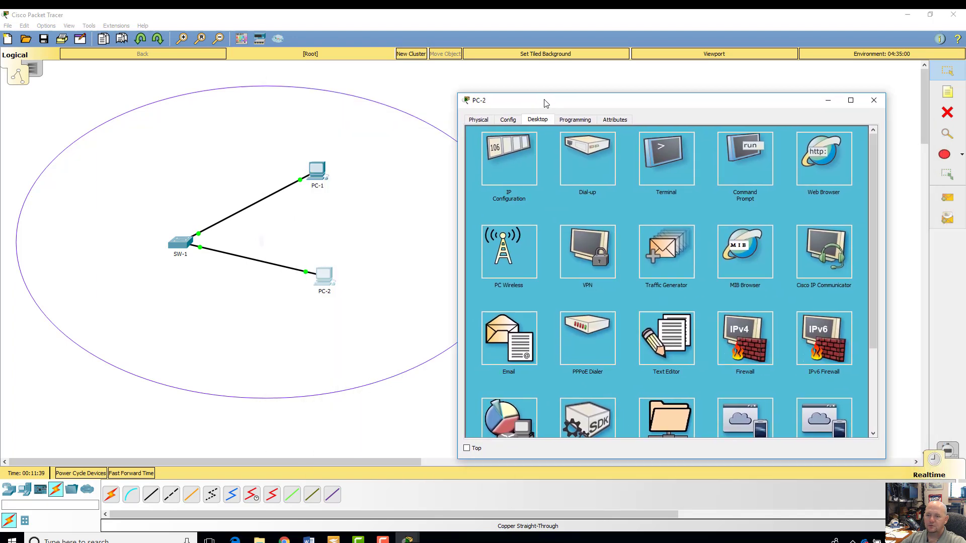
# Enter 192.168.1.101 as PC-2's IP address and move to the subnet mask field
pyautogui.click(508, 157)
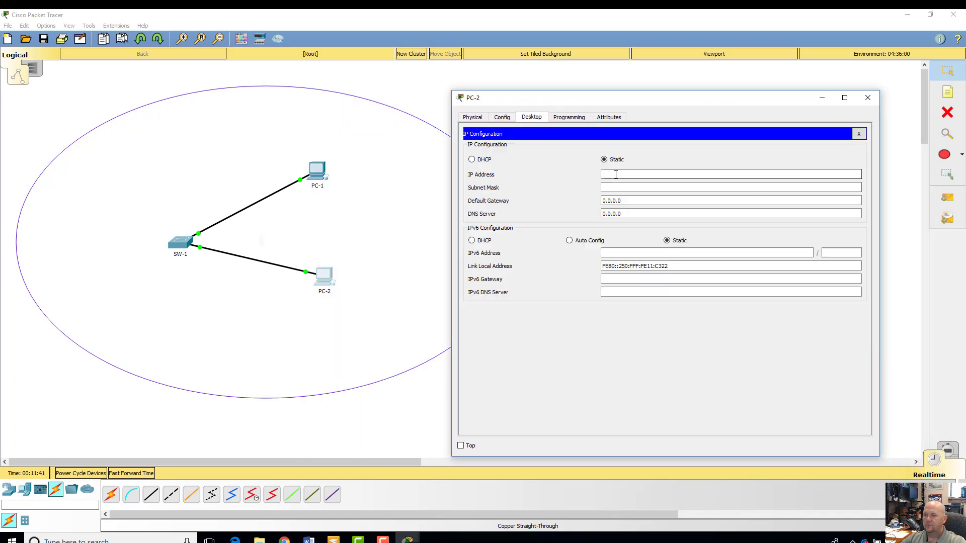
pyautogui.write('192.168.1.100')
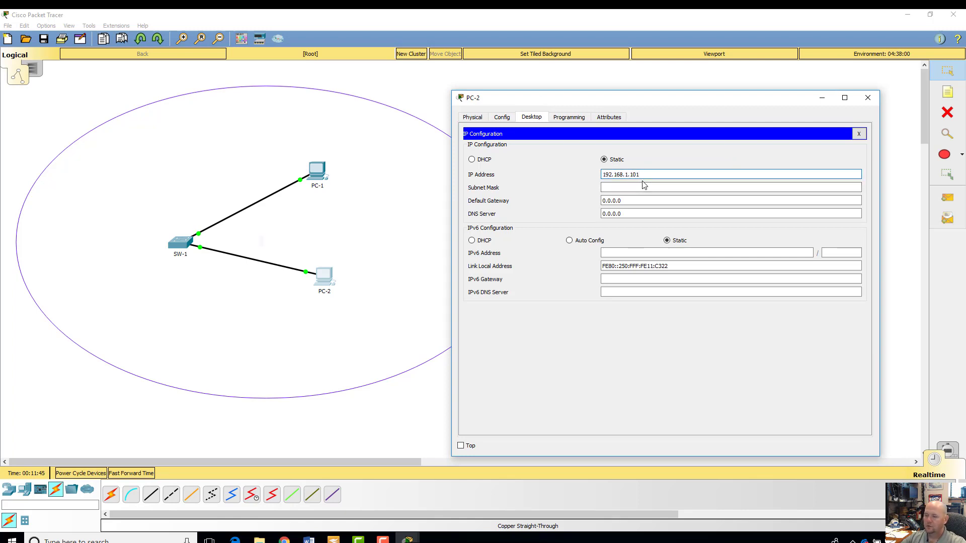
pyautogui.click(729, 187)
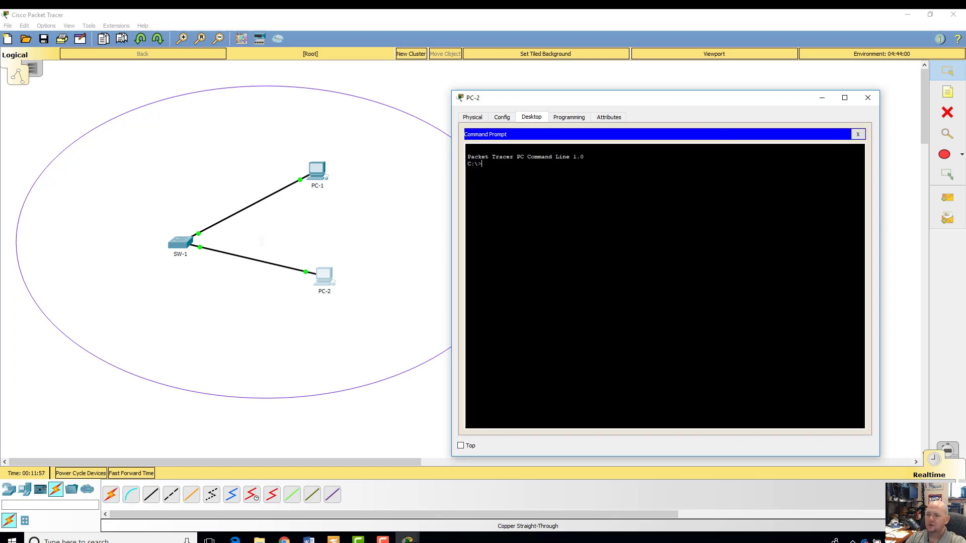
# Run ping 192.168.1.100 from PC-2's command prompt
pyautogui.write('ping')
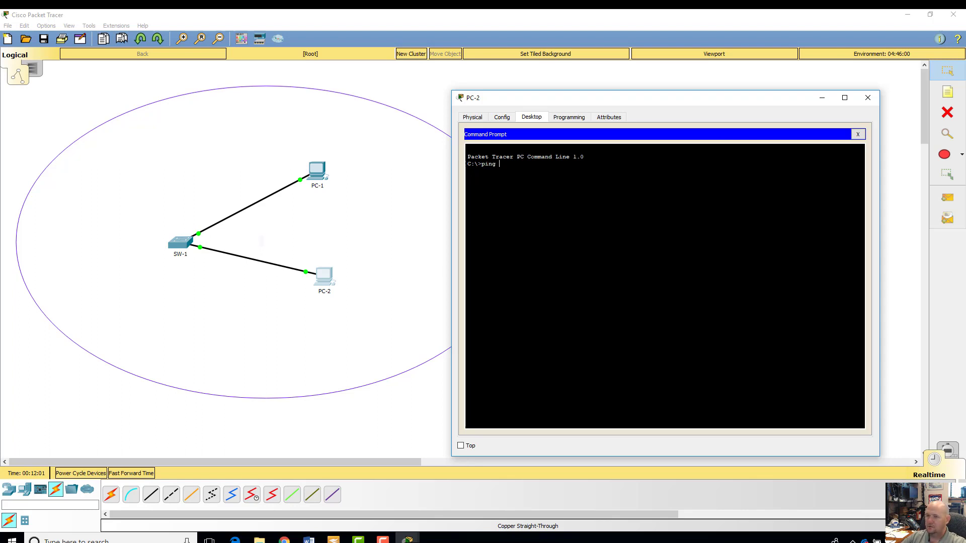
pyautogui.write('192.168.1.100')
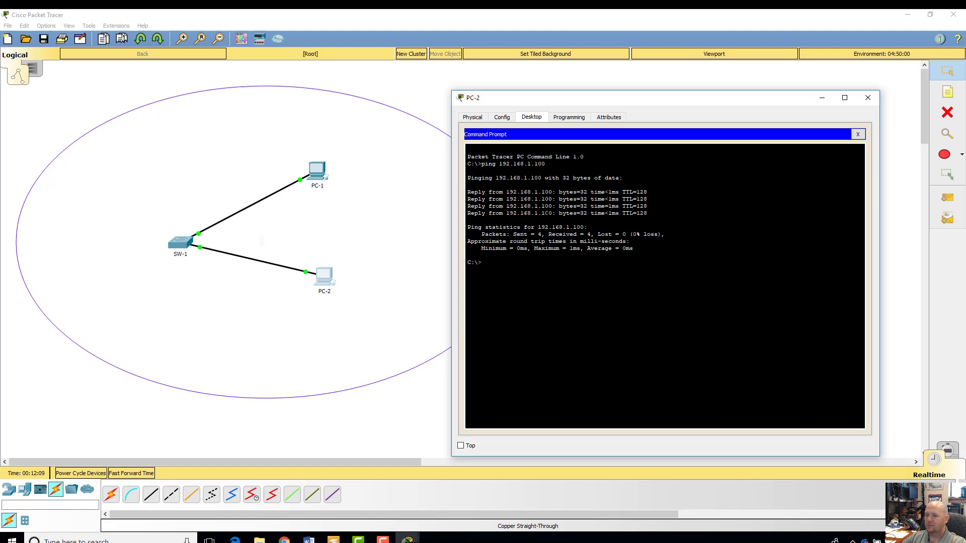
pyautogui.write('ping 192.168.1.100')
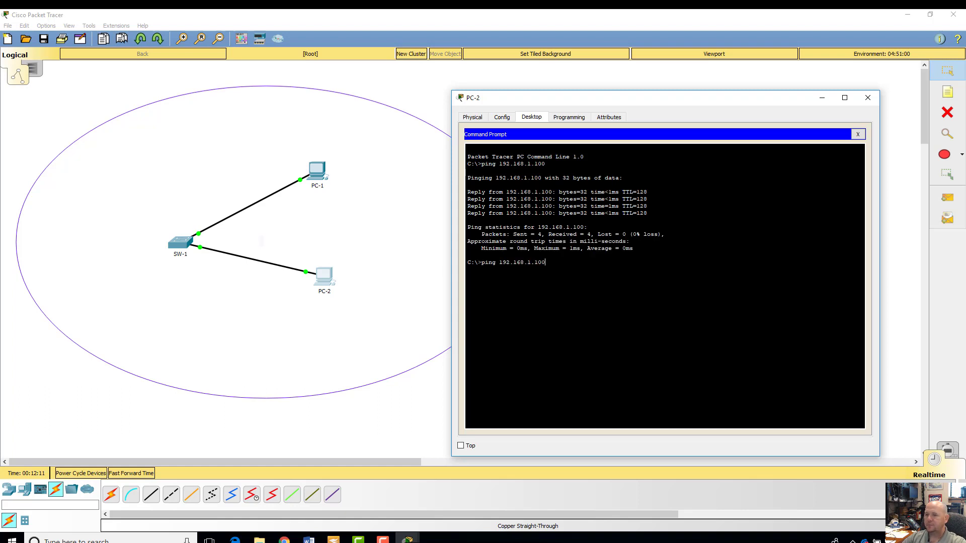
pyautogui.write('1')
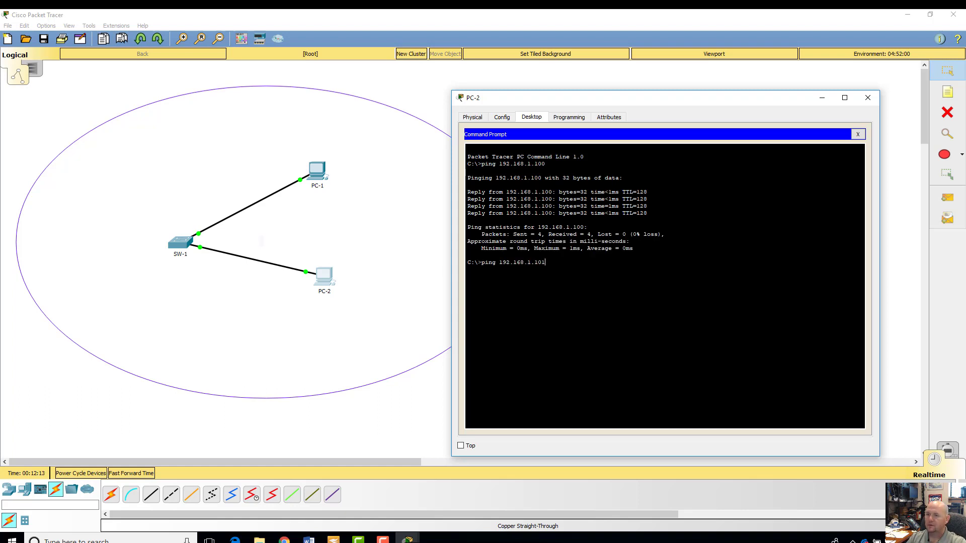
pyautogui.press('Return')
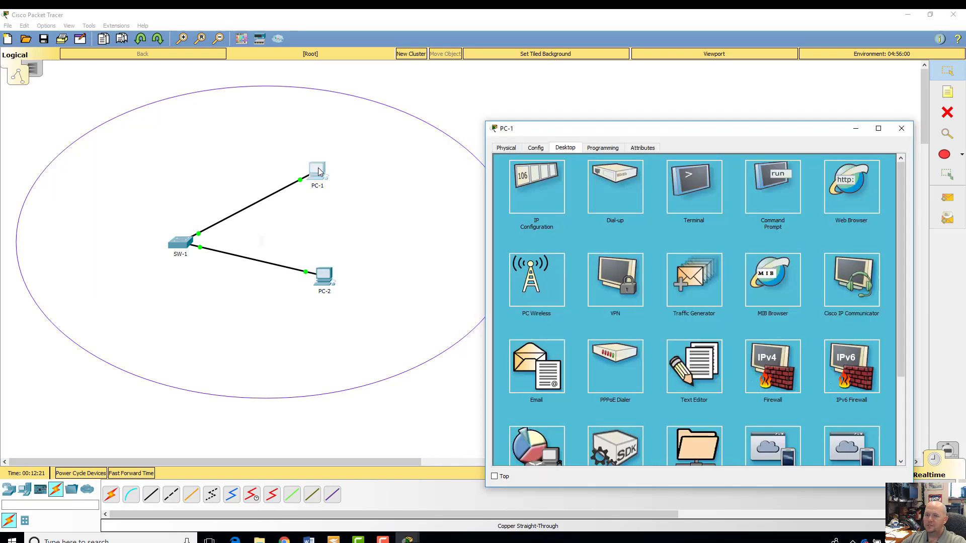
# Run ping 192.168.1.100 from PC-1's command prompt
pyautogui.click(771, 184)
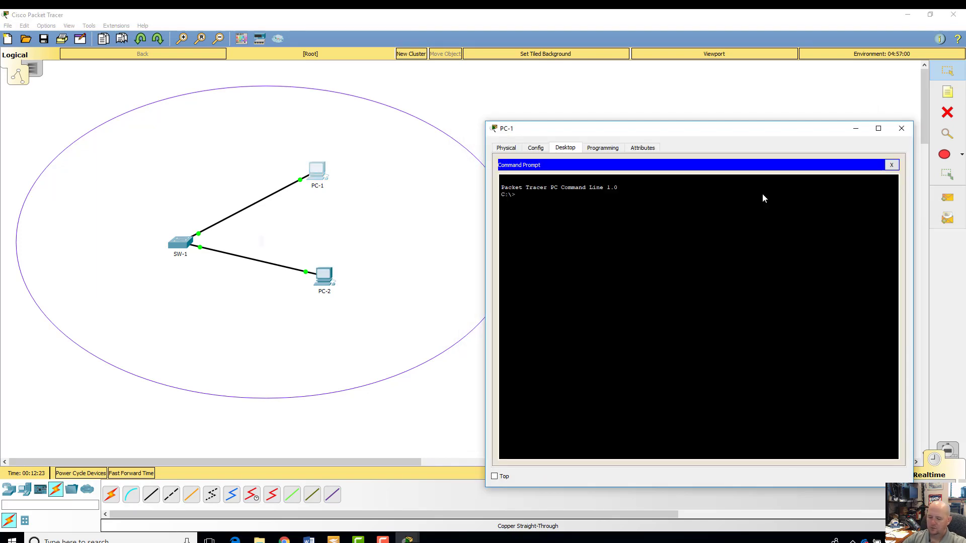
pyautogui.write('ping')
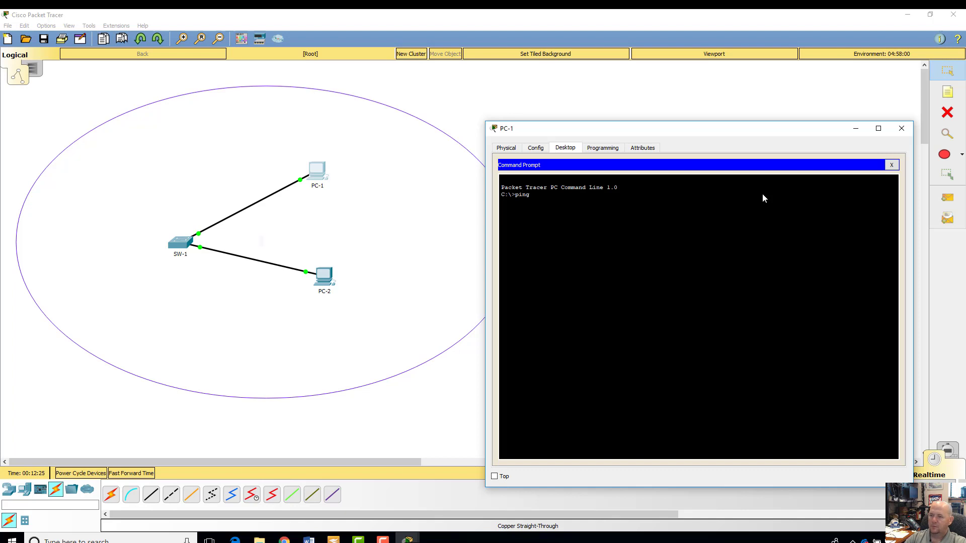
pyautogui.write('192.168.1.1009')
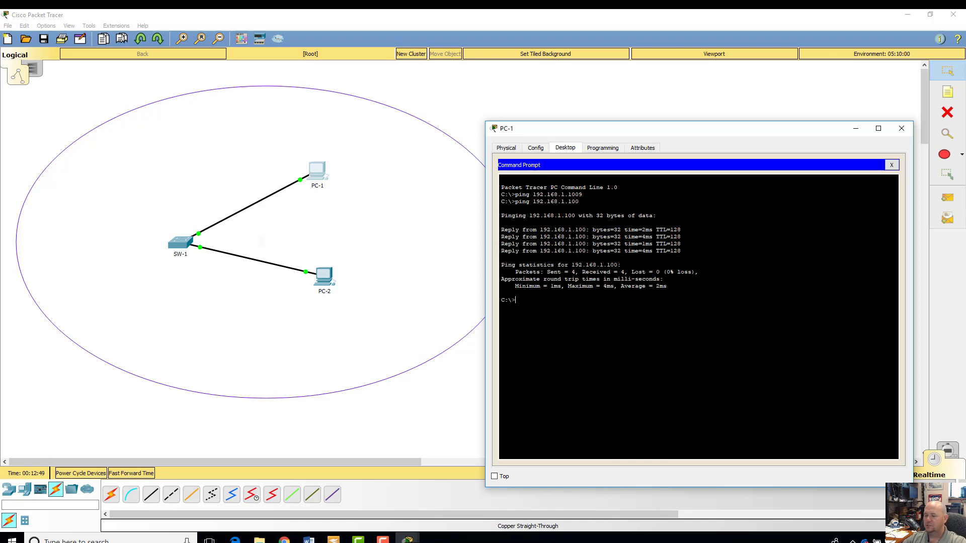
pyautogui.write('ping 192.168.1.100')
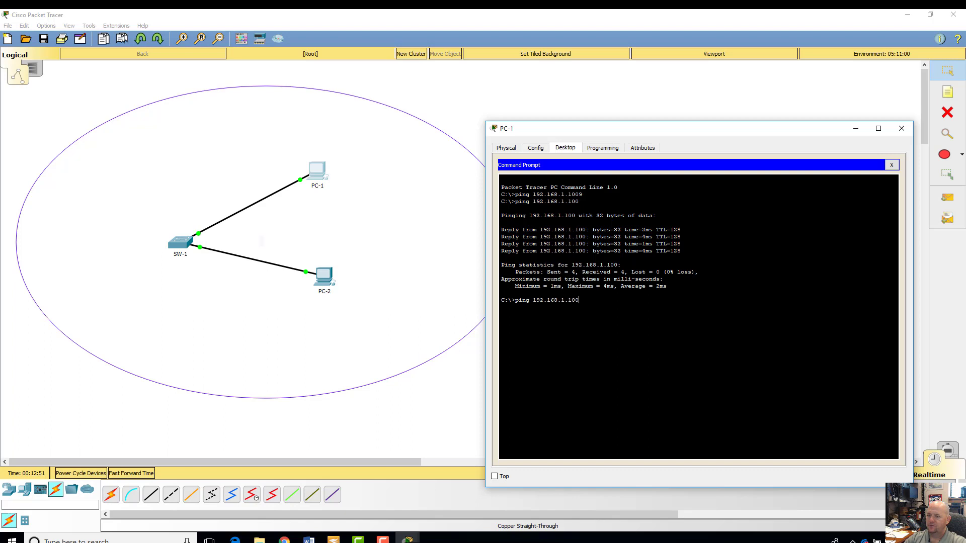
pyautogui.press('Return')
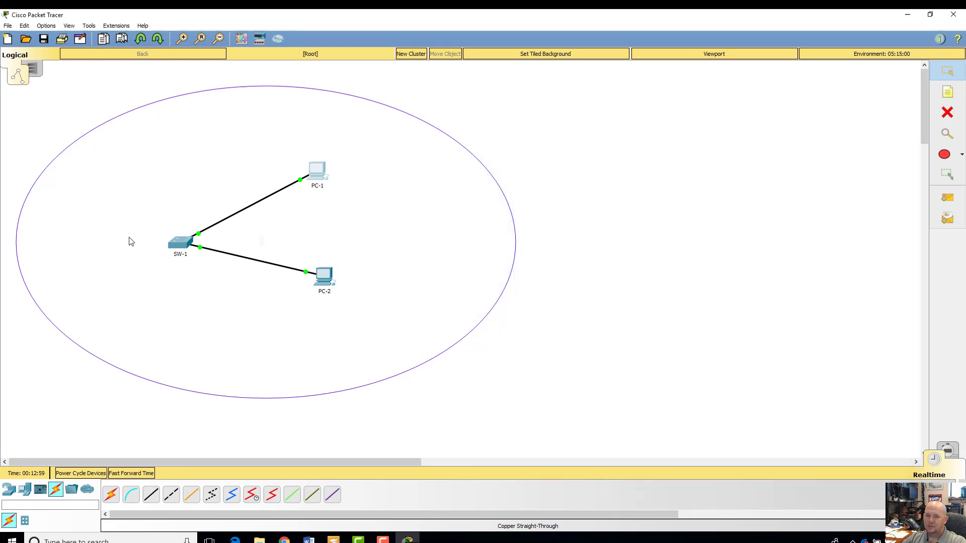
pyautogui.moveTo(225, 222)
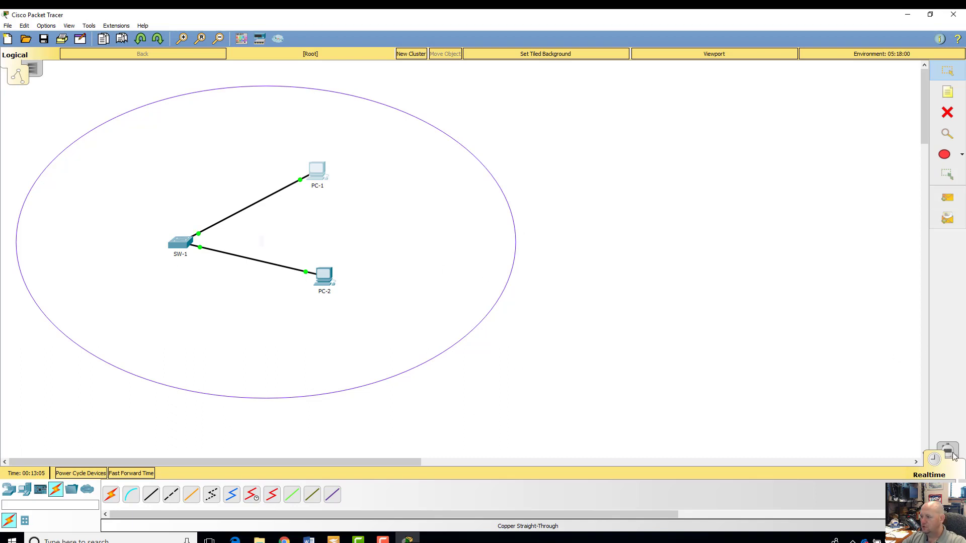
pyautogui.click(946, 452)
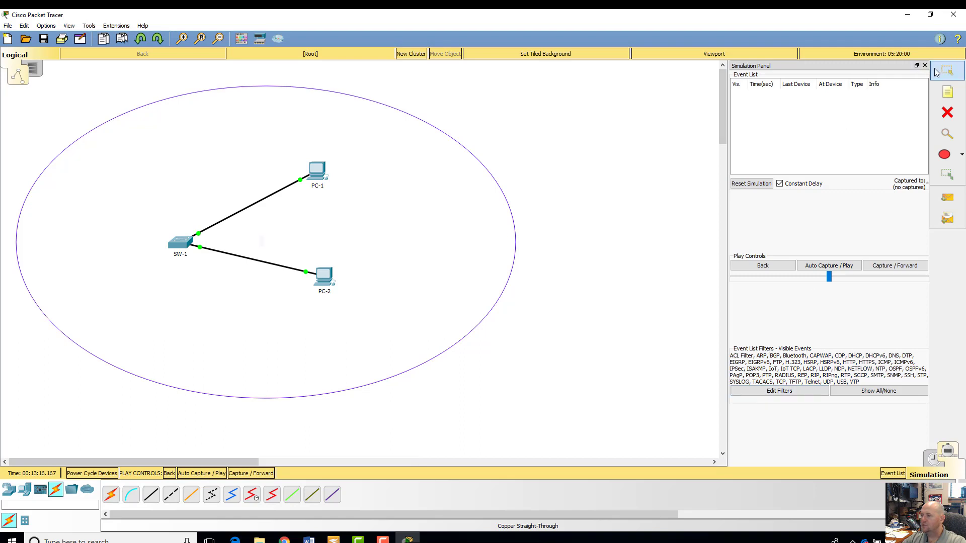
pyautogui.click(924, 66)
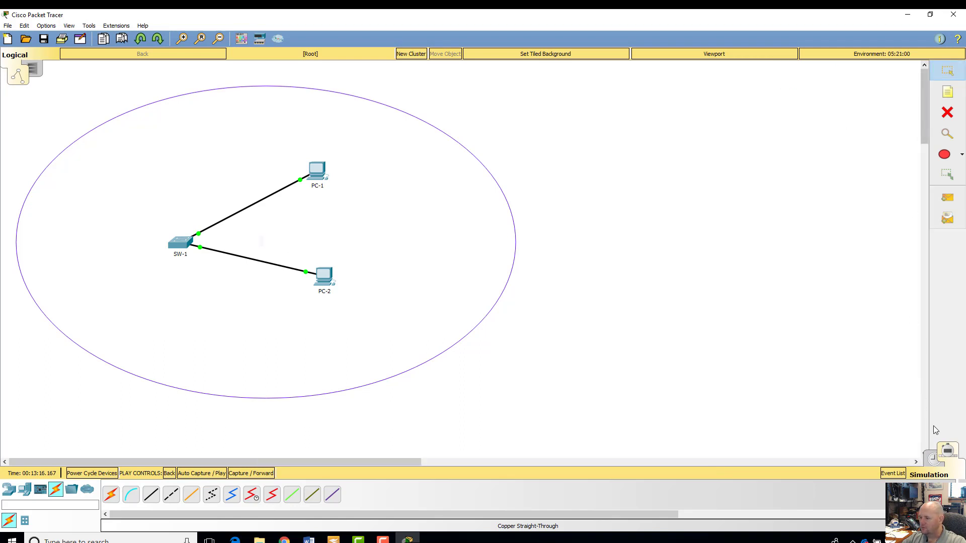
pyautogui.click(947, 449)
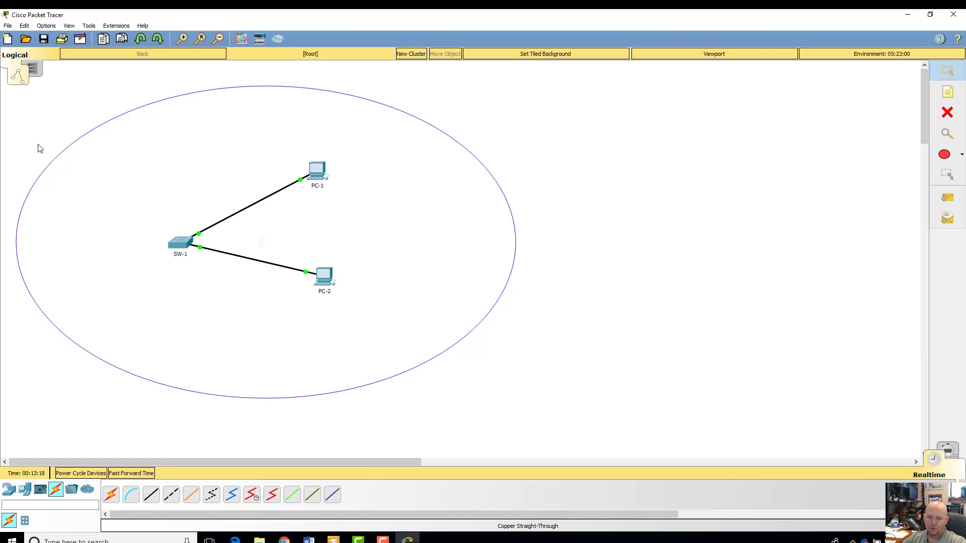
pyautogui.moveTo(9, 490)
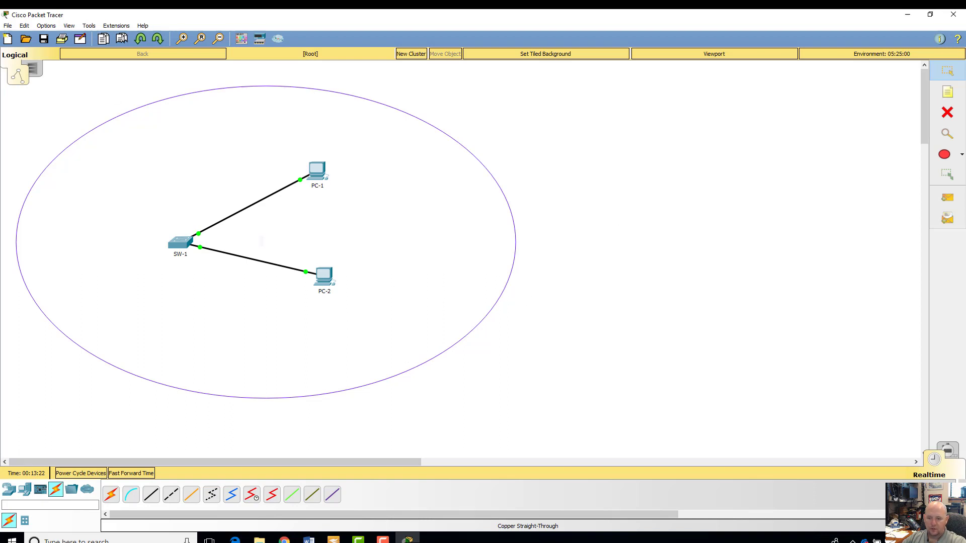
pyautogui.moveTo(307, 541)
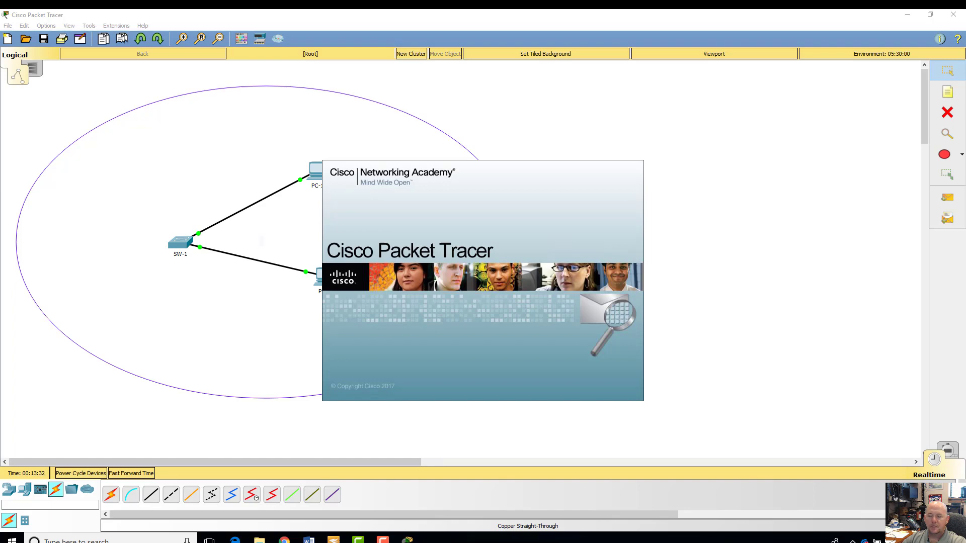
pyautogui.moveTo(76, 104)
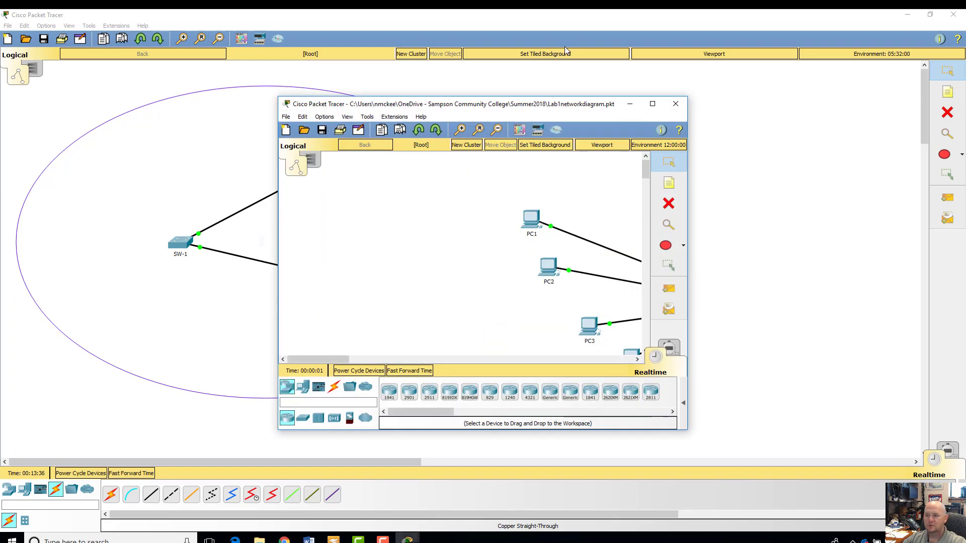
# Maximize the Lab1 diagram, advance simulated time, then close Packet Tracer
pyautogui.click(652, 104)
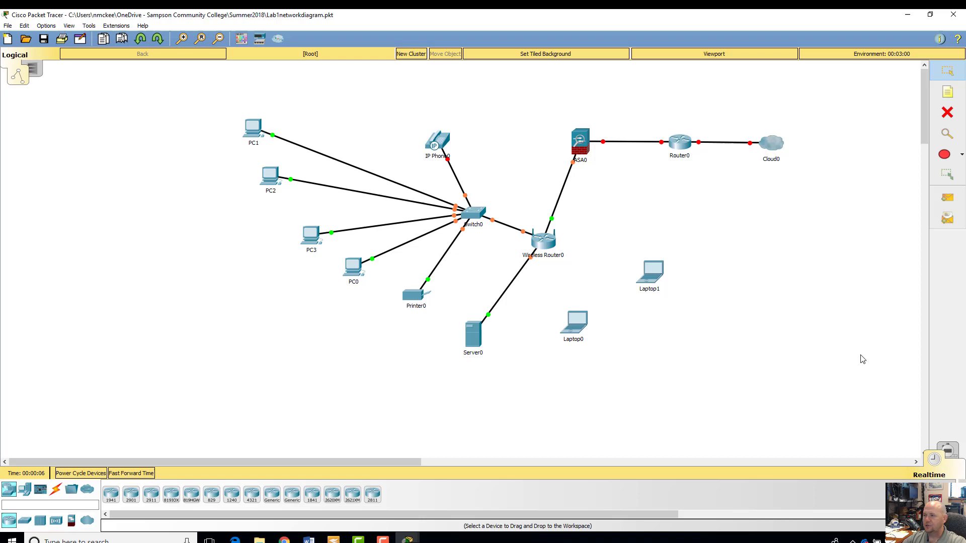
pyautogui.moveTo(490, 159)
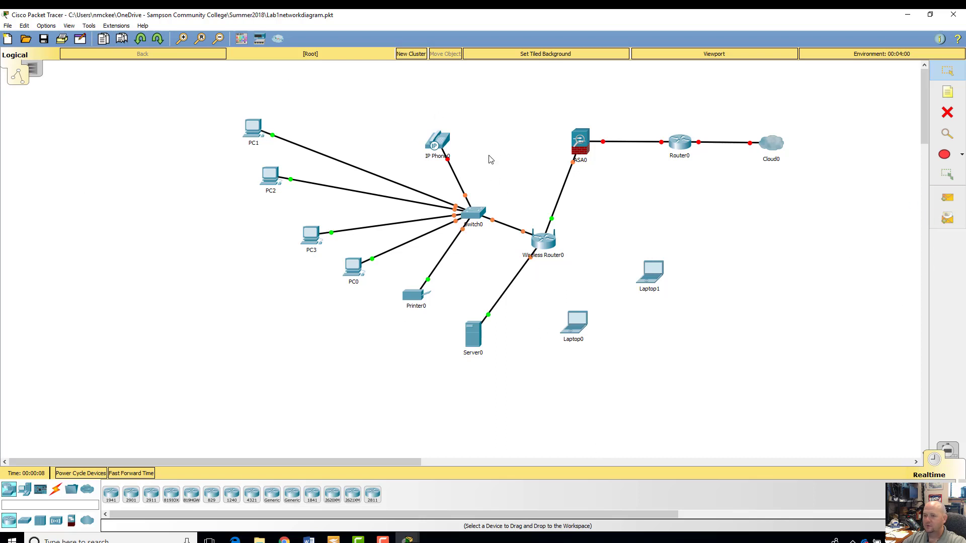
pyautogui.moveTo(422, 171)
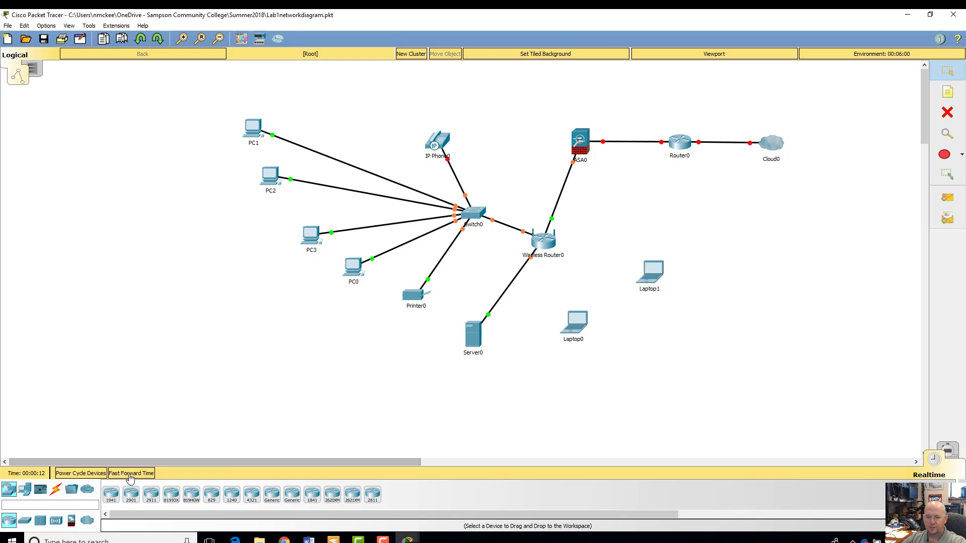
pyautogui.click(131, 472)
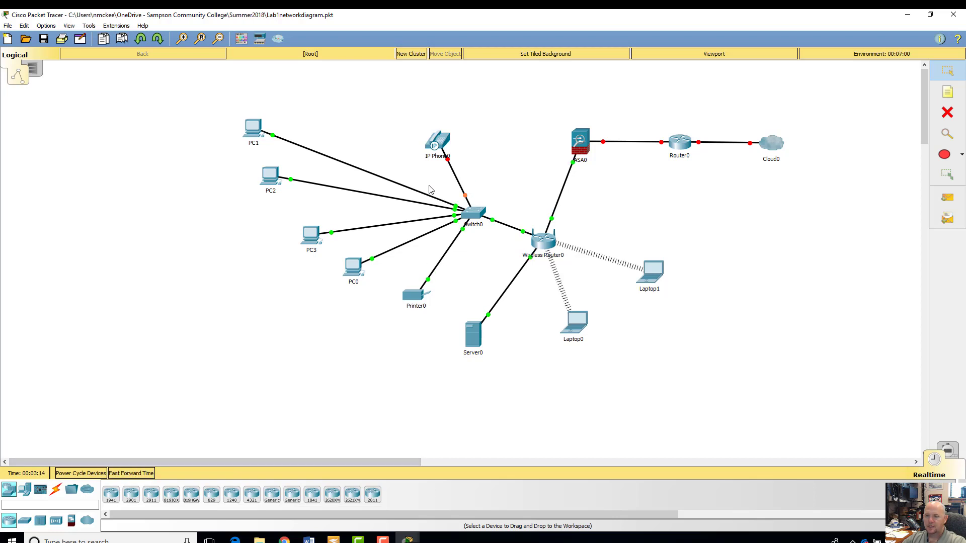
pyautogui.moveTo(569, 301)
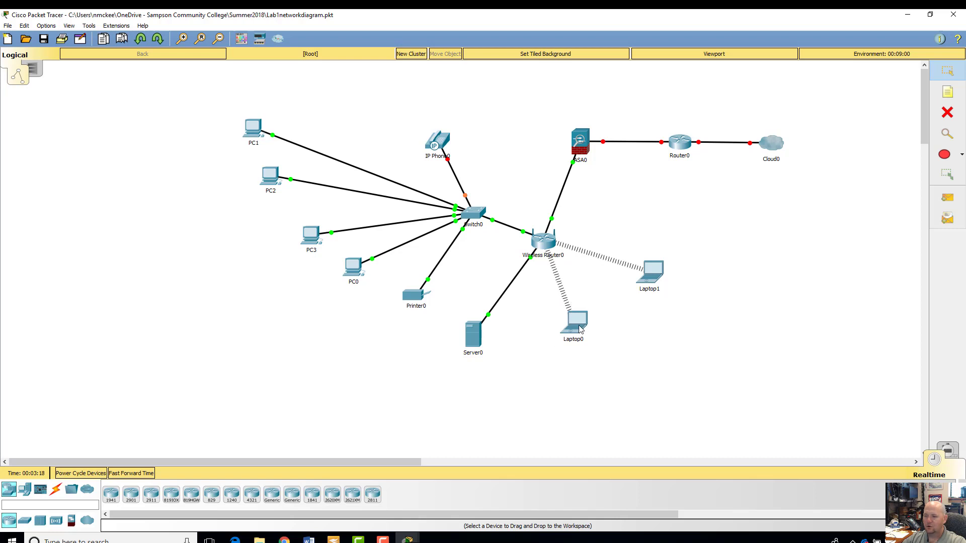
pyautogui.moveTo(576, 265)
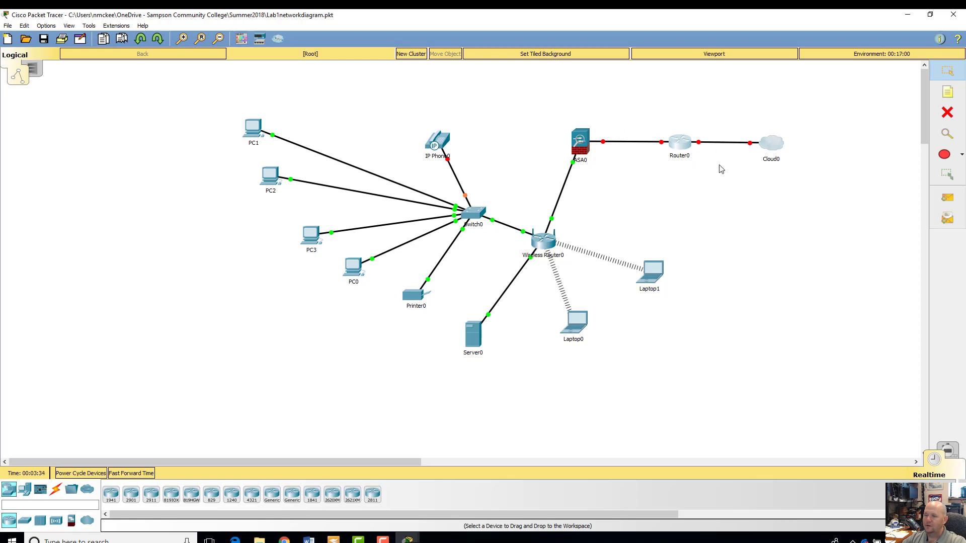
pyautogui.moveTo(678, 163)
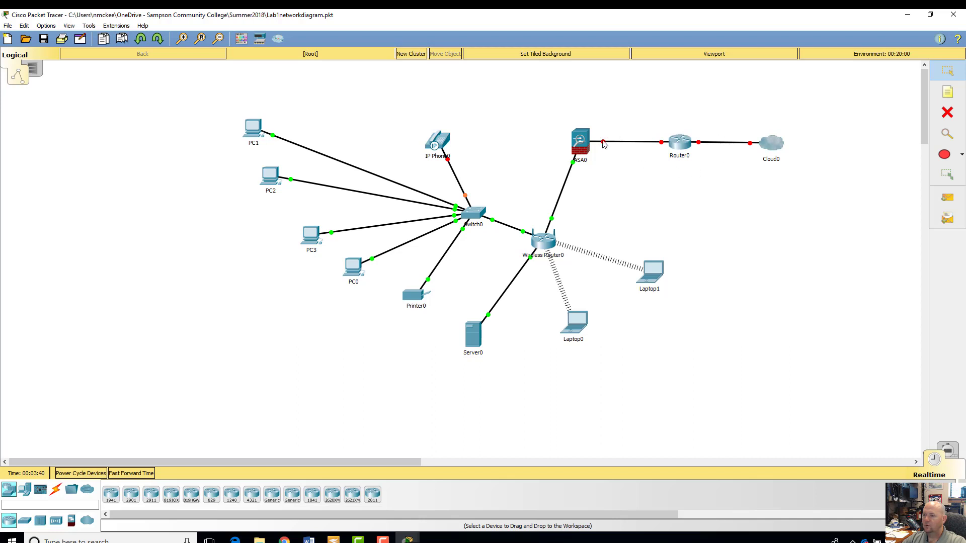
pyautogui.moveTo(592, 135)
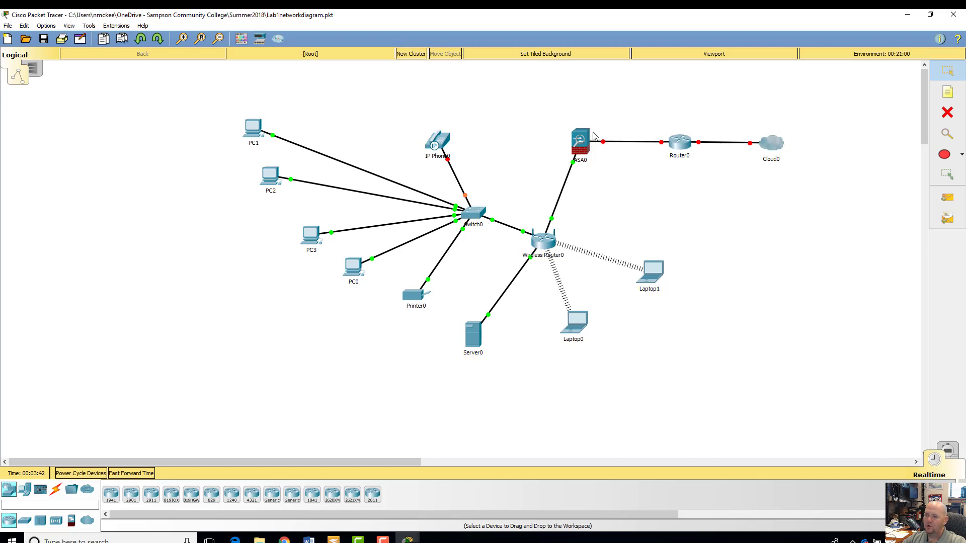
pyautogui.moveTo(818, 425)
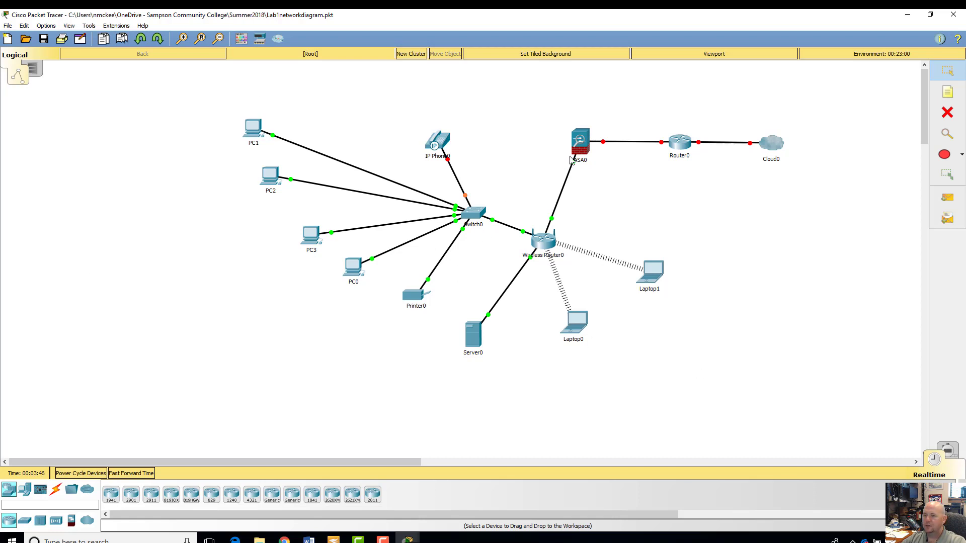
pyautogui.moveTo(765, 49)
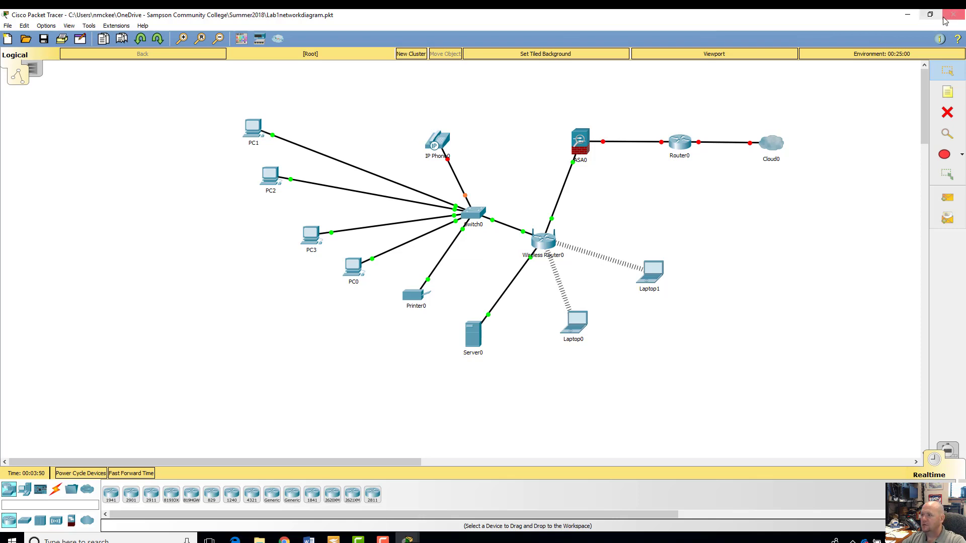
pyautogui.click(952, 14)
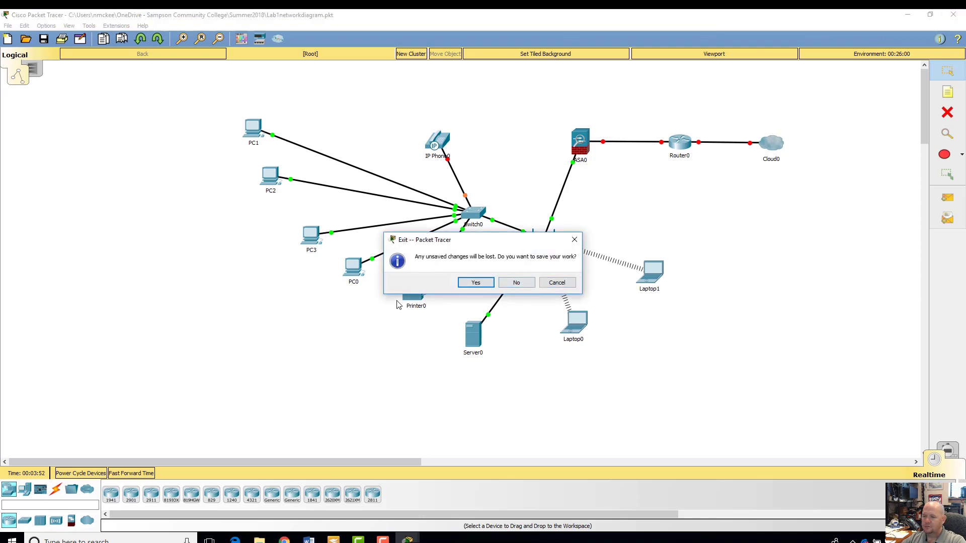
# Answer the Exit prompt about saving changes
pyautogui.click(515, 282)
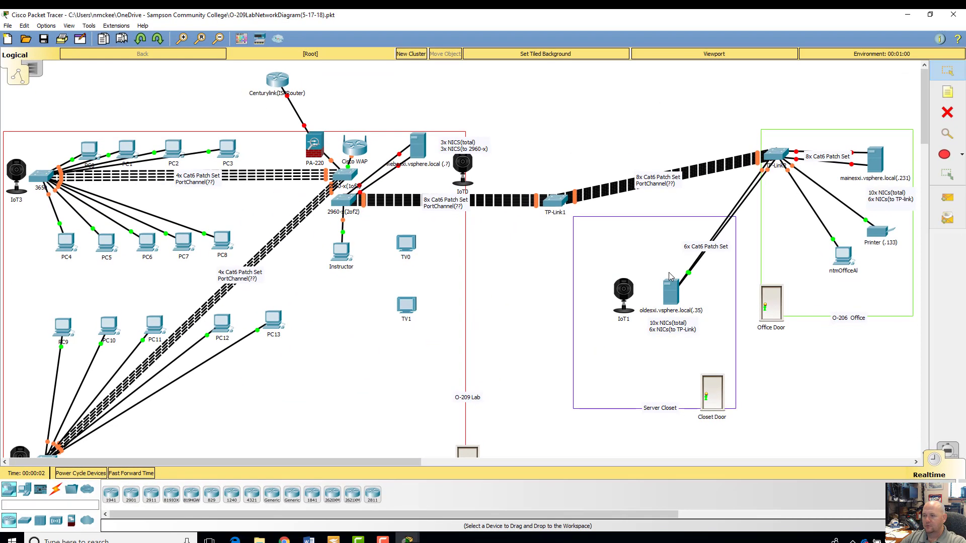
pyautogui.scroll(-3)
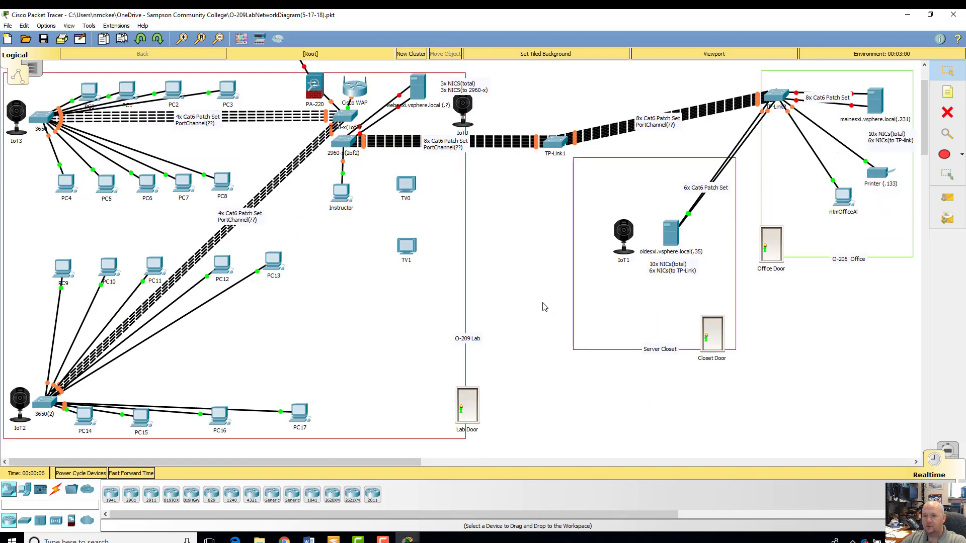
pyautogui.scroll(-3)
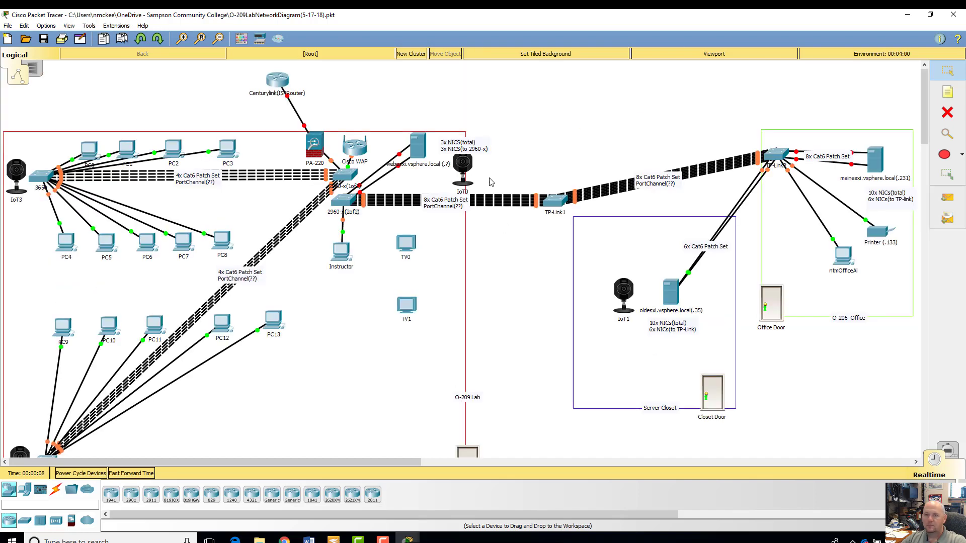
pyautogui.click(217, 39)
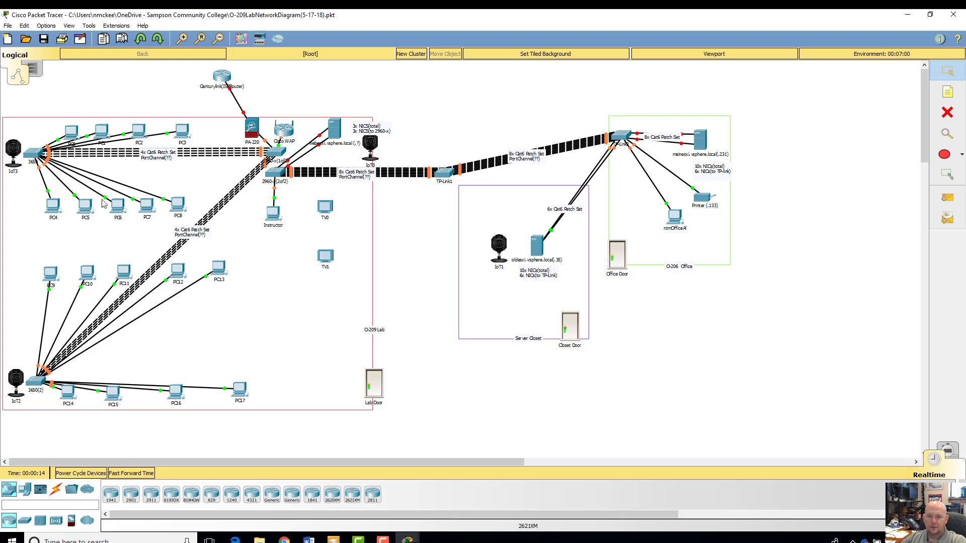
pyautogui.moveTo(332, 181)
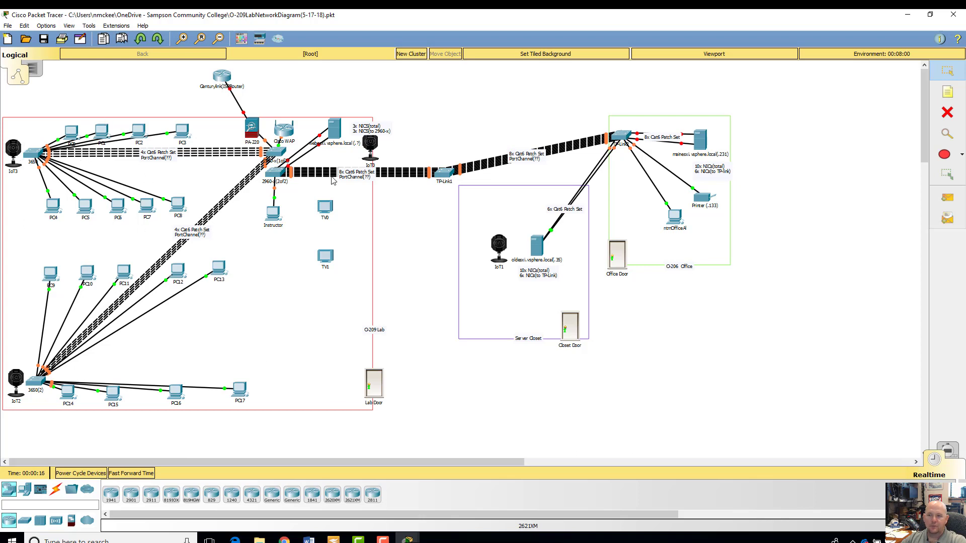
pyautogui.moveTo(810, 269)
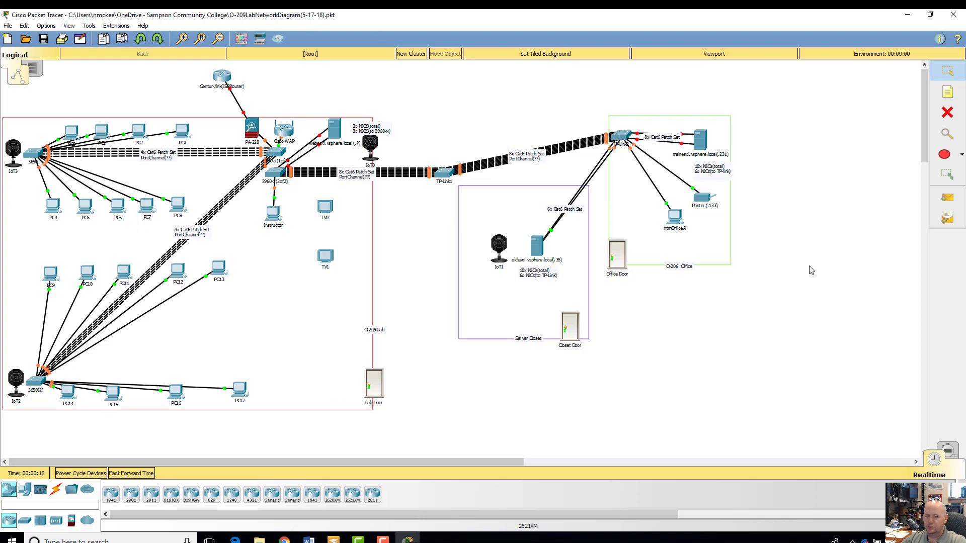
pyautogui.moveTo(637, 170)
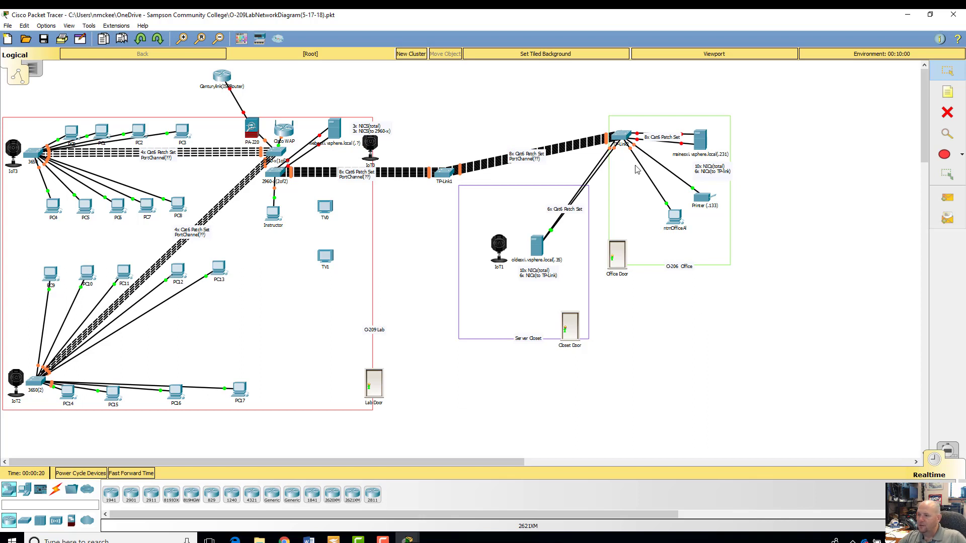
pyautogui.moveTo(629, 168)
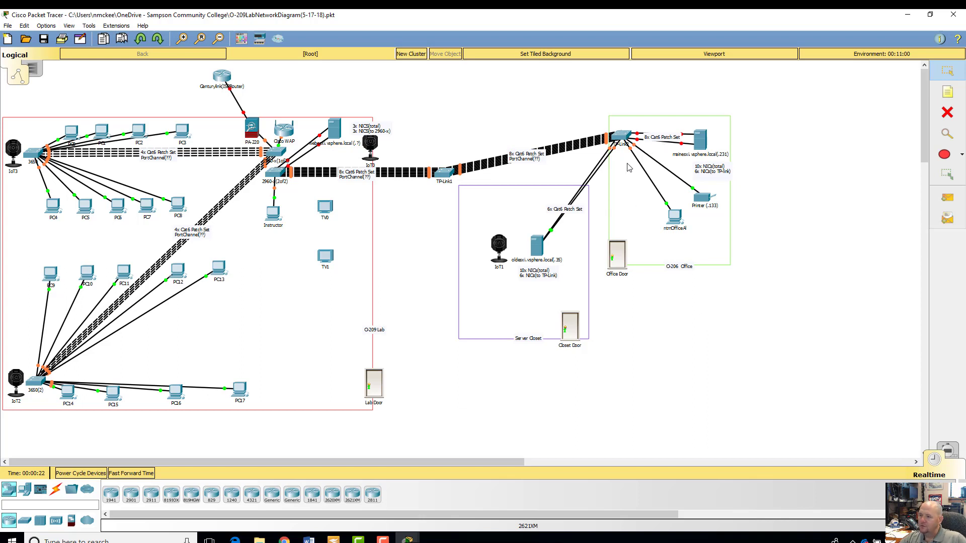
pyautogui.moveTo(648, 142)
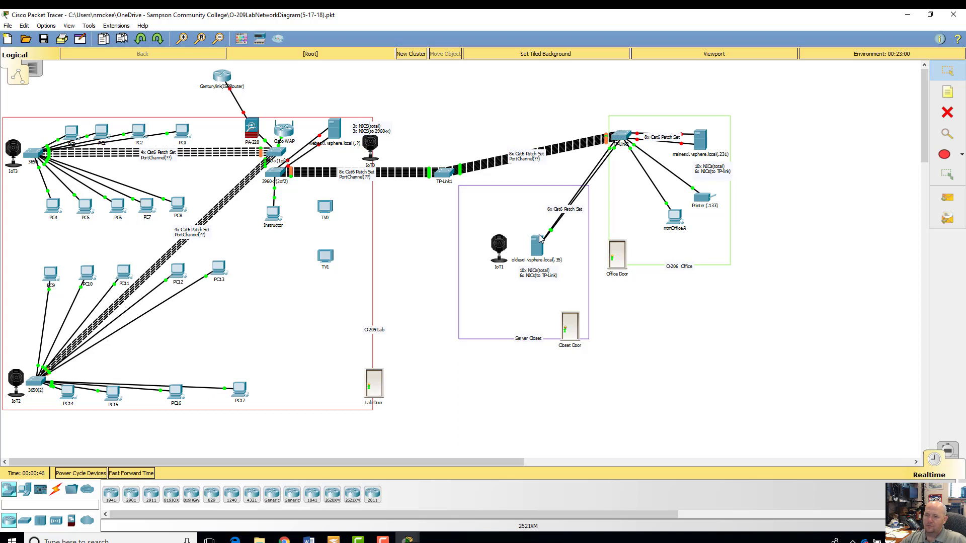
pyautogui.moveTo(522, 244)
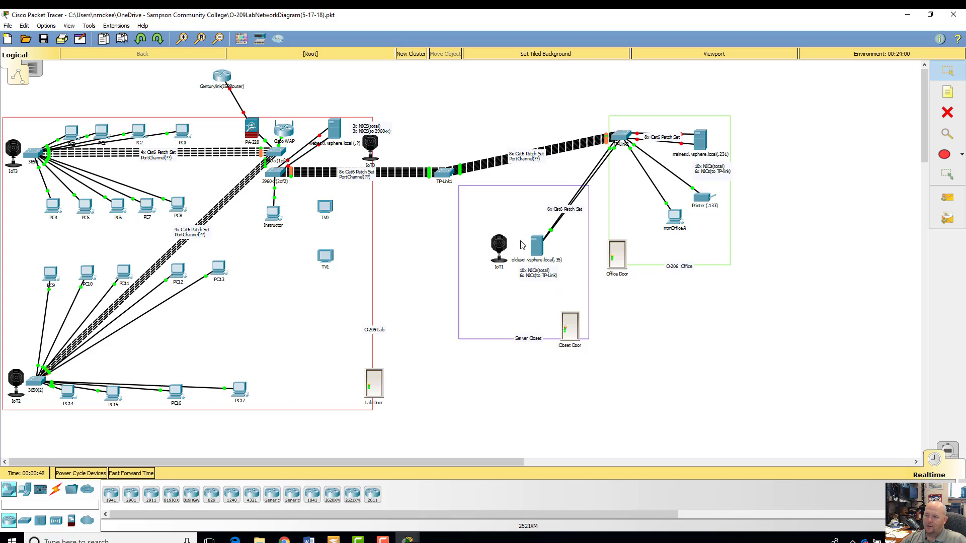
pyautogui.moveTo(505, 227)
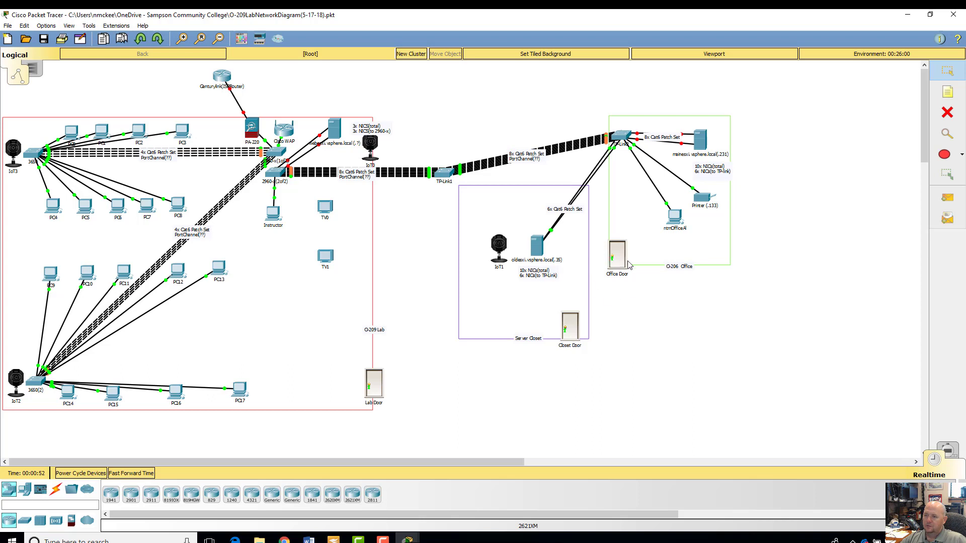
pyautogui.moveTo(633, 194)
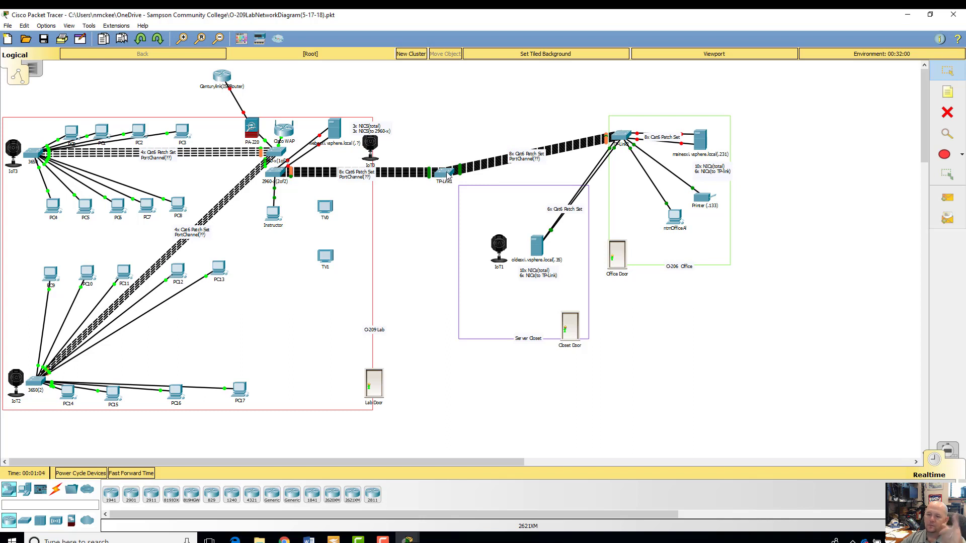
pyautogui.moveTo(567, 164)
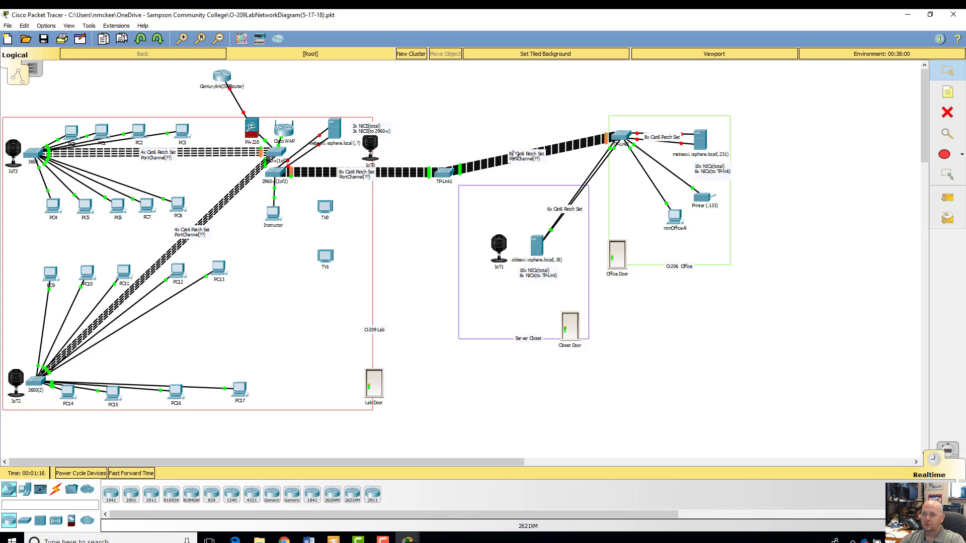
pyautogui.moveTo(459, 98)
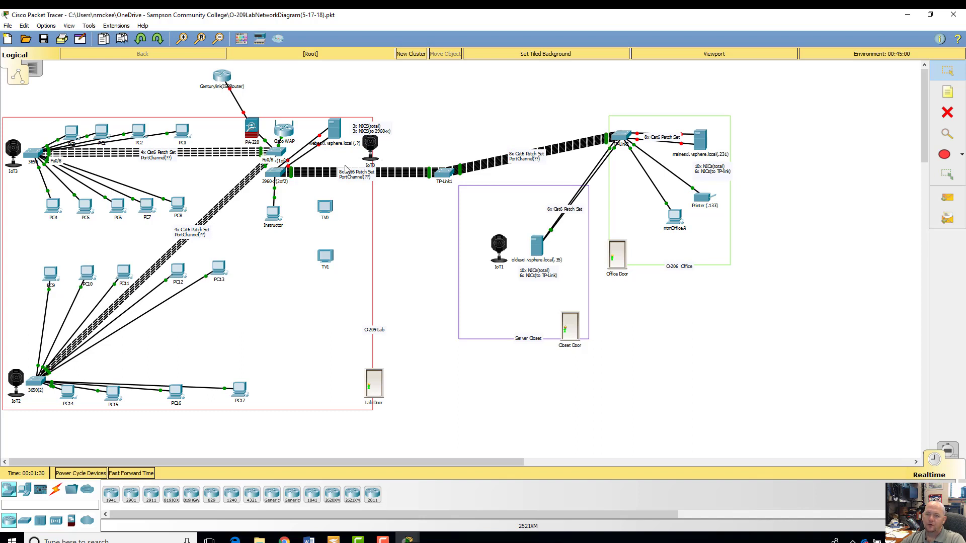
pyautogui.moveTo(440, 222)
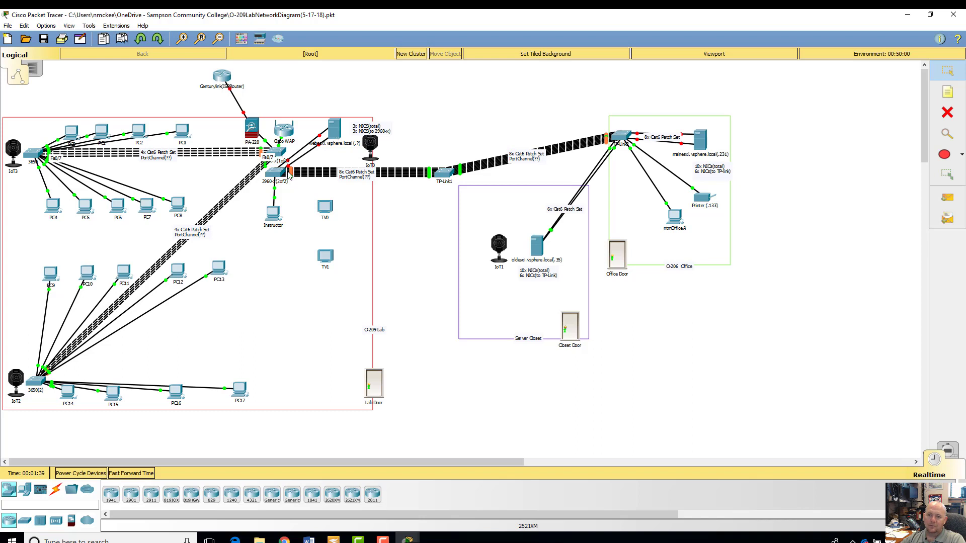
pyautogui.moveTo(343, 116)
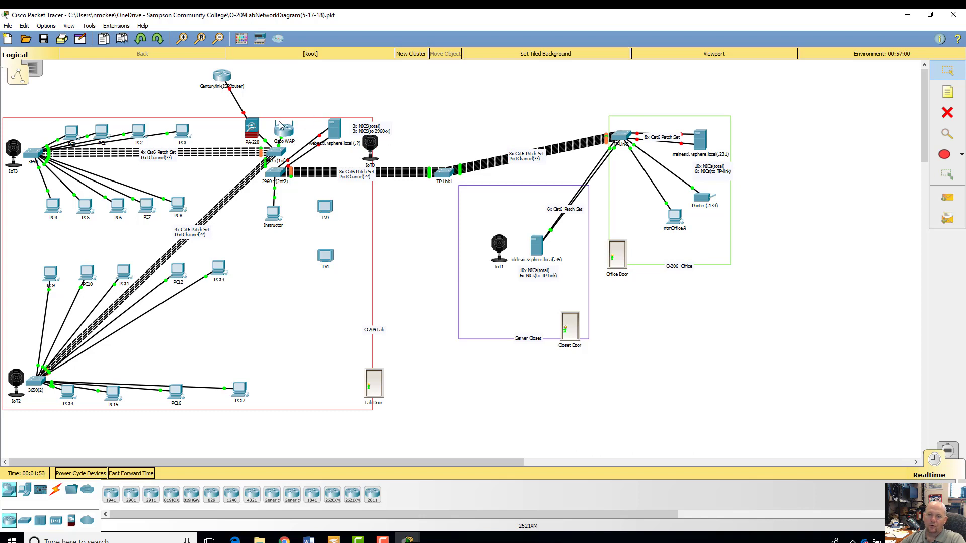
pyautogui.moveTo(291, 145)
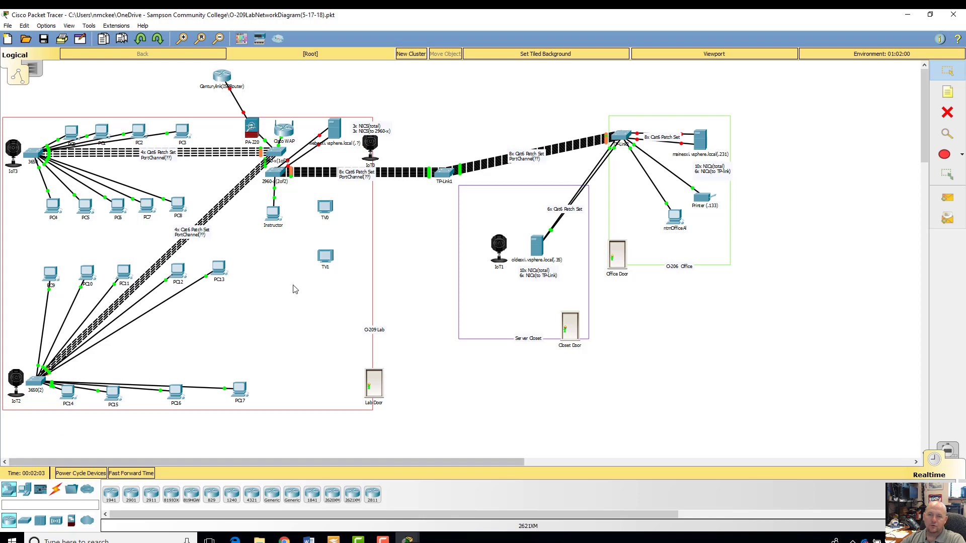
pyautogui.moveTo(222, 68)
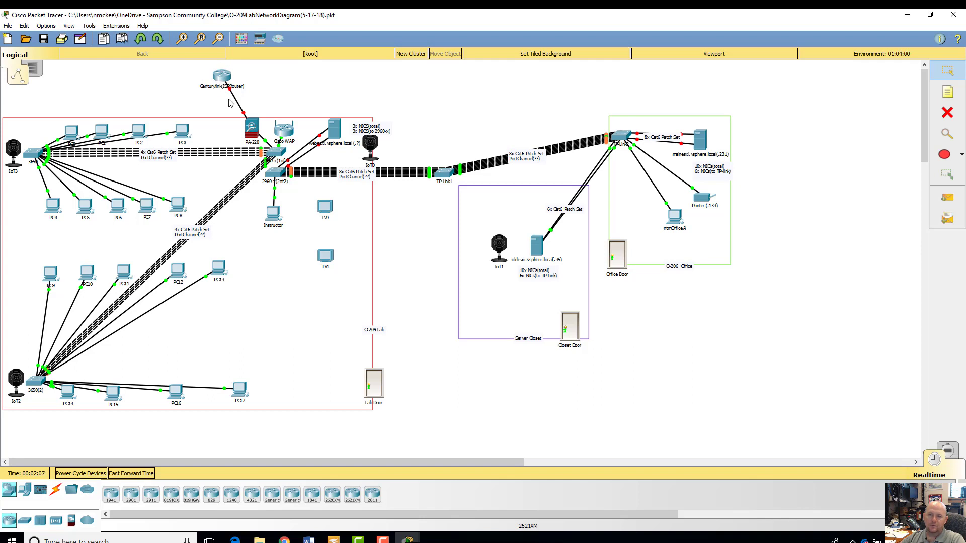
pyautogui.moveTo(302, 166)
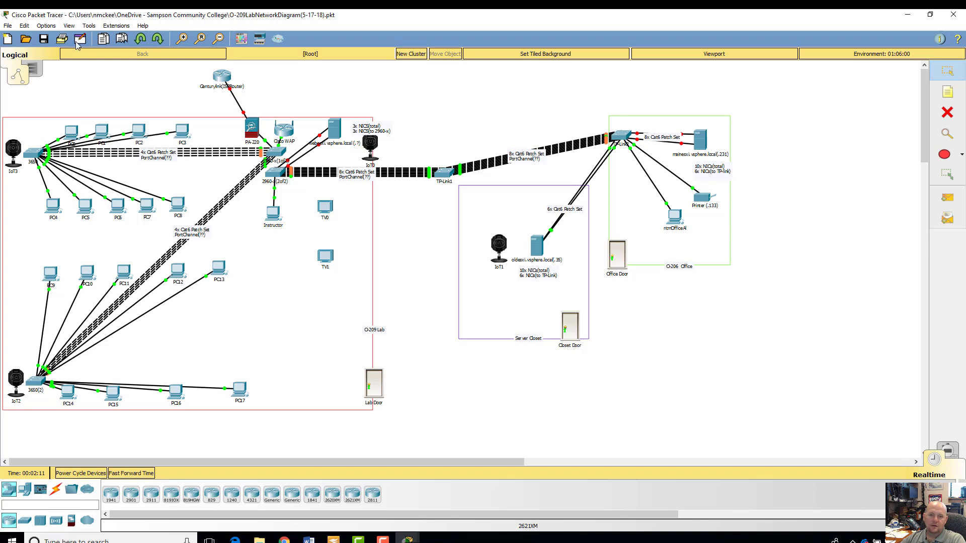
pyautogui.moveTo(294, 139)
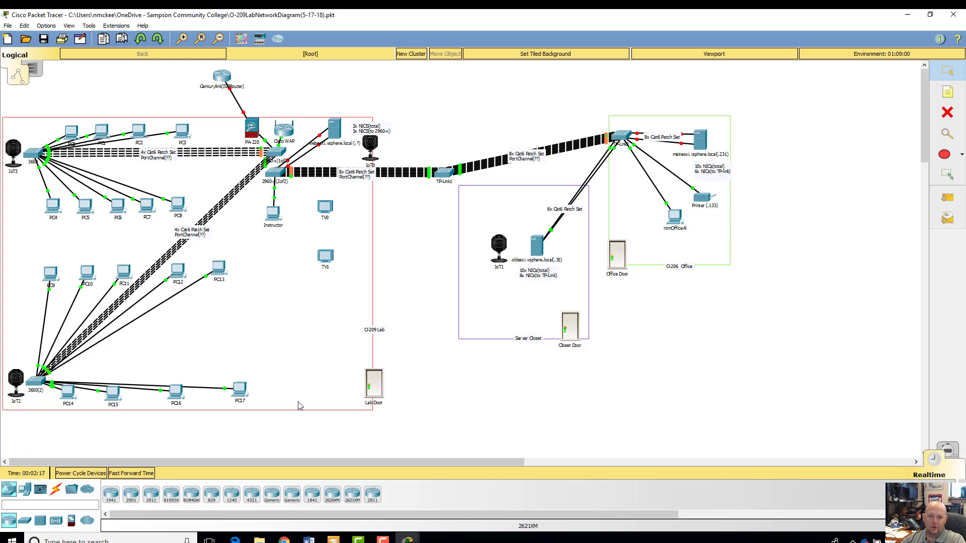
pyautogui.moveTo(49, 334)
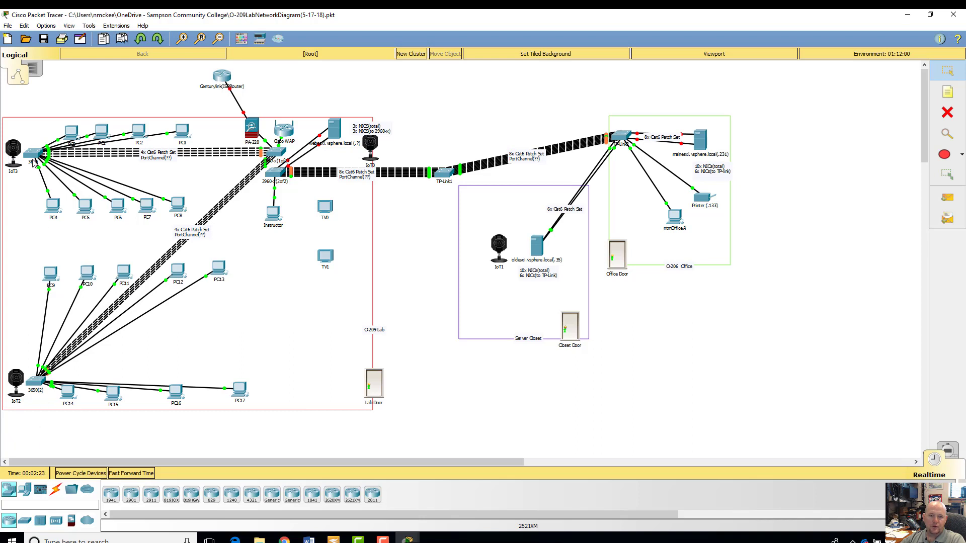
pyautogui.moveTo(203, 422)
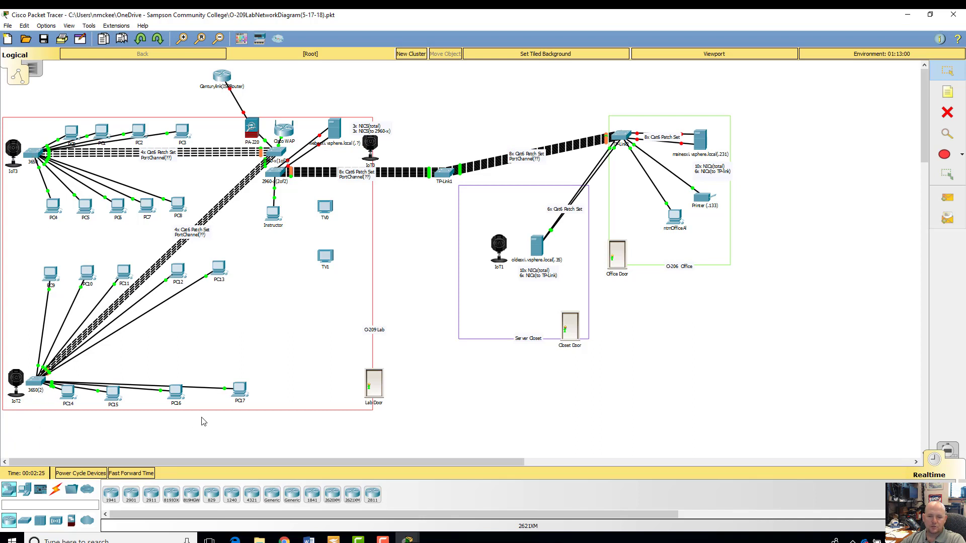
pyautogui.moveTo(196, 197)
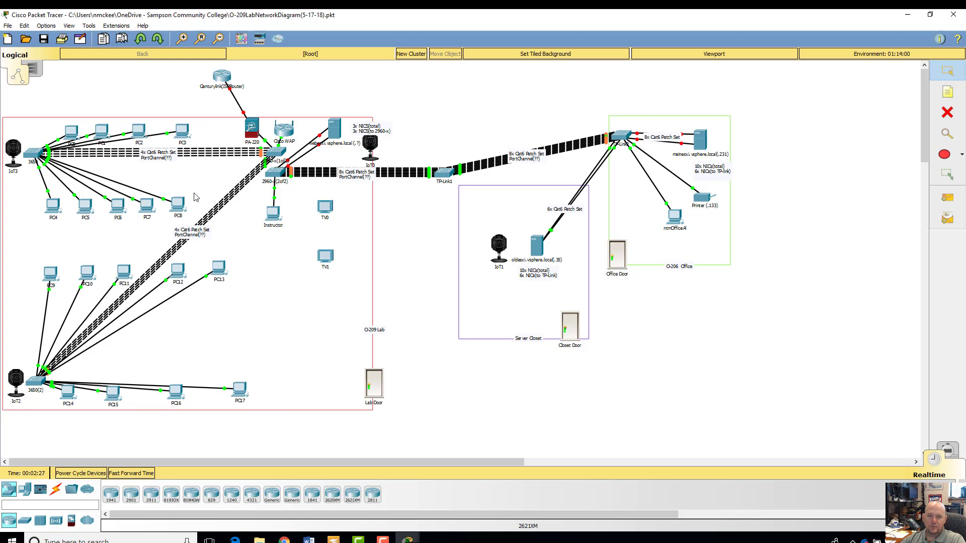
pyautogui.moveTo(252, 392)
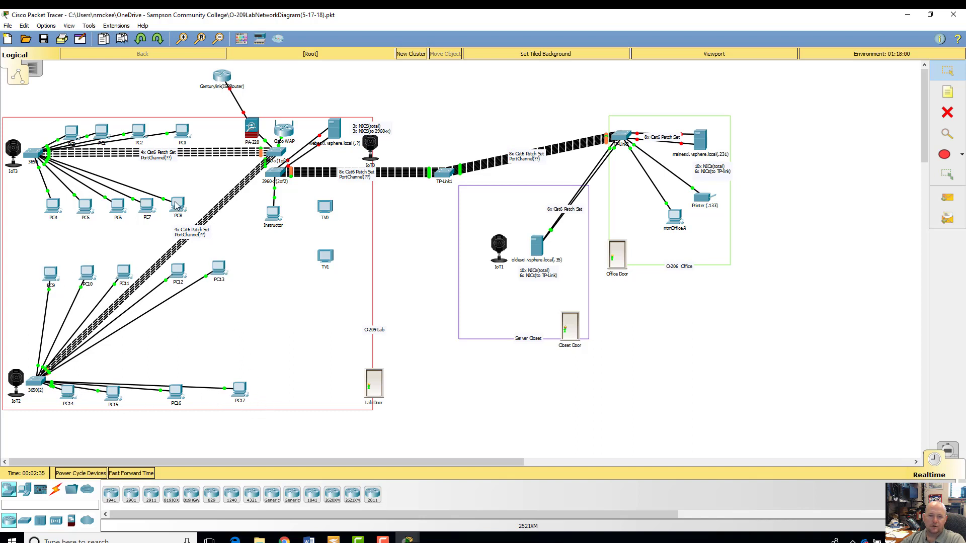
pyautogui.moveTo(145, 236)
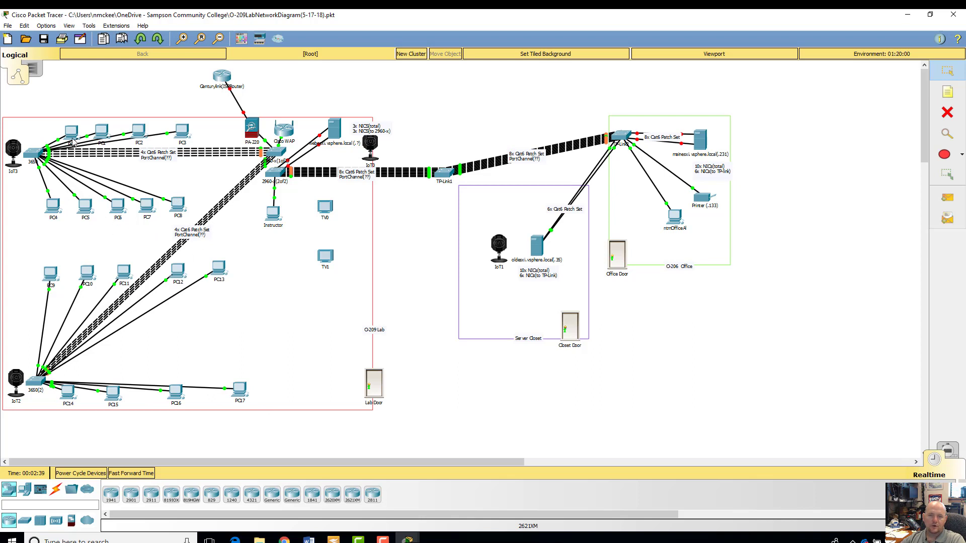
pyautogui.moveTo(138, 167)
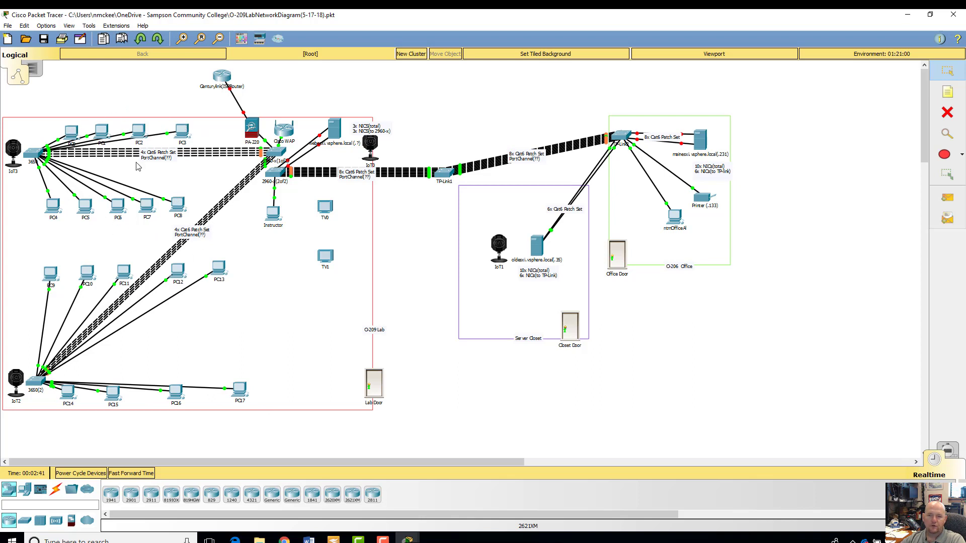
pyautogui.moveTo(195, 192)
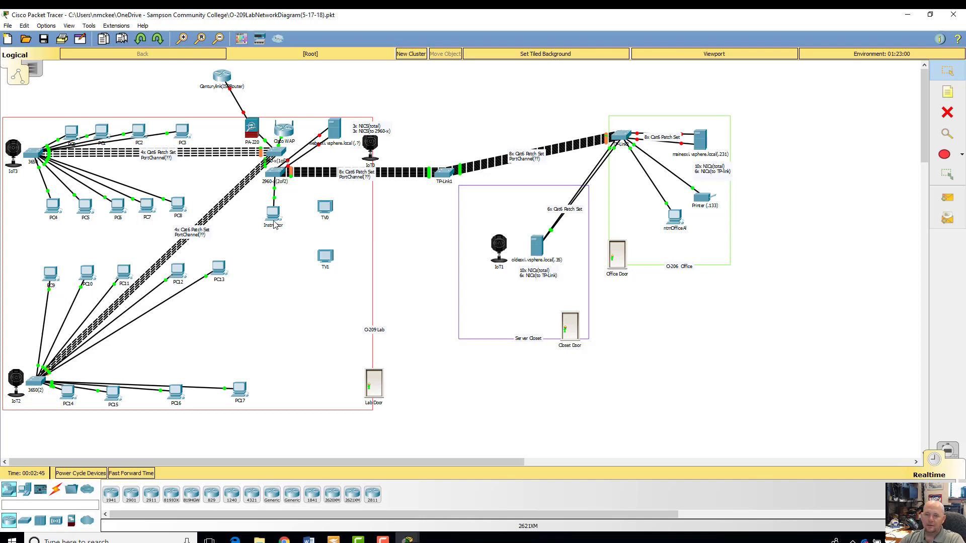
pyautogui.moveTo(282, 271)
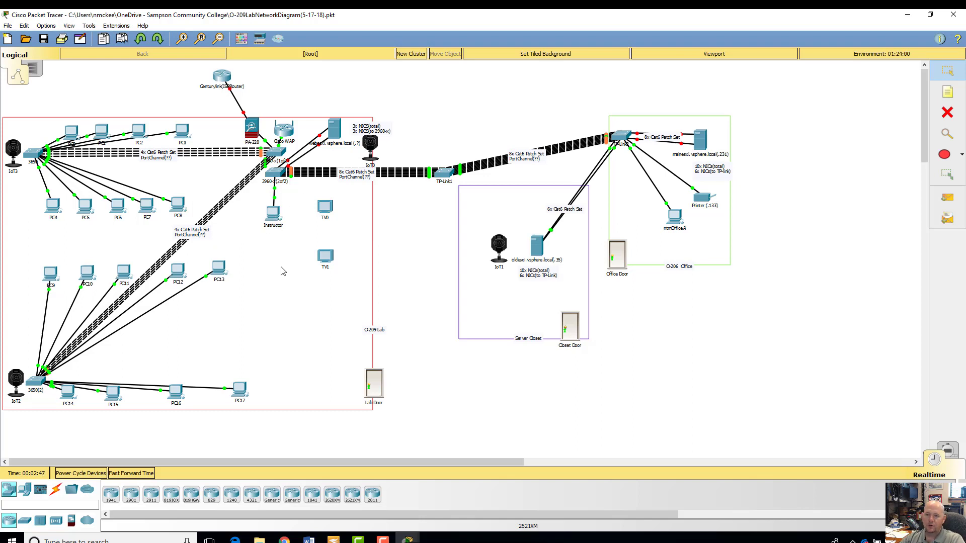
pyautogui.moveTo(319, 261)
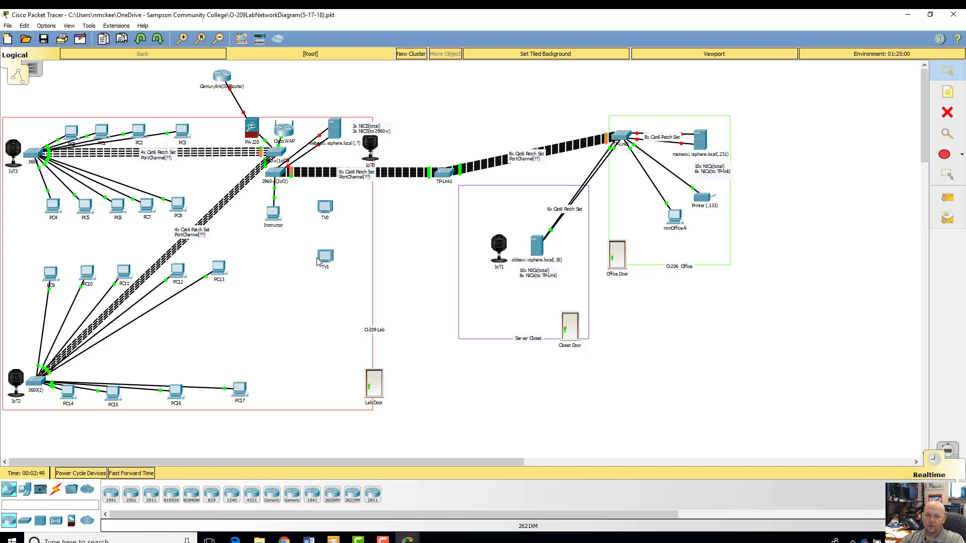
pyautogui.moveTo(85, 240)
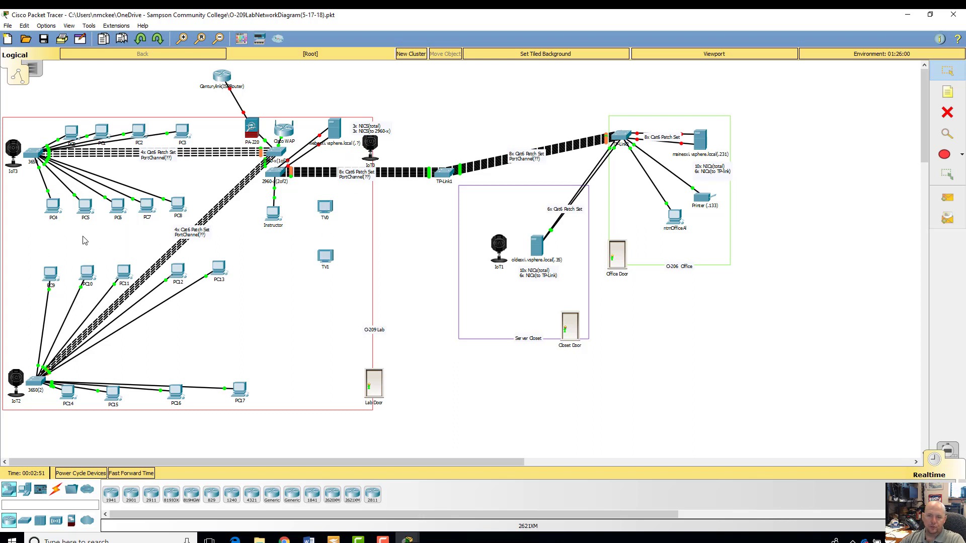
pyautogui.moveTo(246, 418)
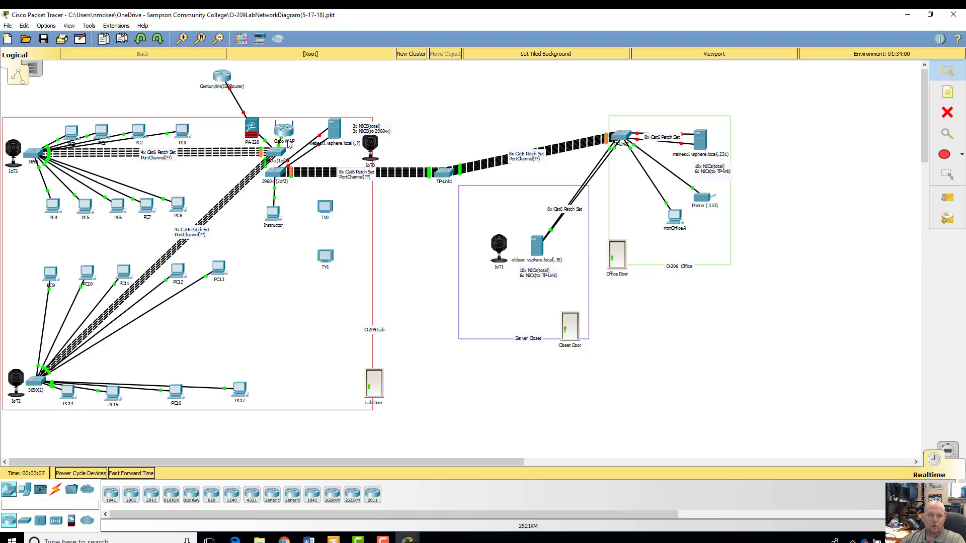
pyautogui.moveTo(484, 105)
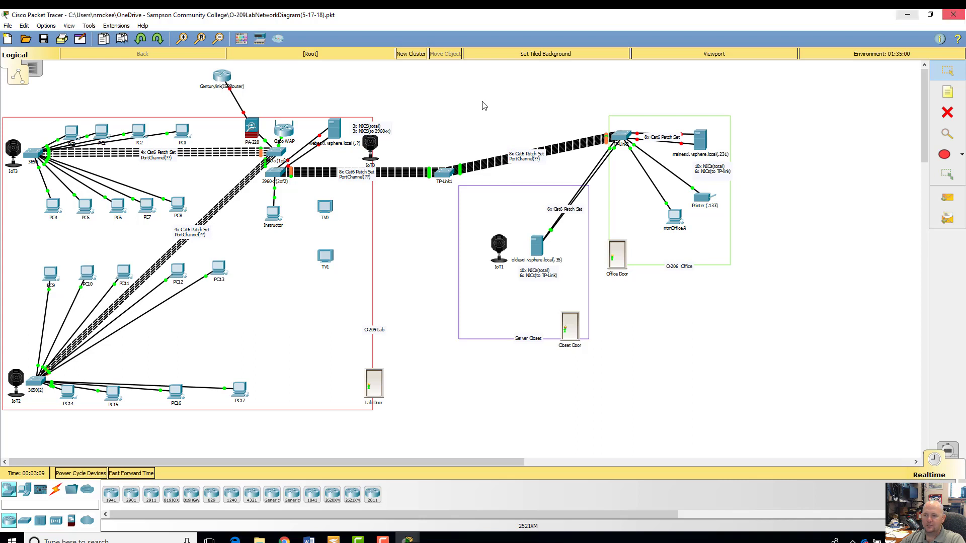
pyautogui.moveTo(233, 372)
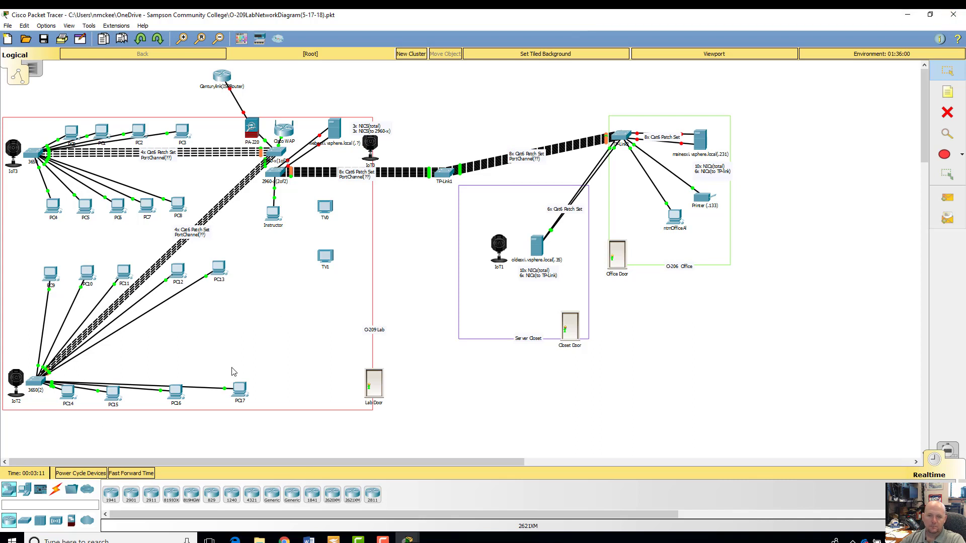
pyautogui.moveTo(162, 363)
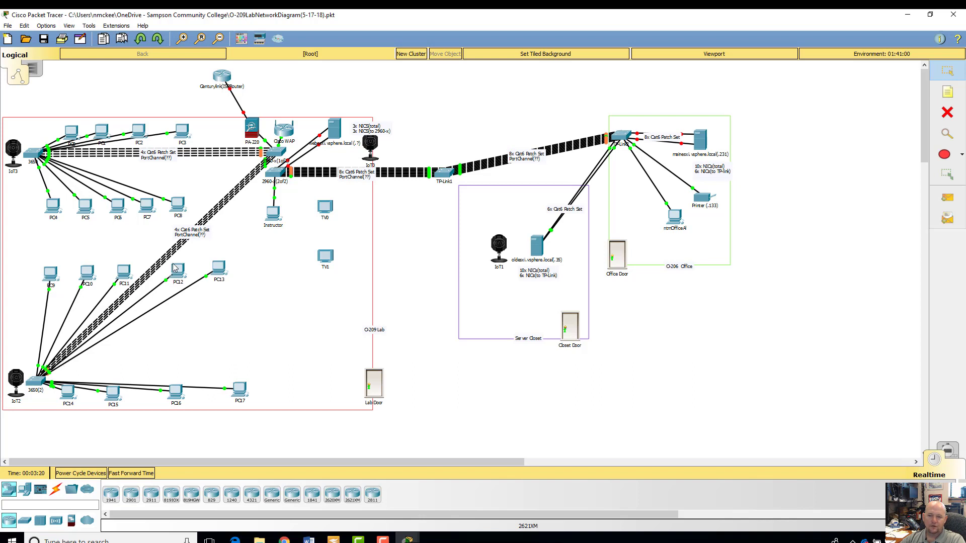
pyautogui.moveTo(35, 395)
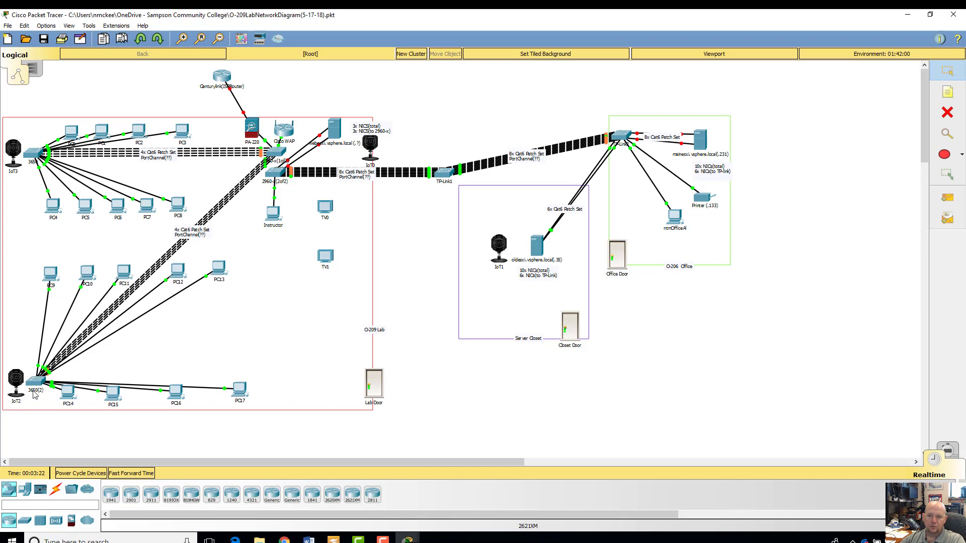
pyautogui.moveTo(76, 167)
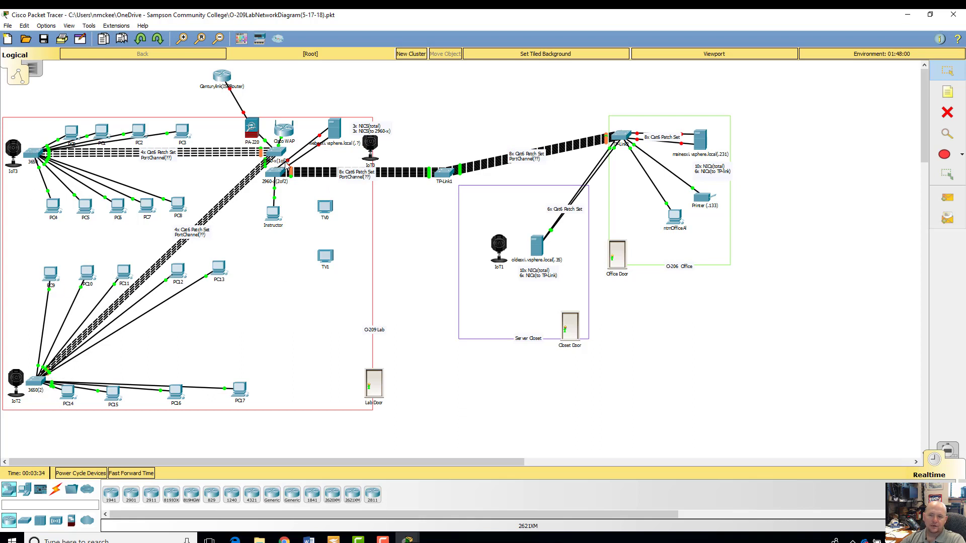
pyautogui.moveTo(15, 213)
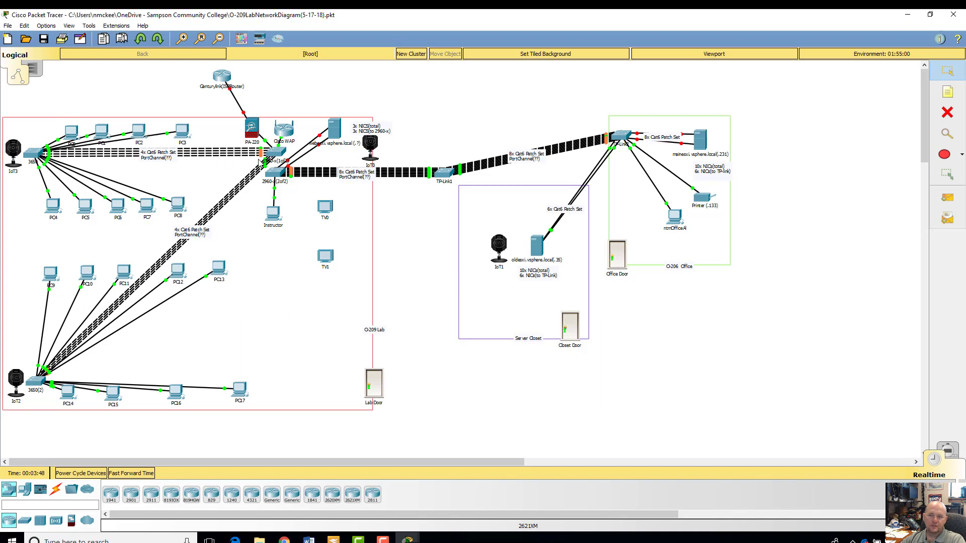
pyautogui.moveTo(225, 222)
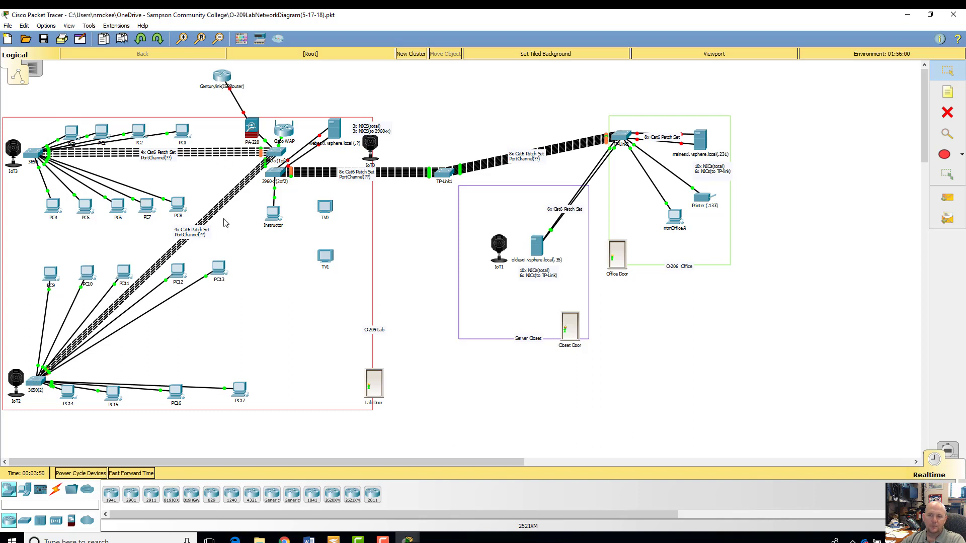
pyautogui.moveTo(91, 348)
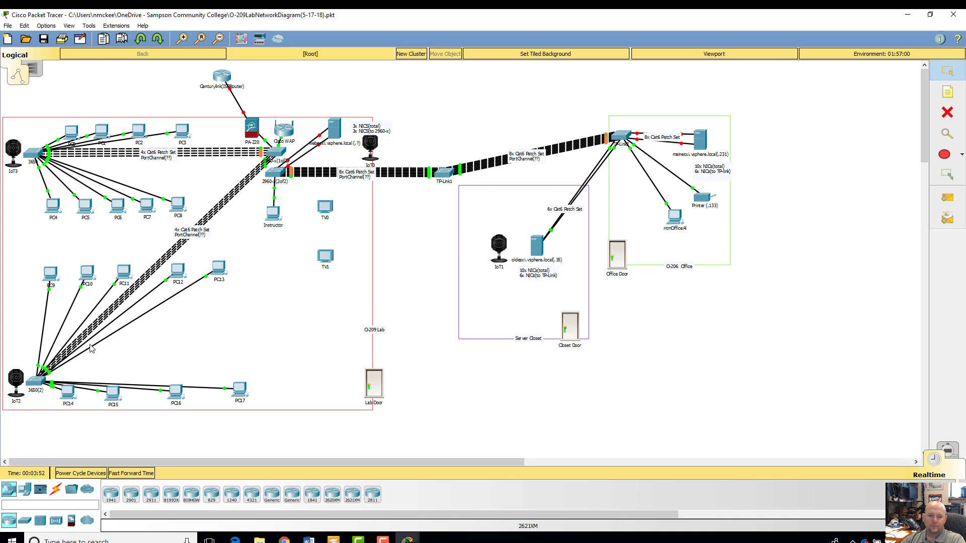
pyautogui.moveTo(94, 108)
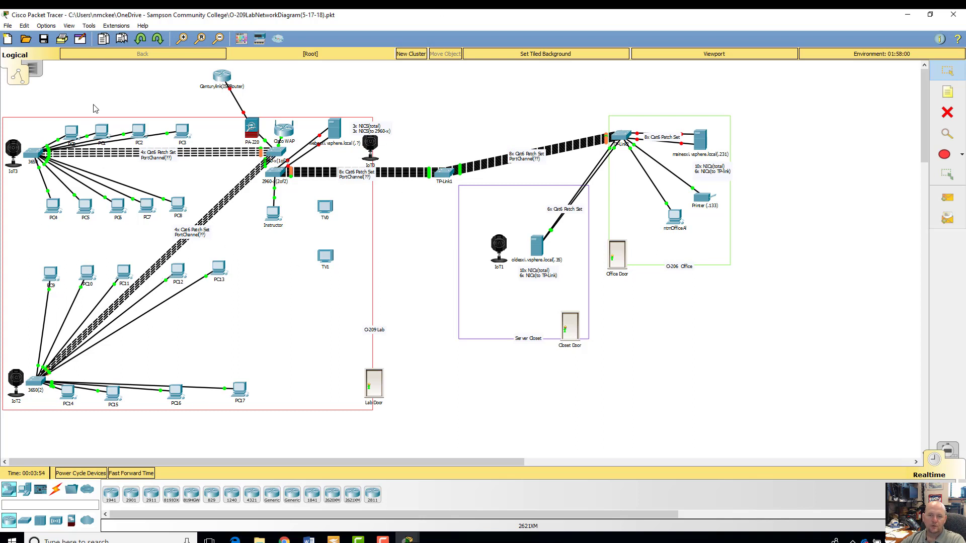
pyautogui.moveTo(41, 171)
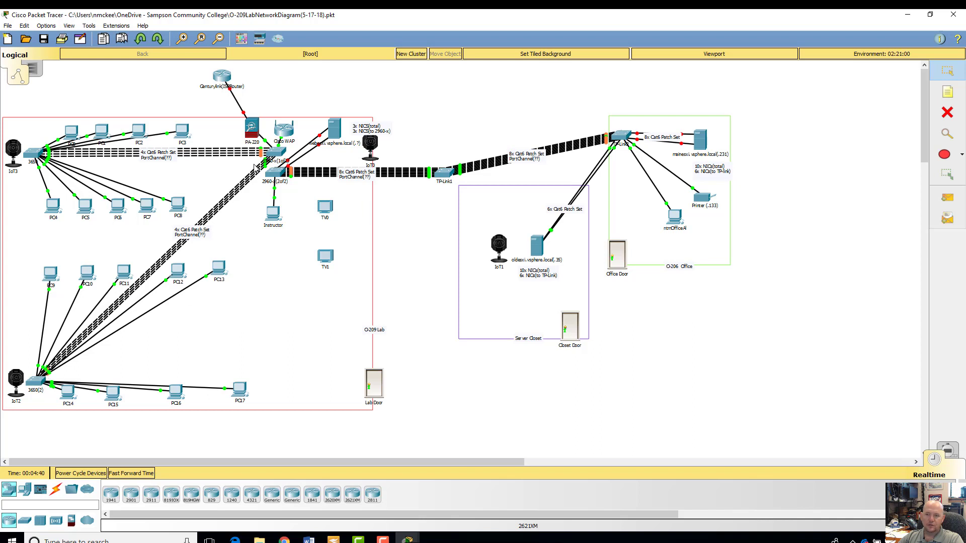
pyautogui.moveTo(395, 315)
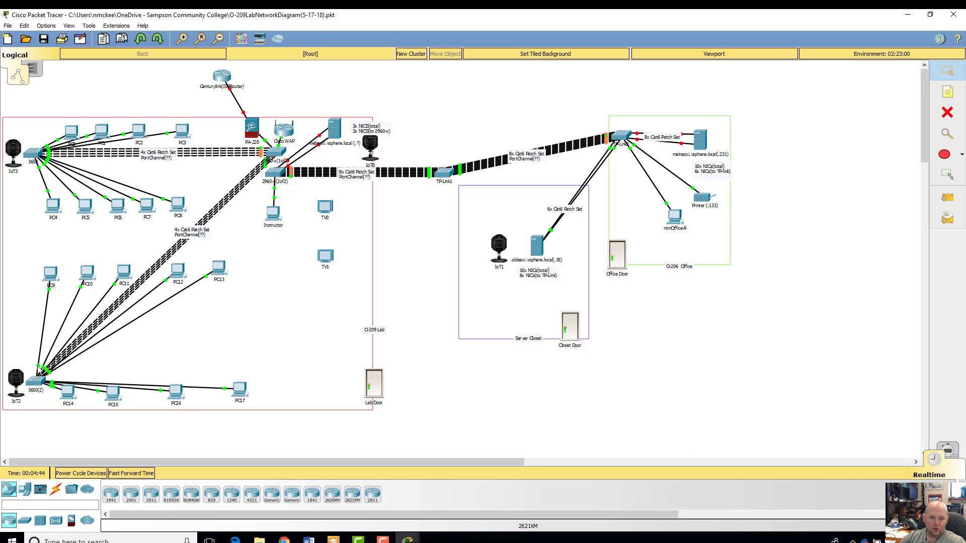
pyautogui.moveTo(51, 286)
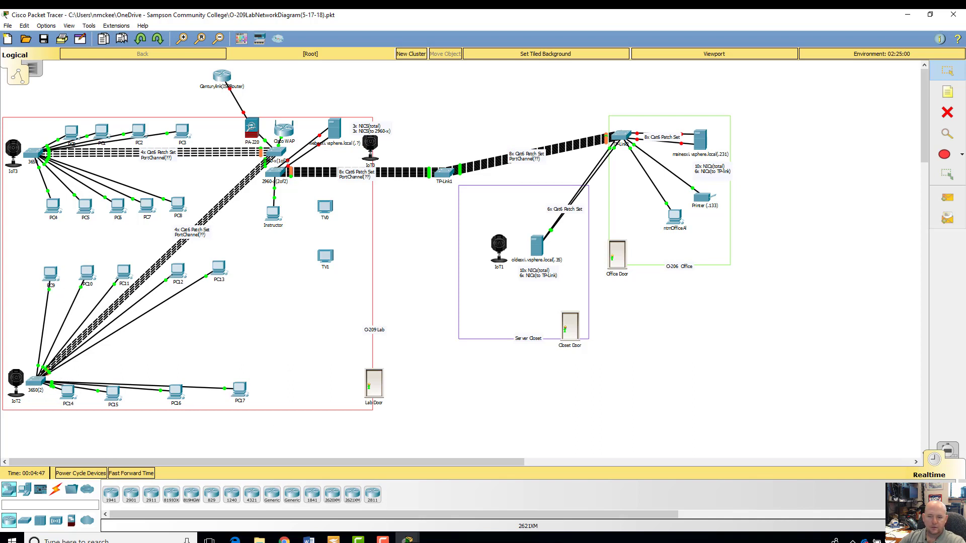
pyautogui.moveTo(654, 304)
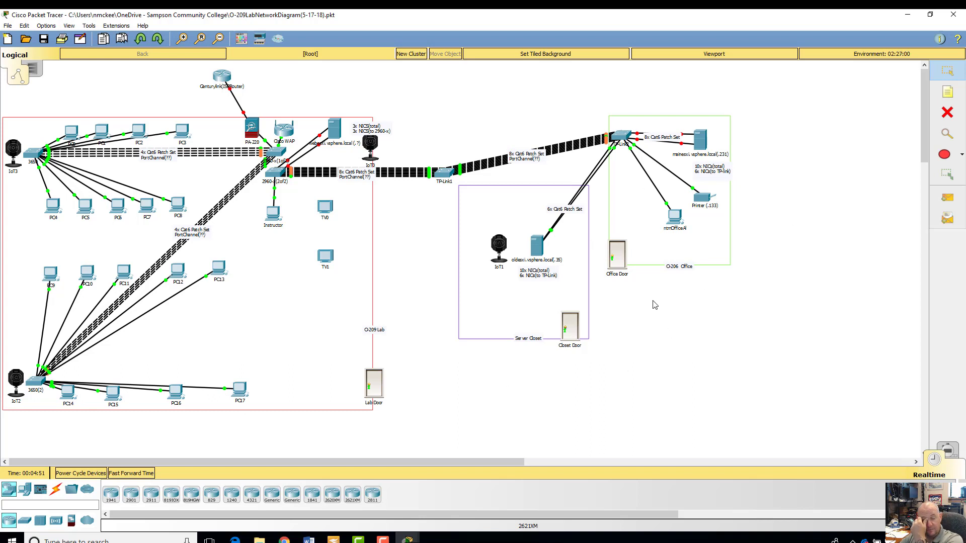
pyautogui.moveTo(660, 250)
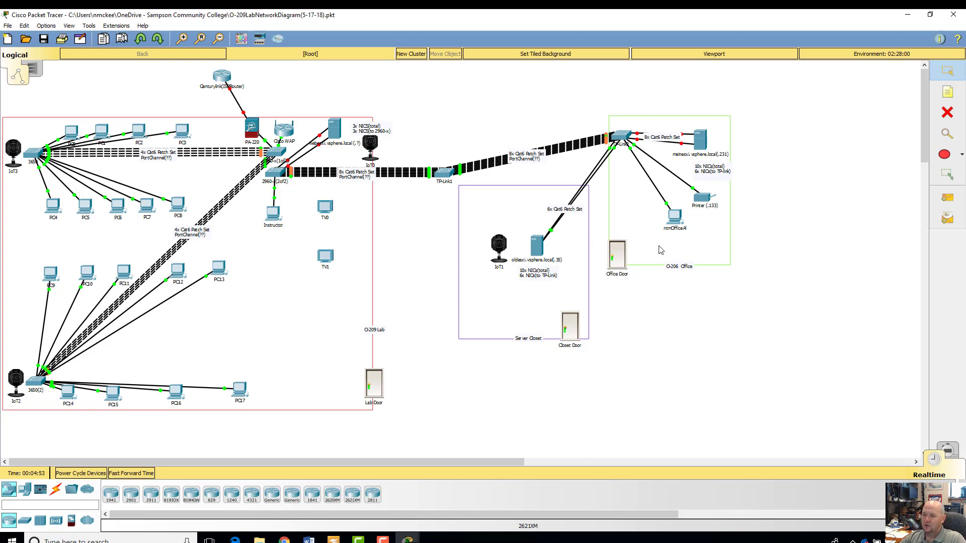
pyautogui.moveTo(620, 258)
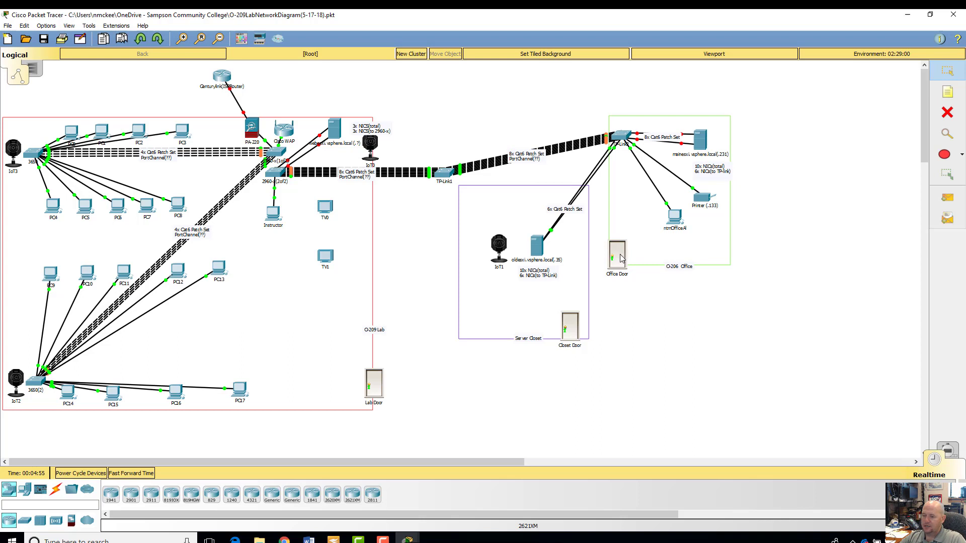
pyautogui.moveTo(616, 291)
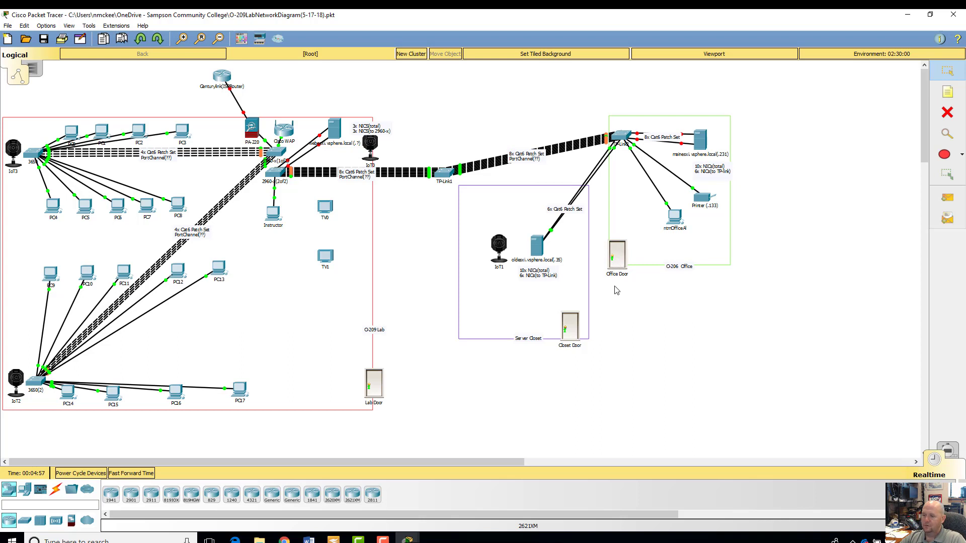
pyautogui.moveTo(610, 257)
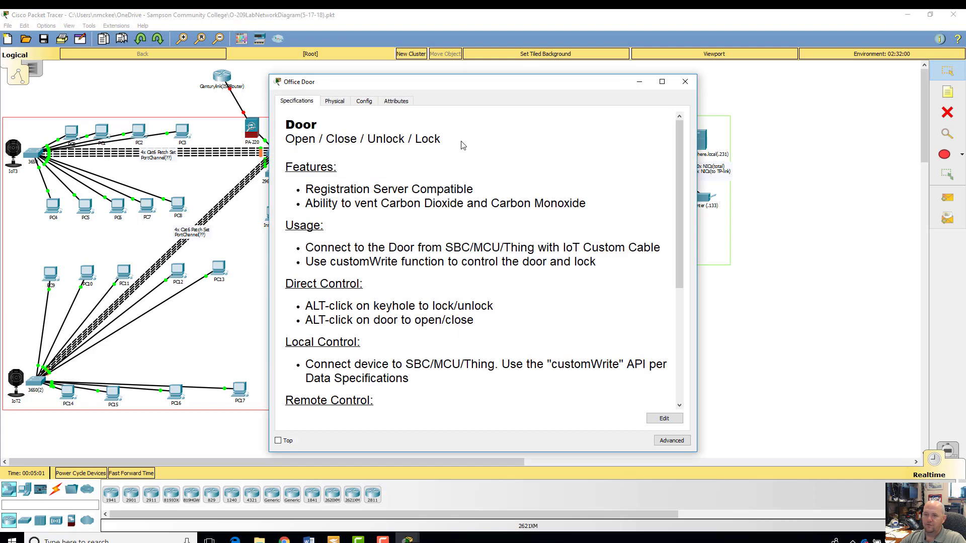
pyautogui.click(334, 100)
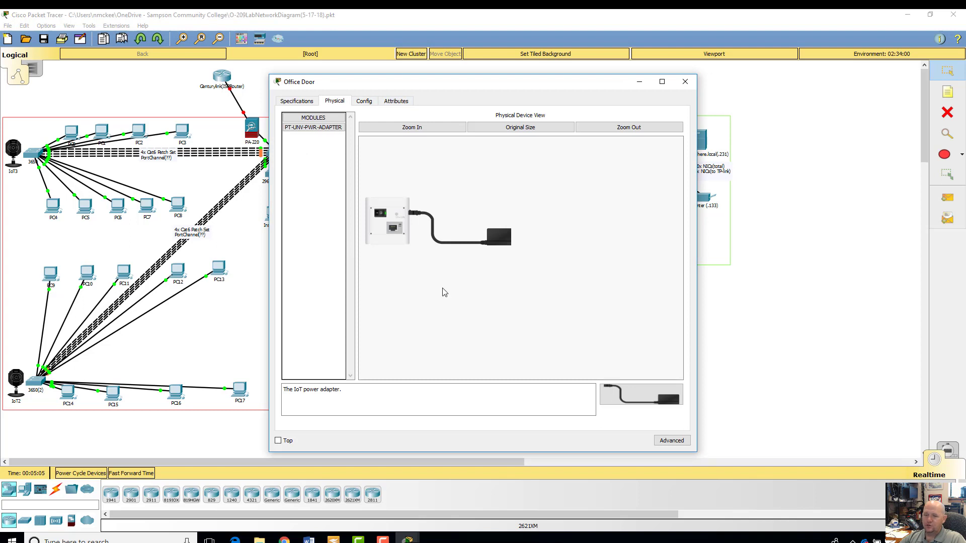
pyautogui.moveTo(331, 67)
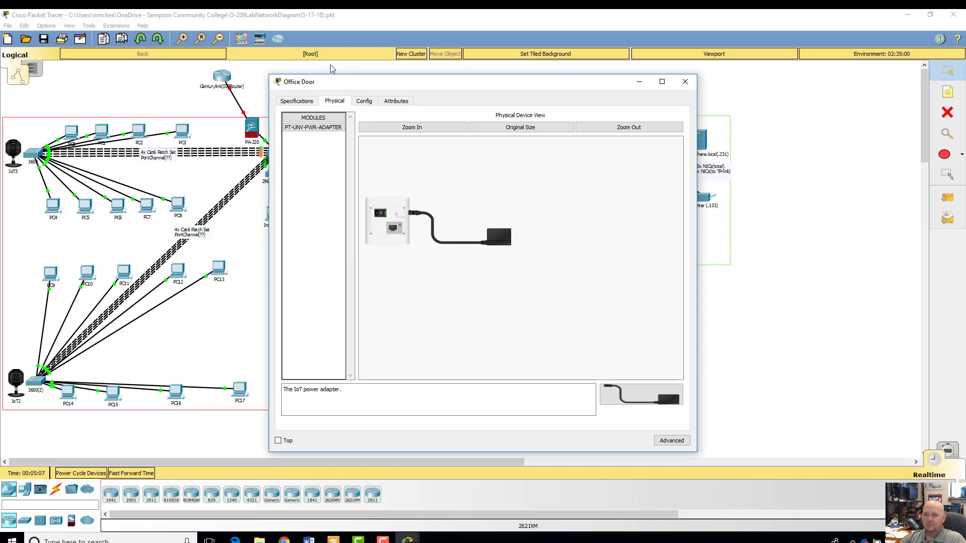
pyautogui.click(363, 100)
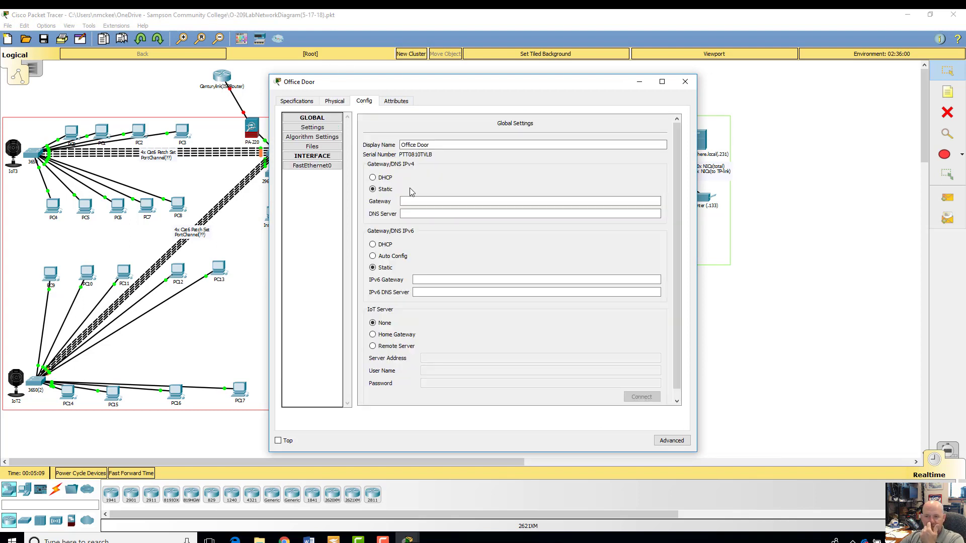
pyautogui.click(684, 81)
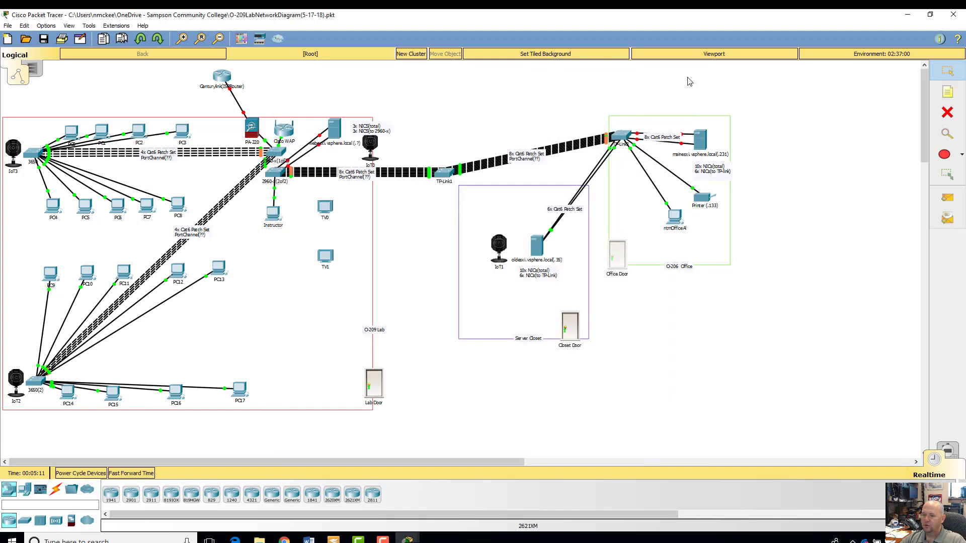
pyautogui.moveTo(569, 370)
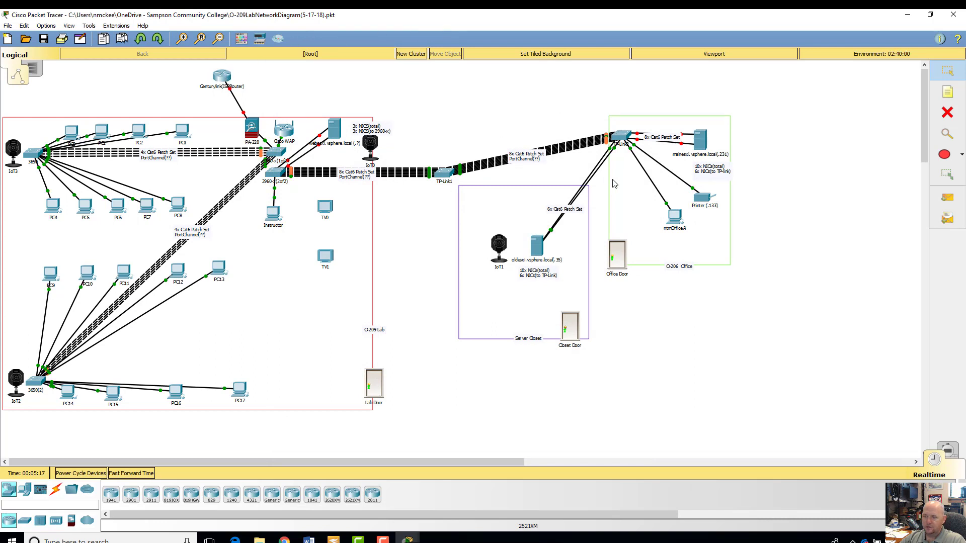
pyautogui.moveTo(614, 148)
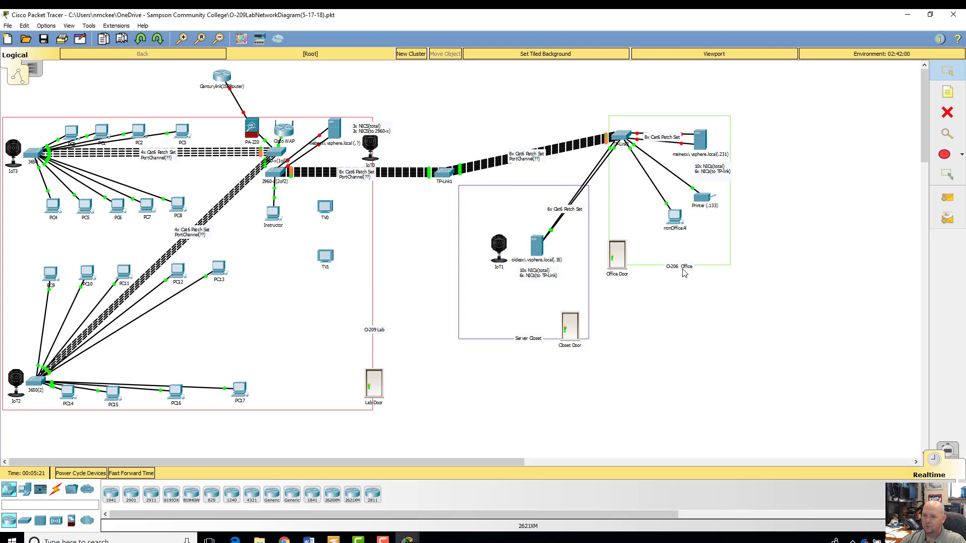
pyautogui.moveTo(525, 341)
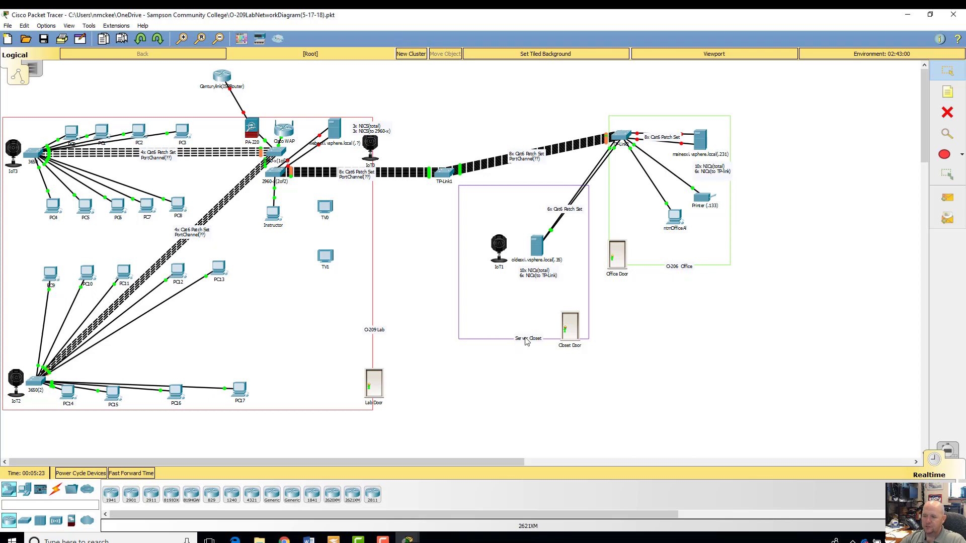
pyautogui.moveTo(542, 244)
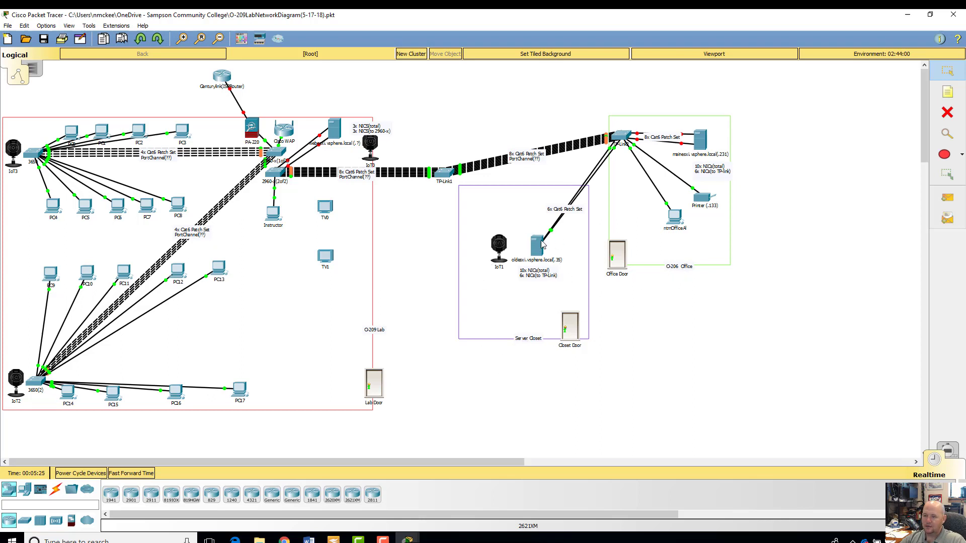
pyautogui.moveTo(552, 217)
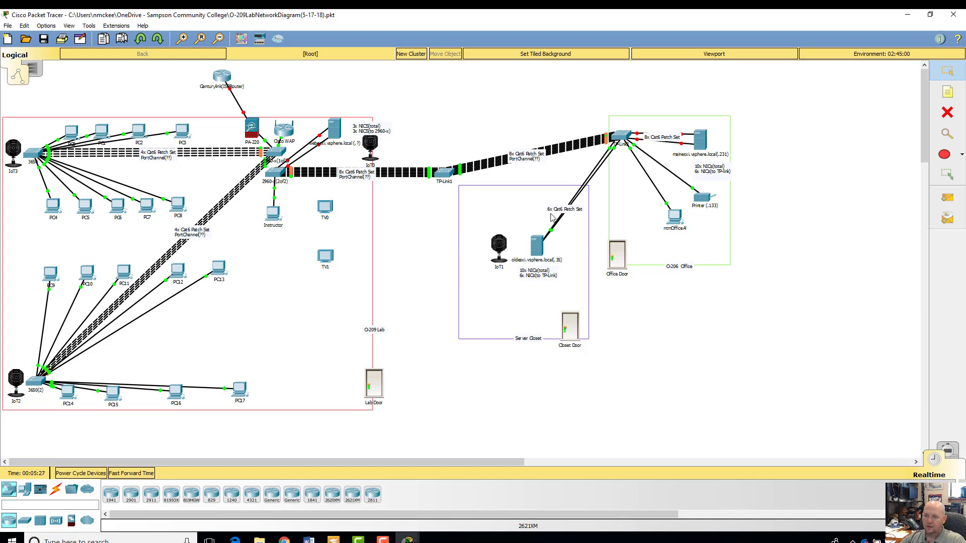
pyautogui.moveTo(509, 230)
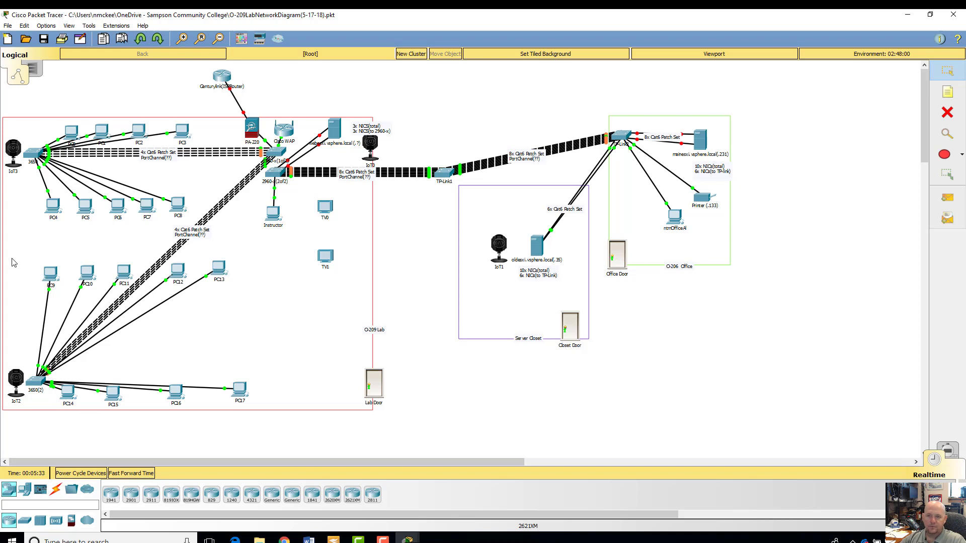
pyautogui.moveTo(403, 127)
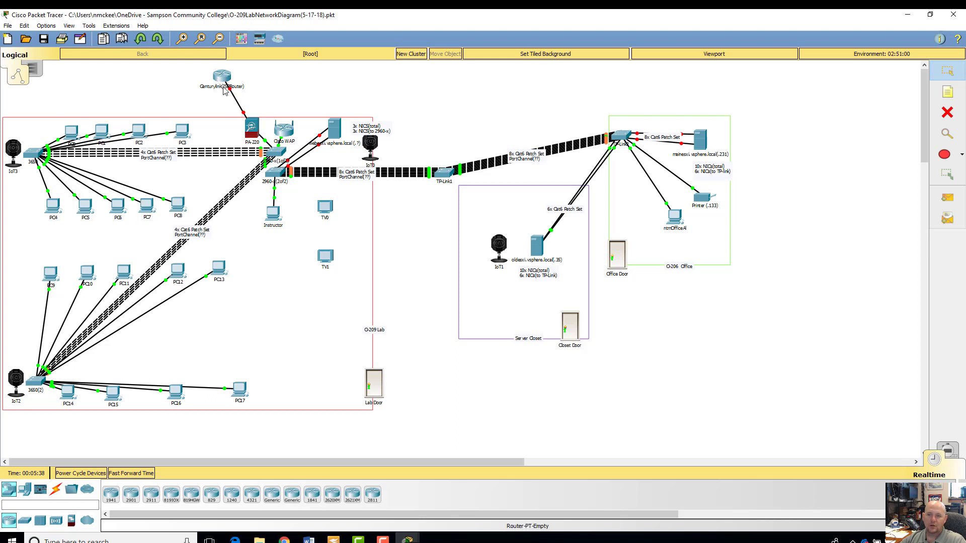
pyautogui.moveTo(238, 181)
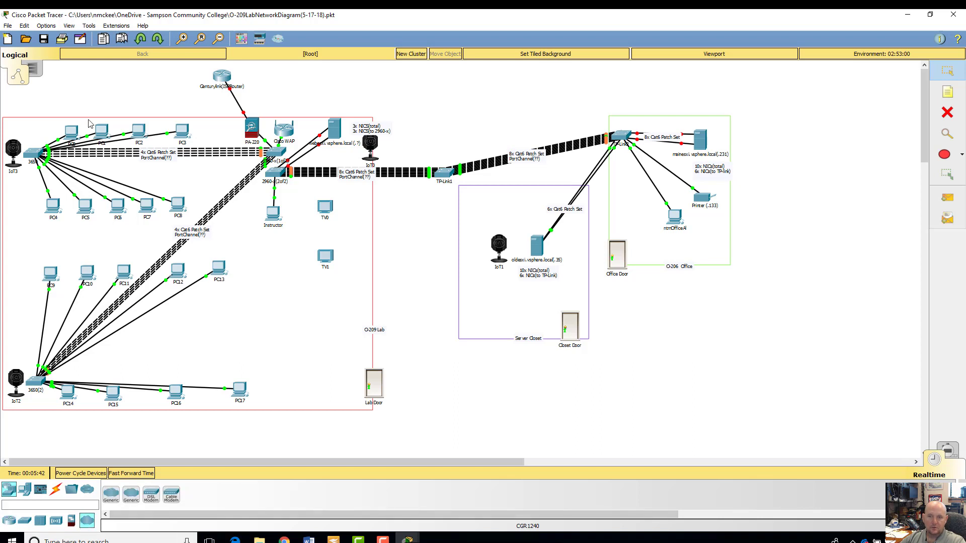
pyautogui.moveTo(135, 81)
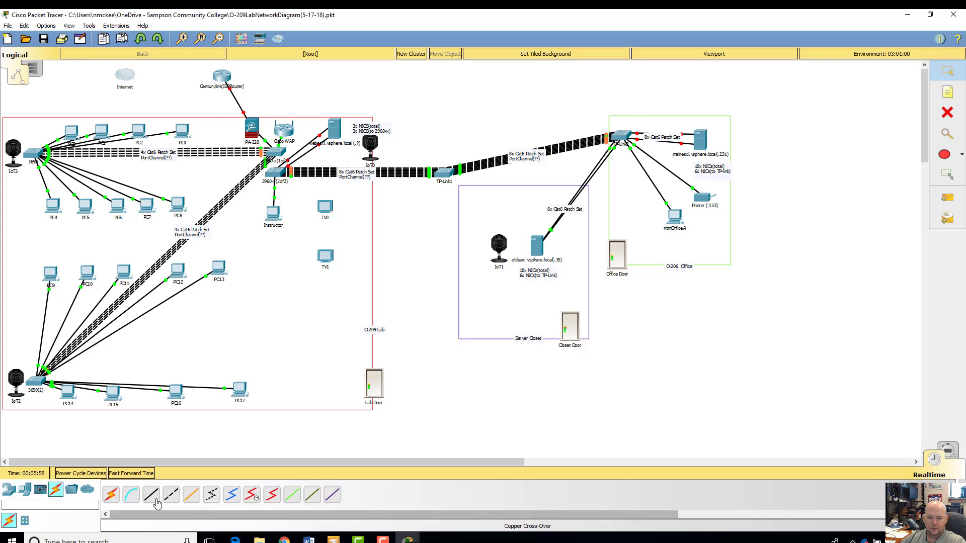
# Link the Internet cloud's Ethernet6 port to the CenturyLink router with copper straight-through cable
pyautogui.click(223, 86)
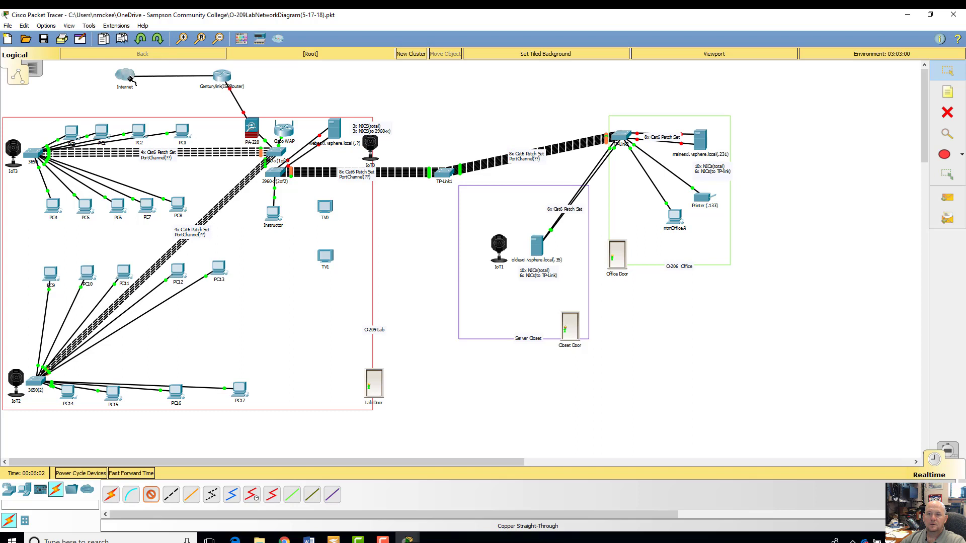
pyautogui.click(124, 76)
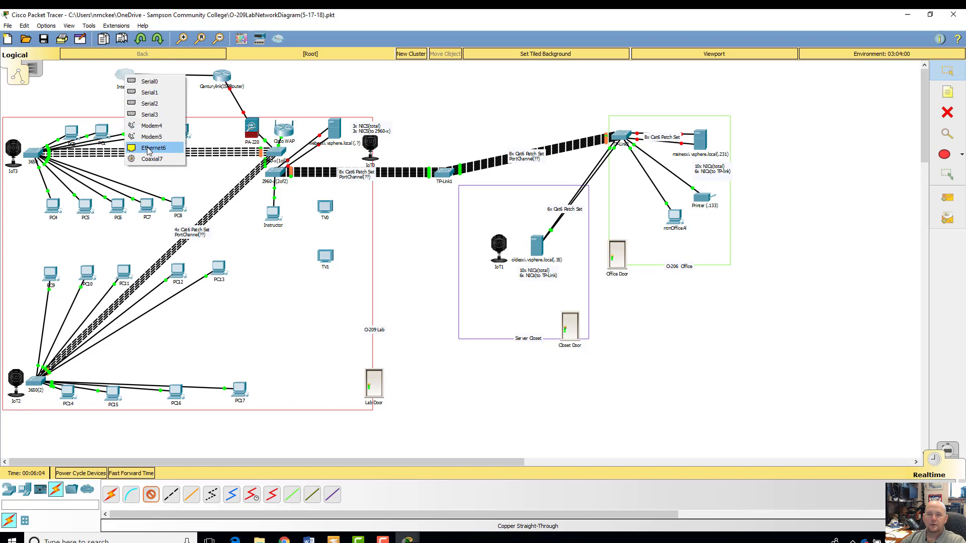
pyautogui.click(154, 147)
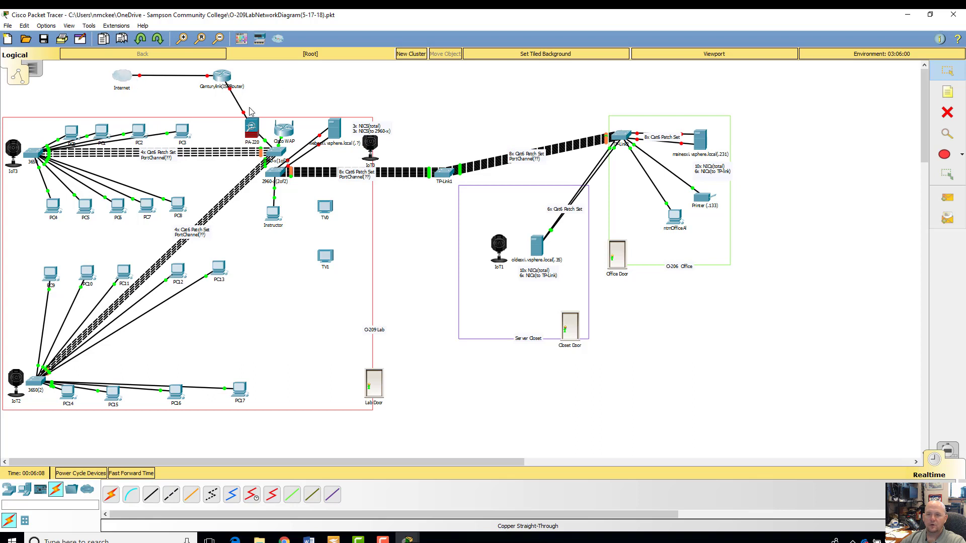
pyautogui.moveTo(805, 376)
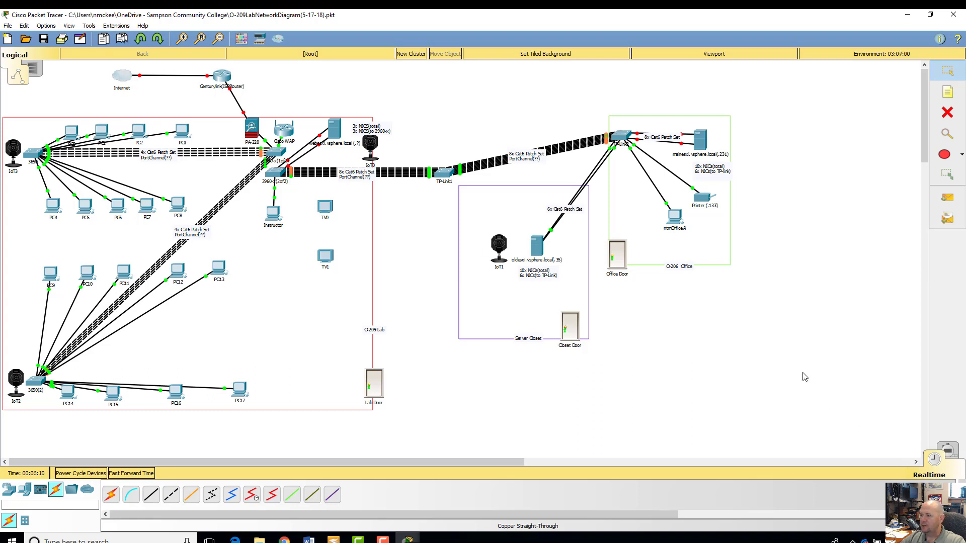
pyautogui.click(7, 26)
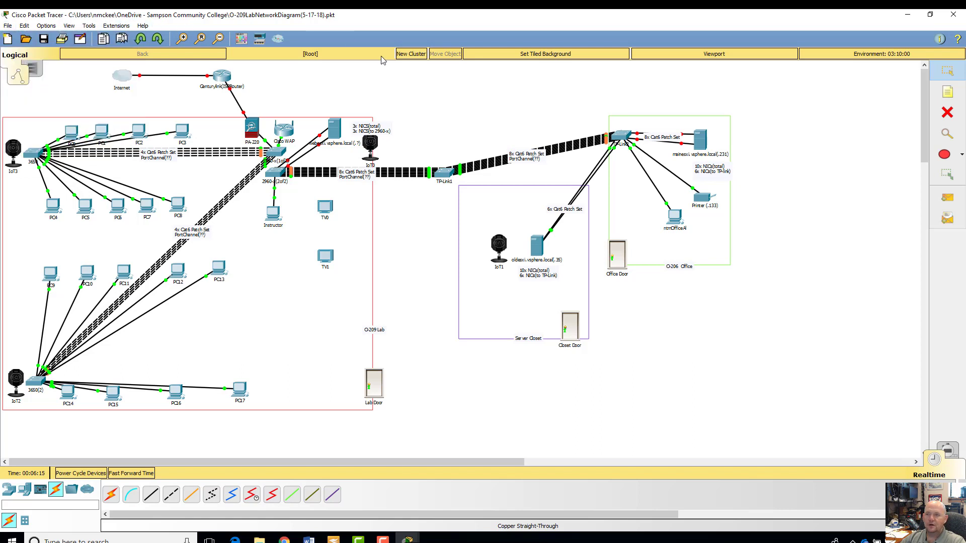
pyautogui.moveTo(666, 191)
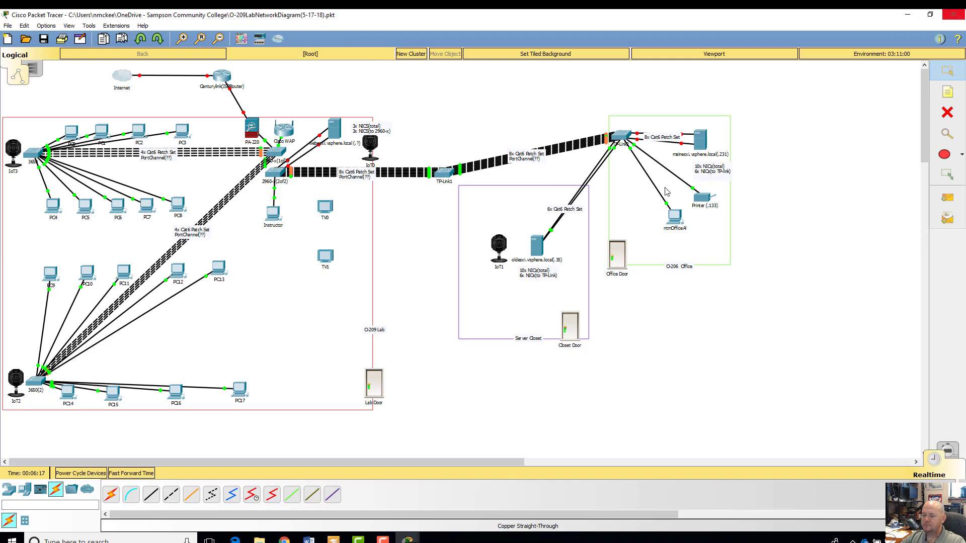
pyautogui.moveTo(222, 222)
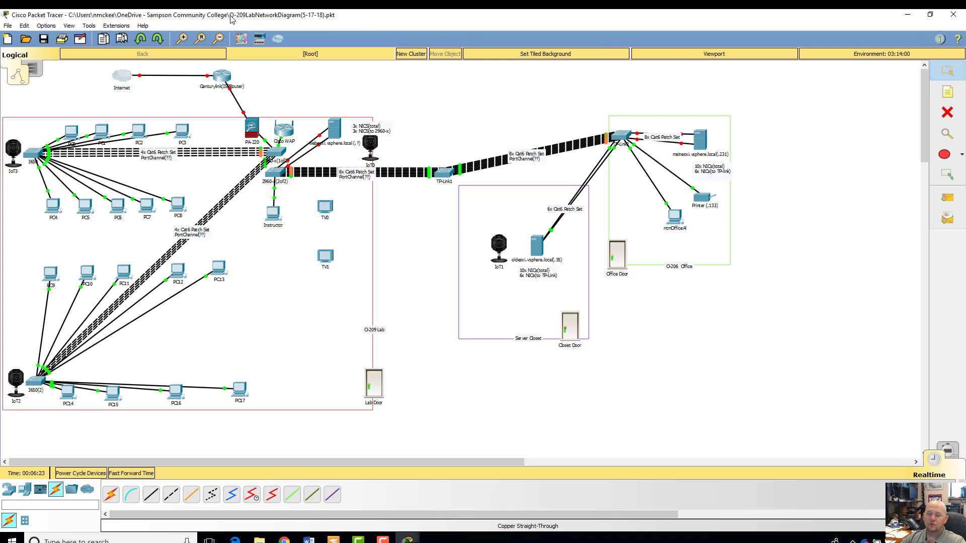
pyautogui.moveTo(351, 229)
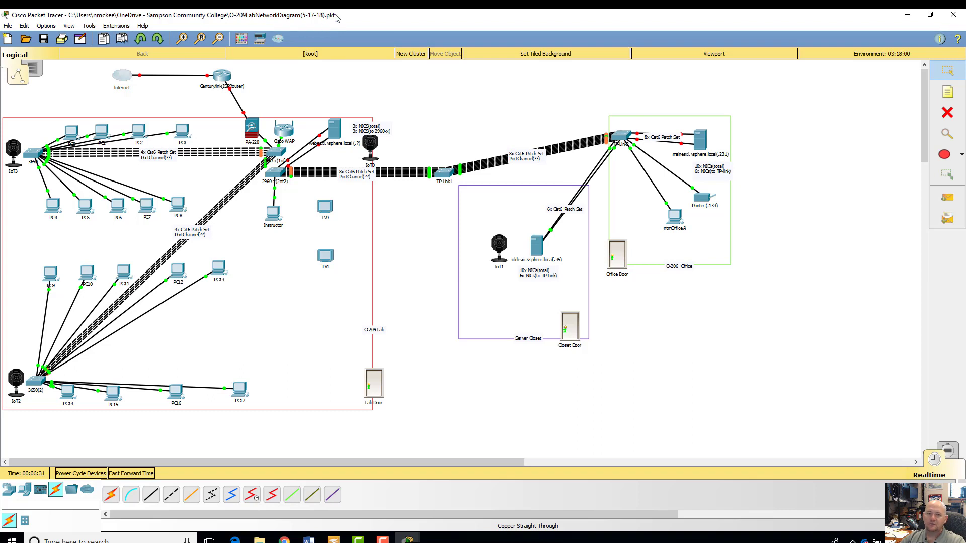
# Save the O-209 lab diagram via Save As, then close both Packet Tracer windows, answering the exit prompts
pyautogui.click(7, 25)
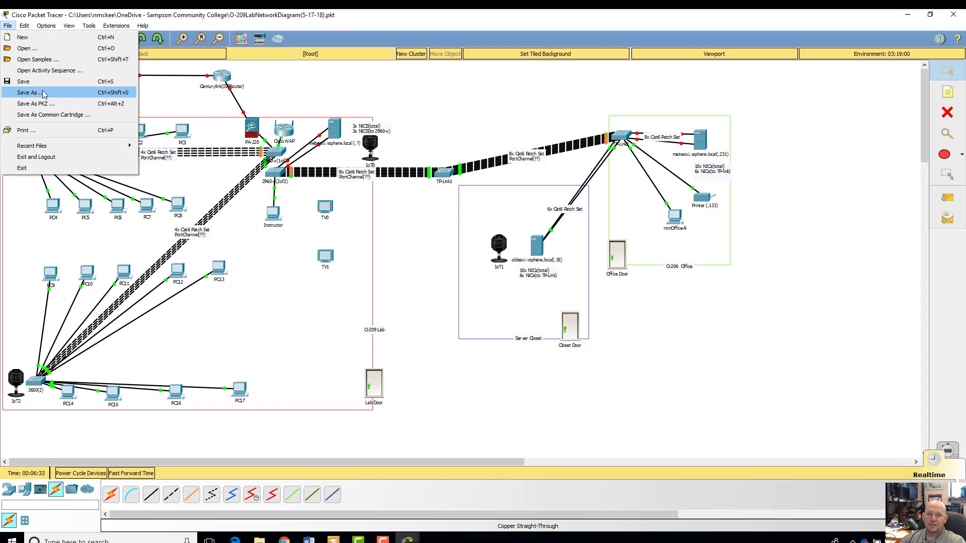
pyautogui.click(30, 93)
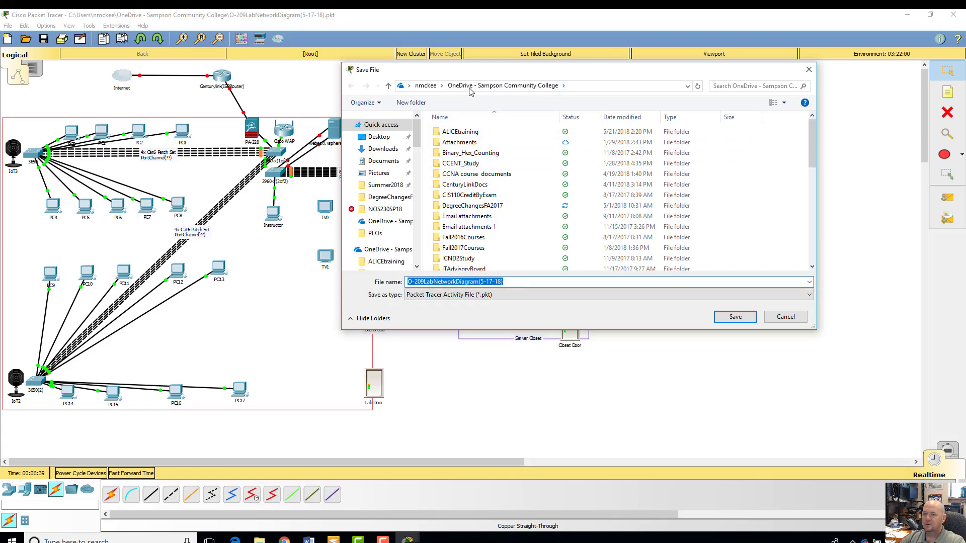
pyautogui.moveTo(785, 316)
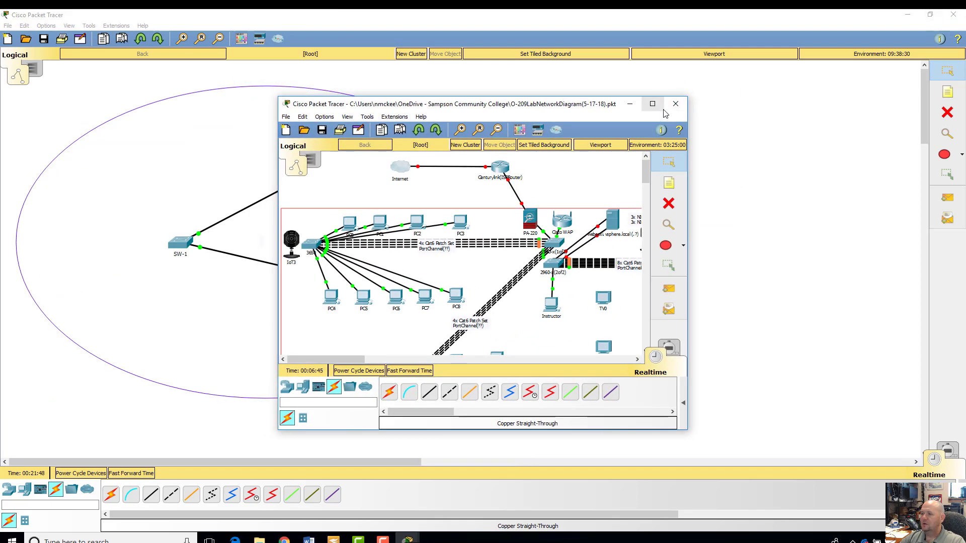
pyautogui.click(674, 102)
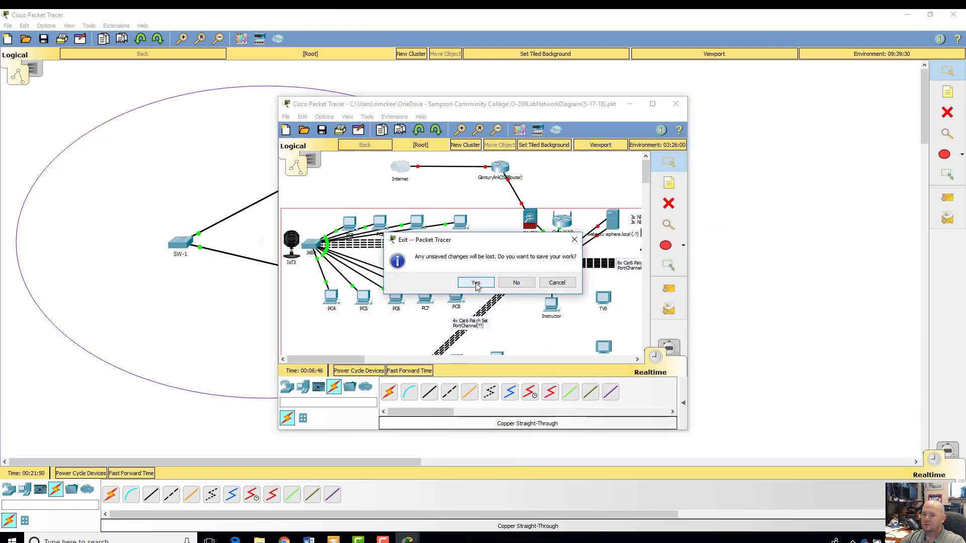
pyautogui.click(475, 282)
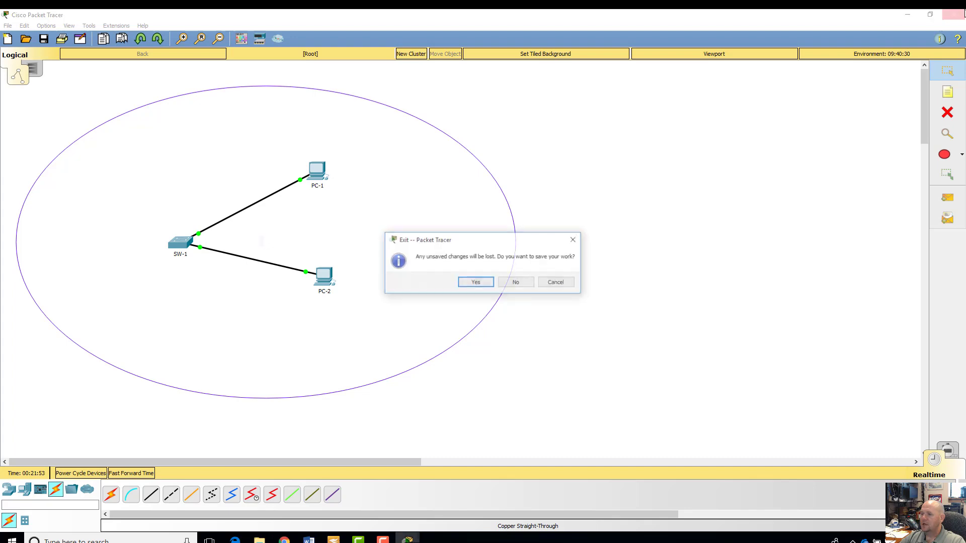
pyautogui.click(515, 281)
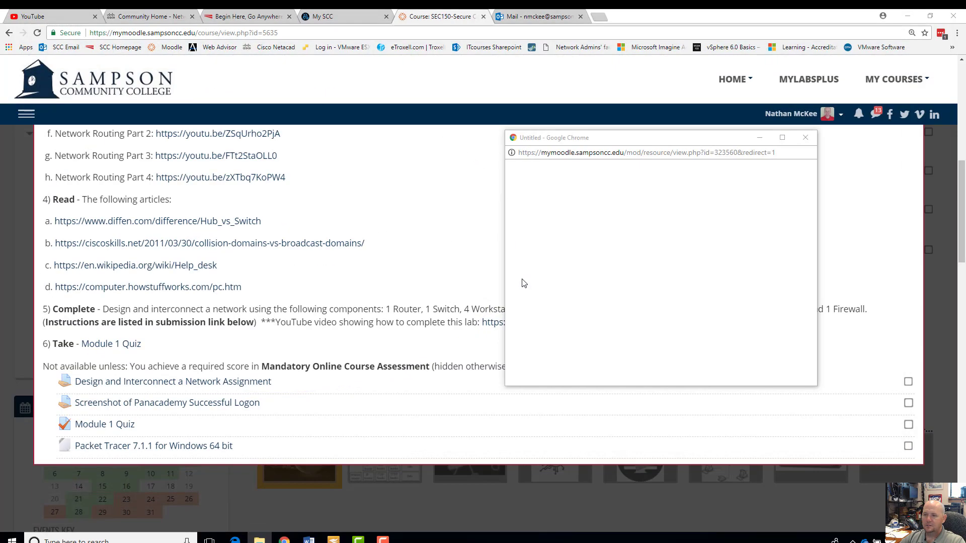
# Close the blank Chrome pop-up to reveal the Module 1 lab instructions and quiz
pyautogui.click(804, 138)
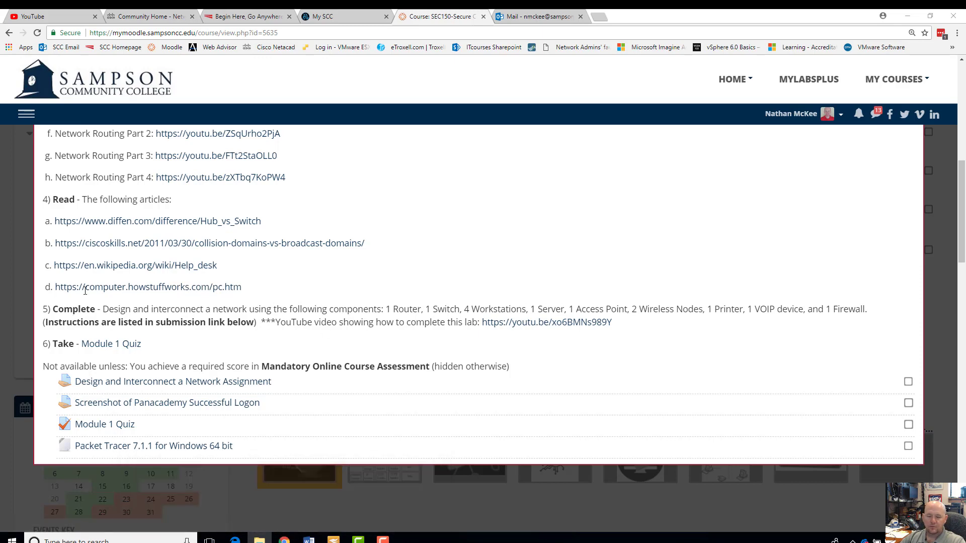
pyautogui.moveTo(567, 305)
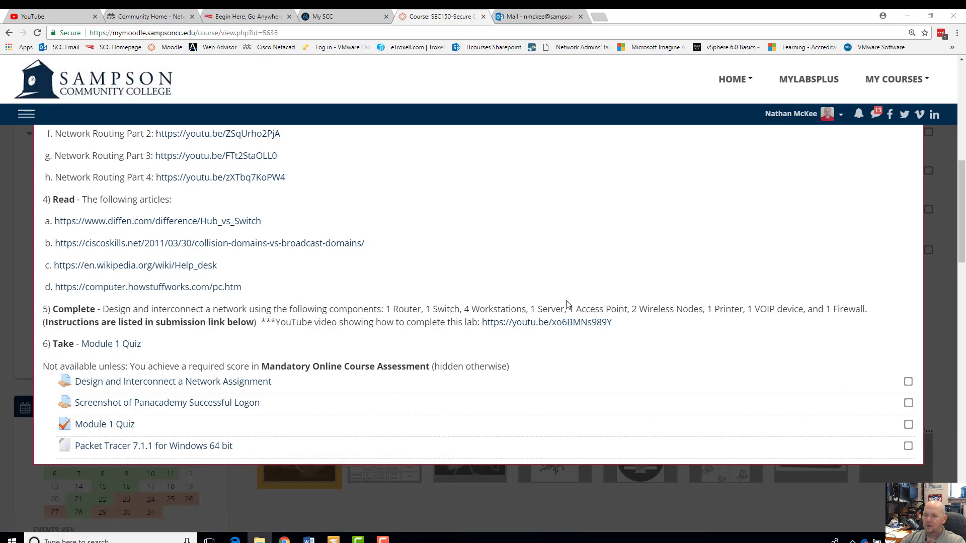
pyautogui.moveTo(114, 445)
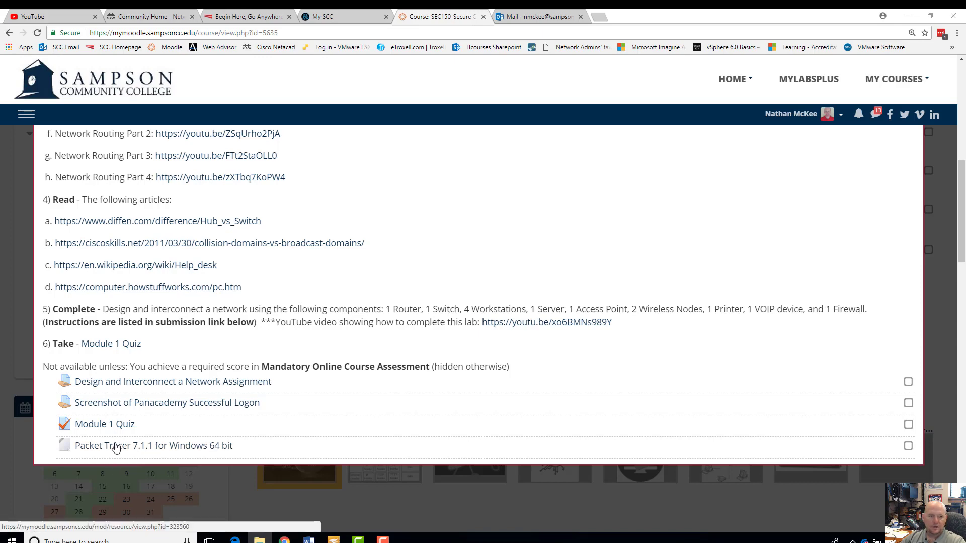
pyautogui.moveTo(104, 436)
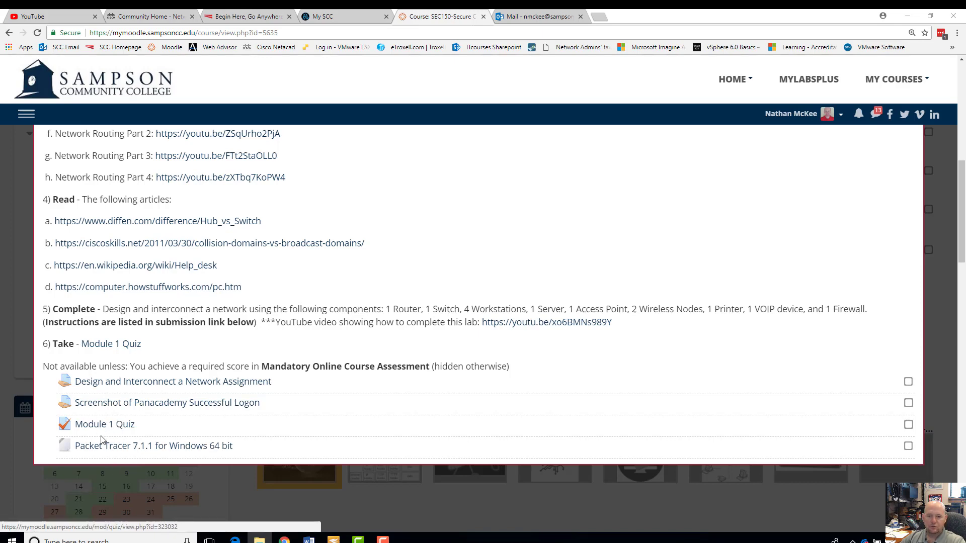
pyautogui.moveTo(109, 416)
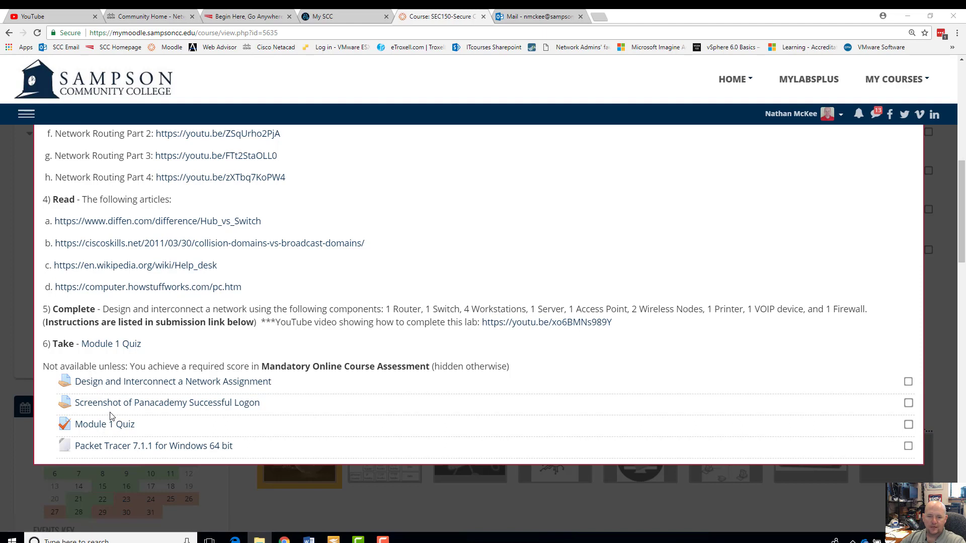
pyautogui.moveTo(88, 407)
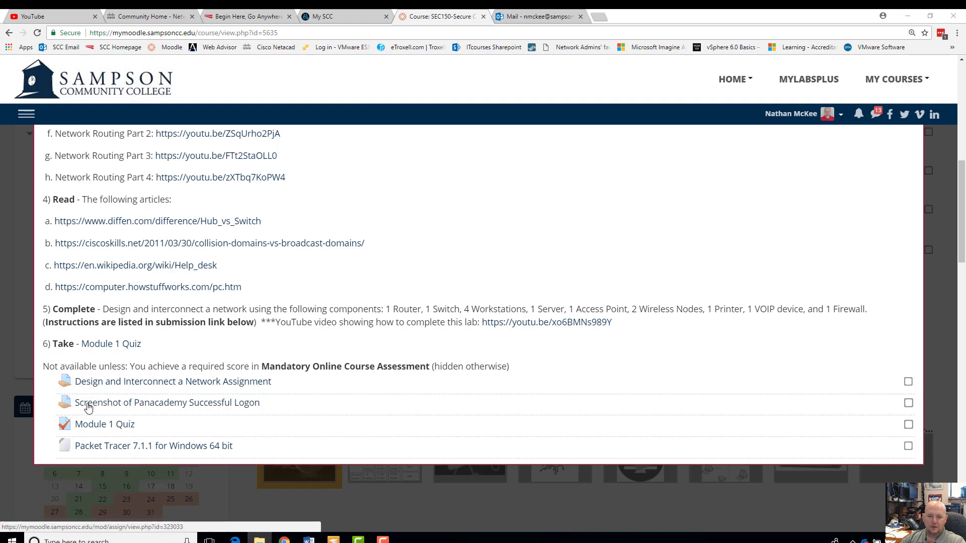
pyautogui.moveTo(190, 404)
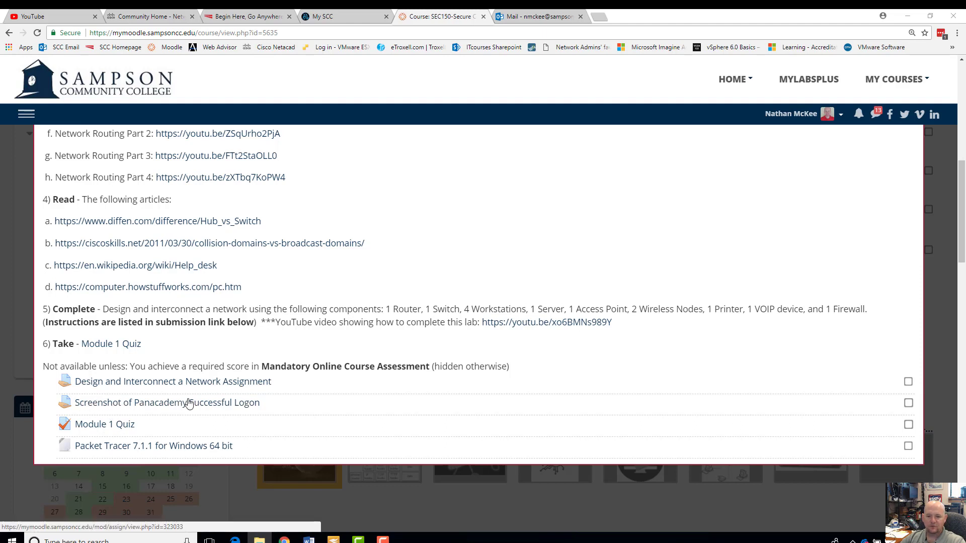